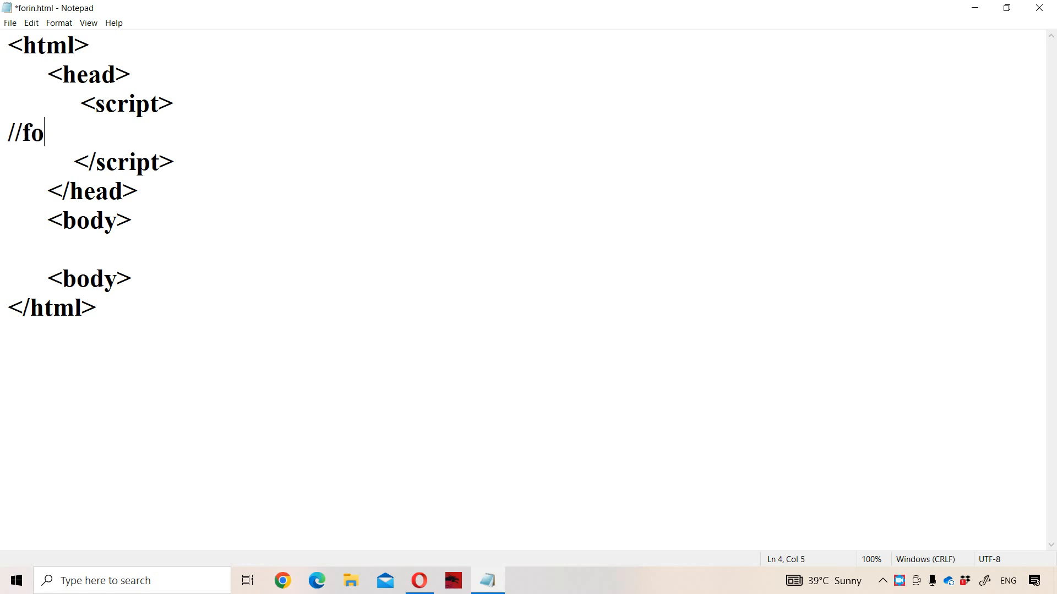
- Add the comments 'for in loop' and 'To iterate or repear over an object' to the script
text(r in loop)
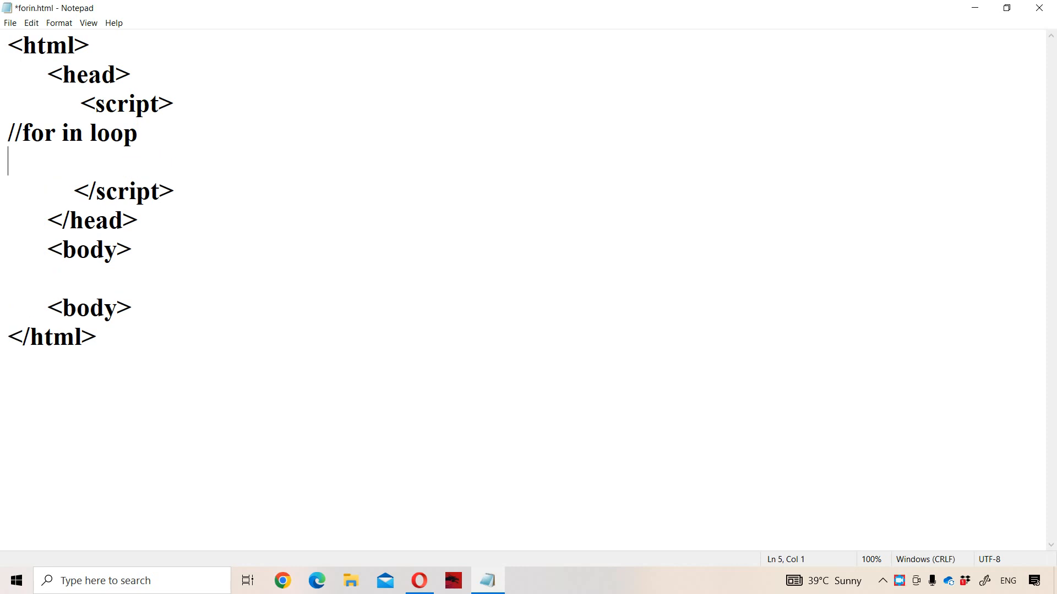
text(//T)
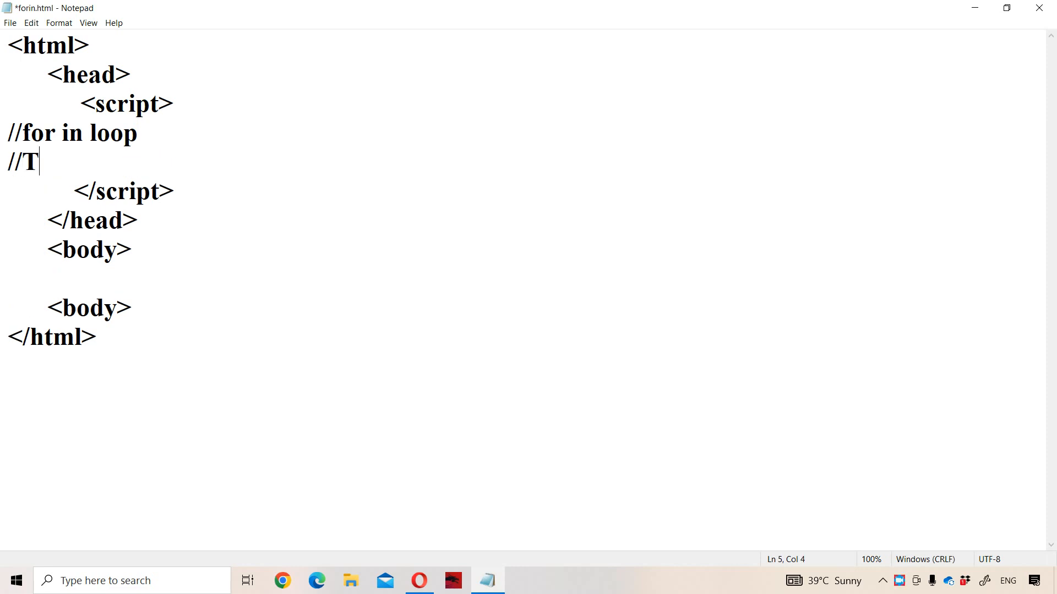
text(o iter)
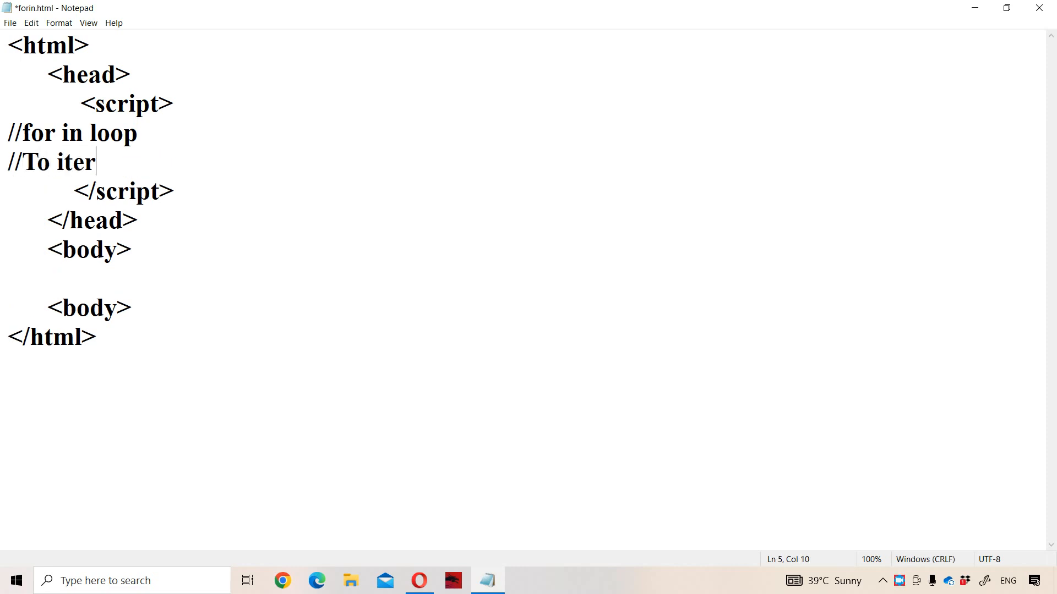
text(ate or)
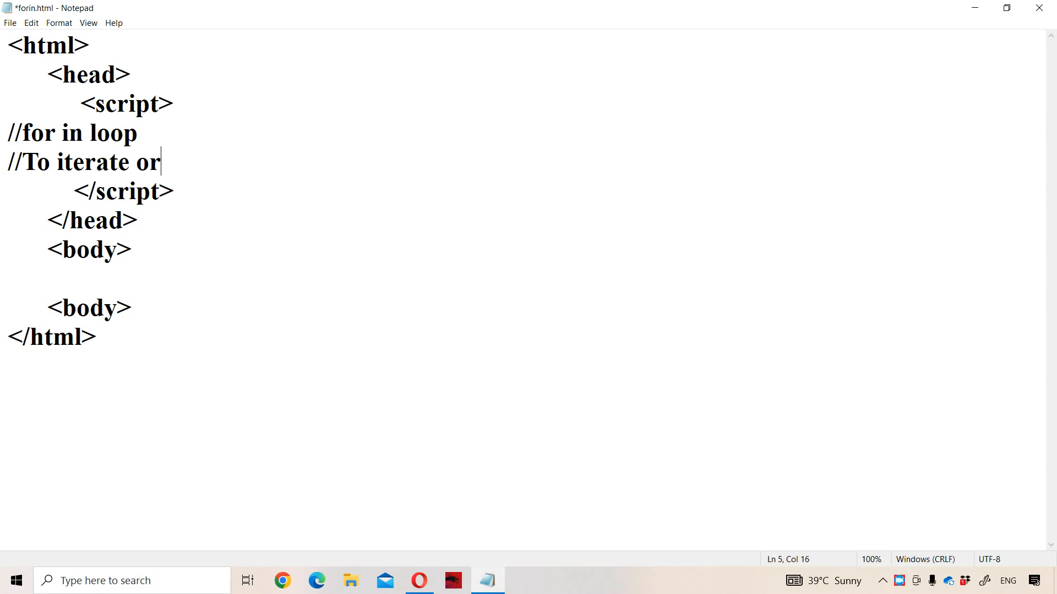
text(repa)
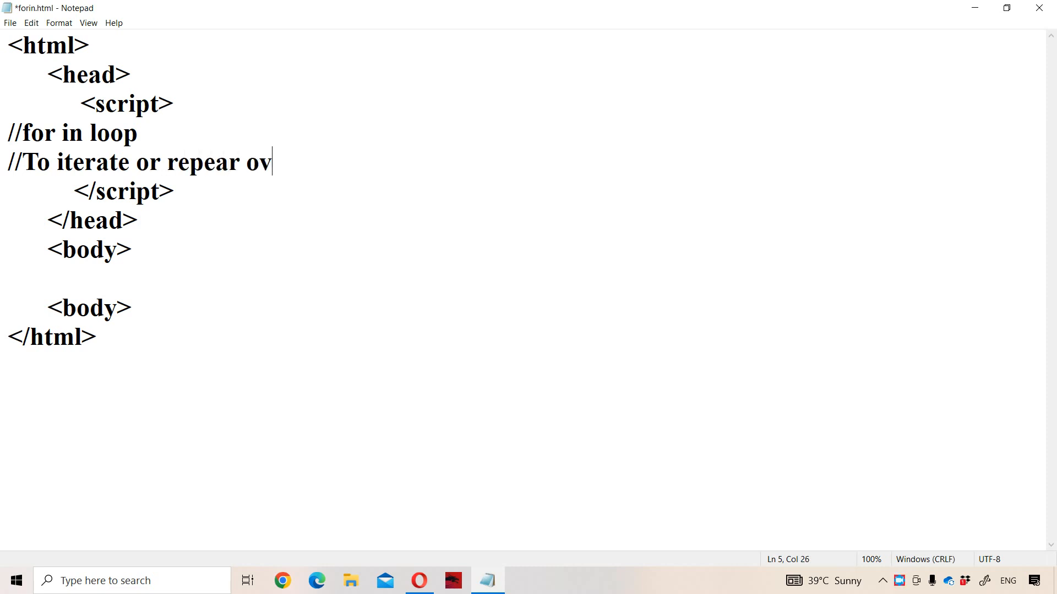
text(er an o)
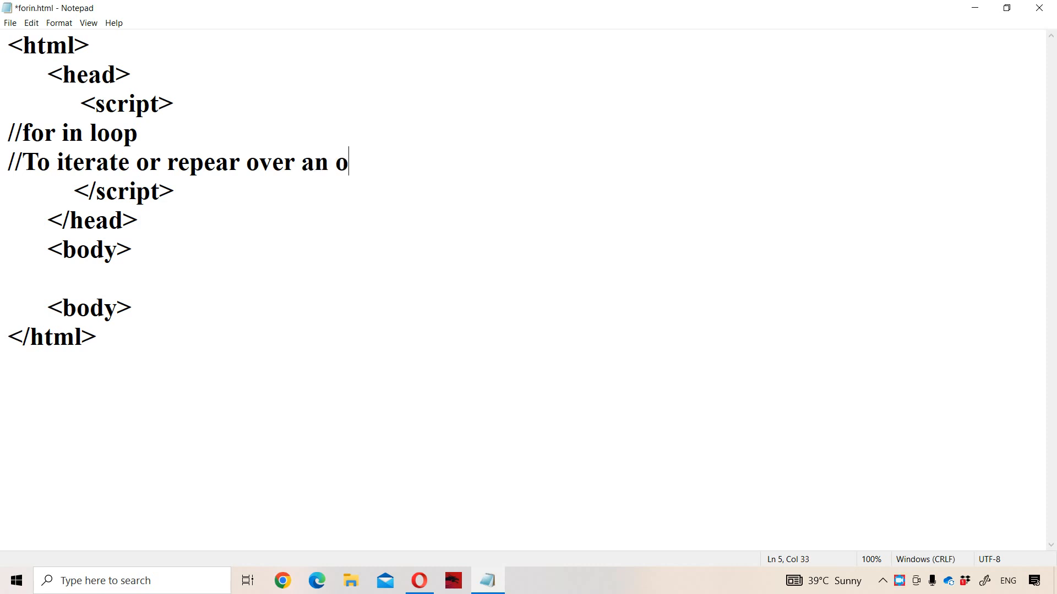
text(bject)
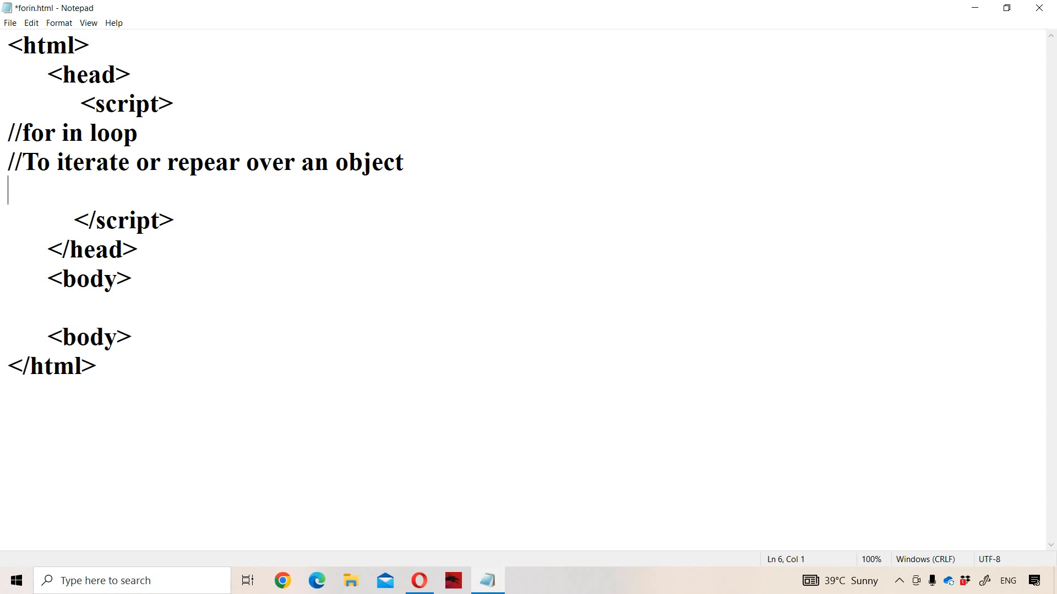
- Declare var a=[10,2.345,"Sudhakar",false]; on a new script line
text(va)
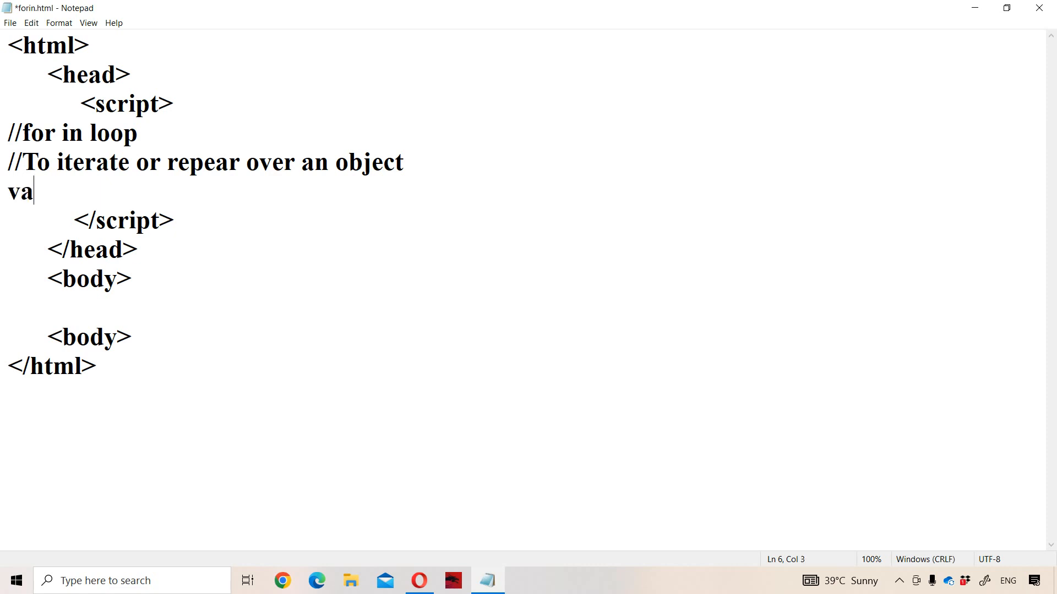
text(r a)
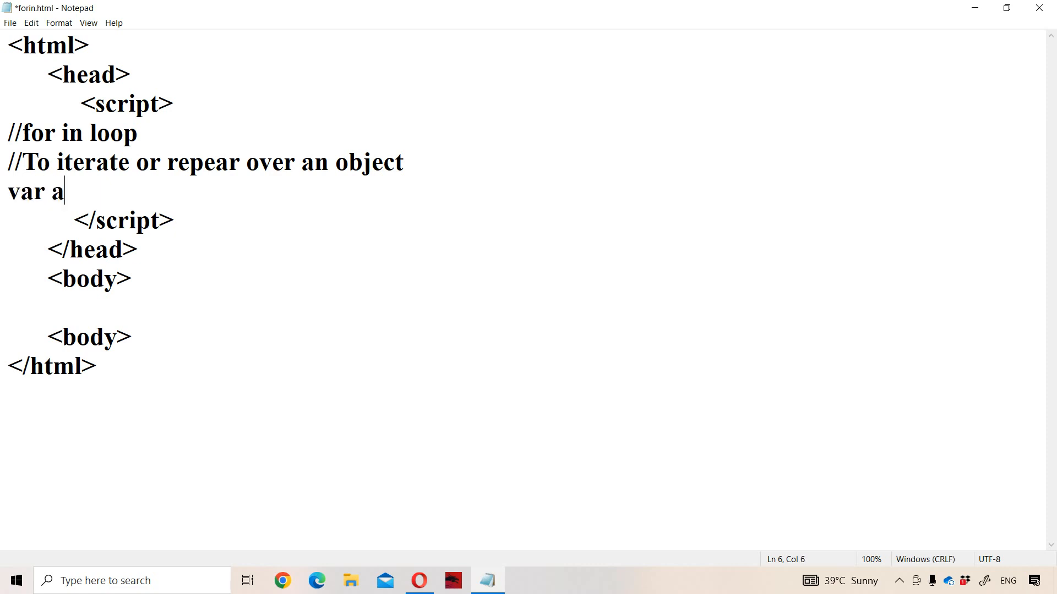
text(=[)
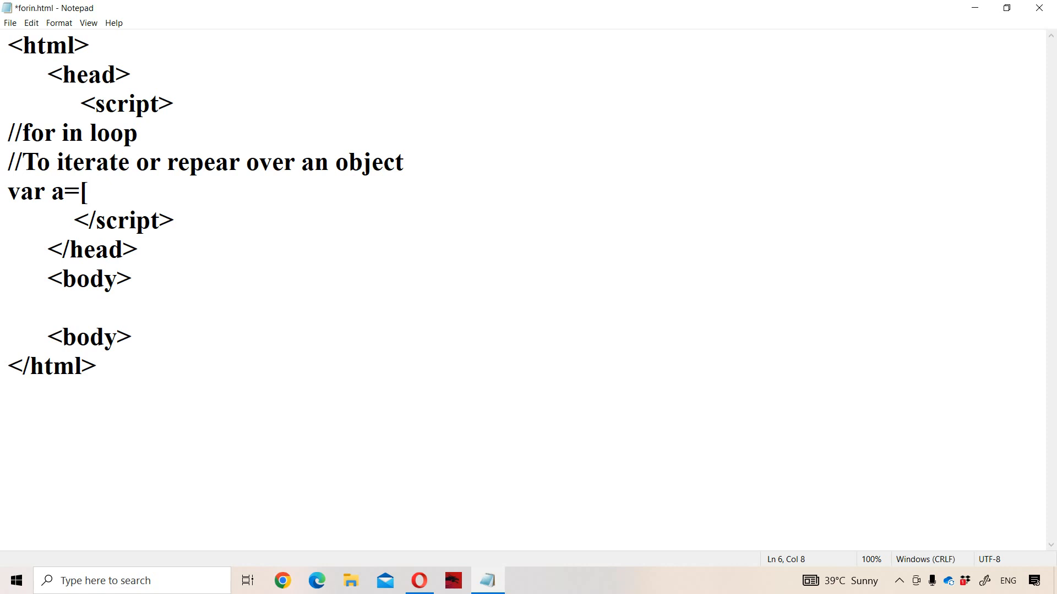
text(10)
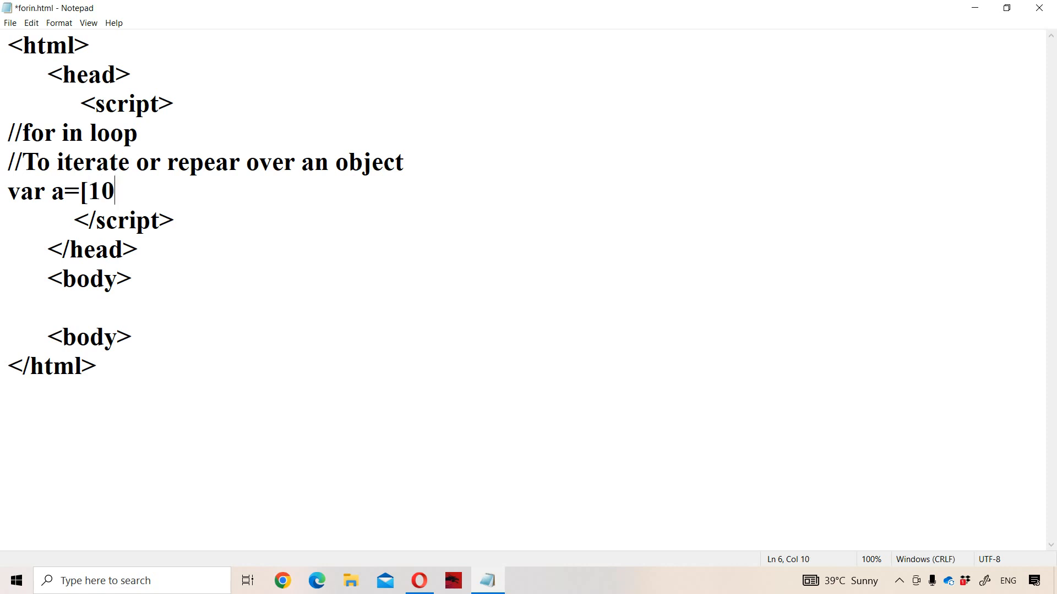
text(,)
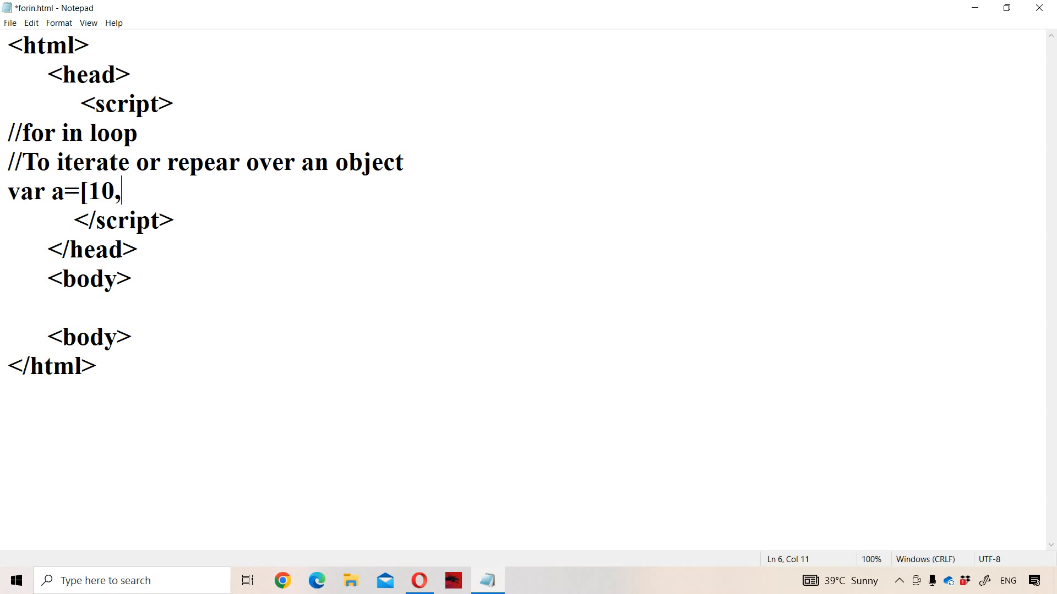
text(2.)
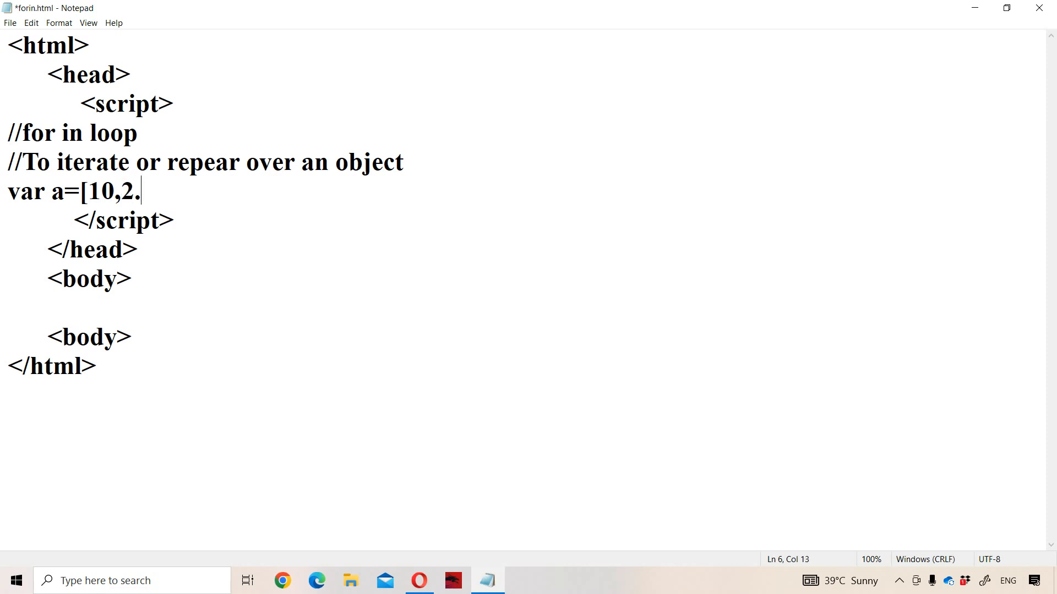
text(345,)
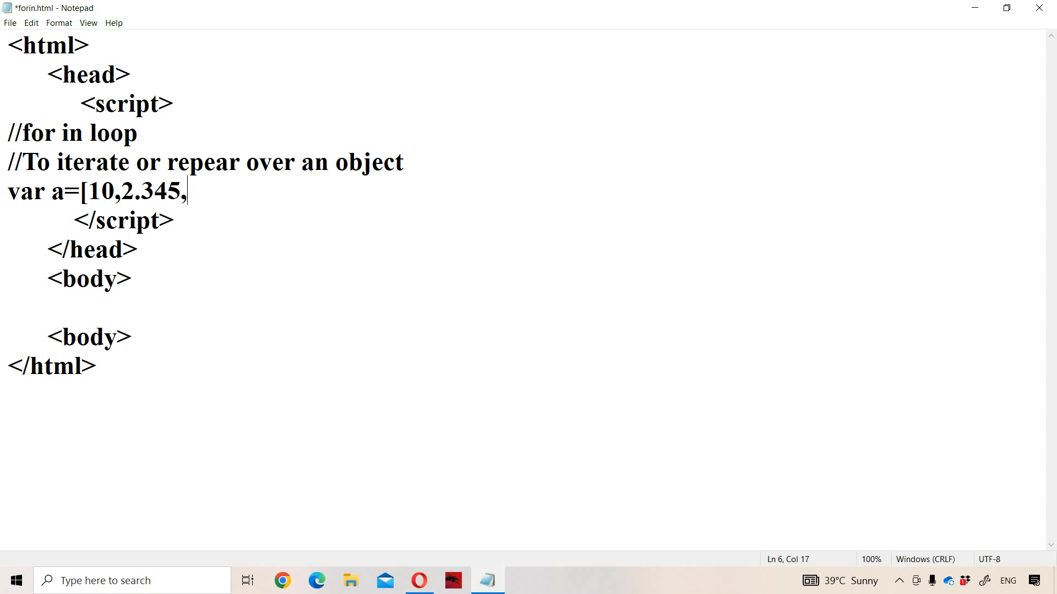
text("S)
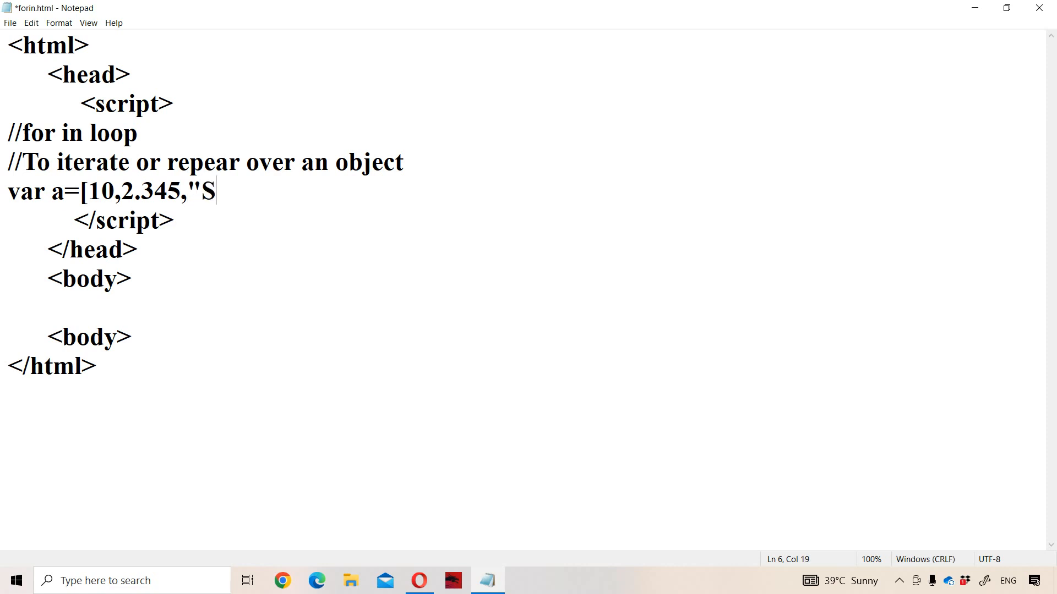
text(udh)
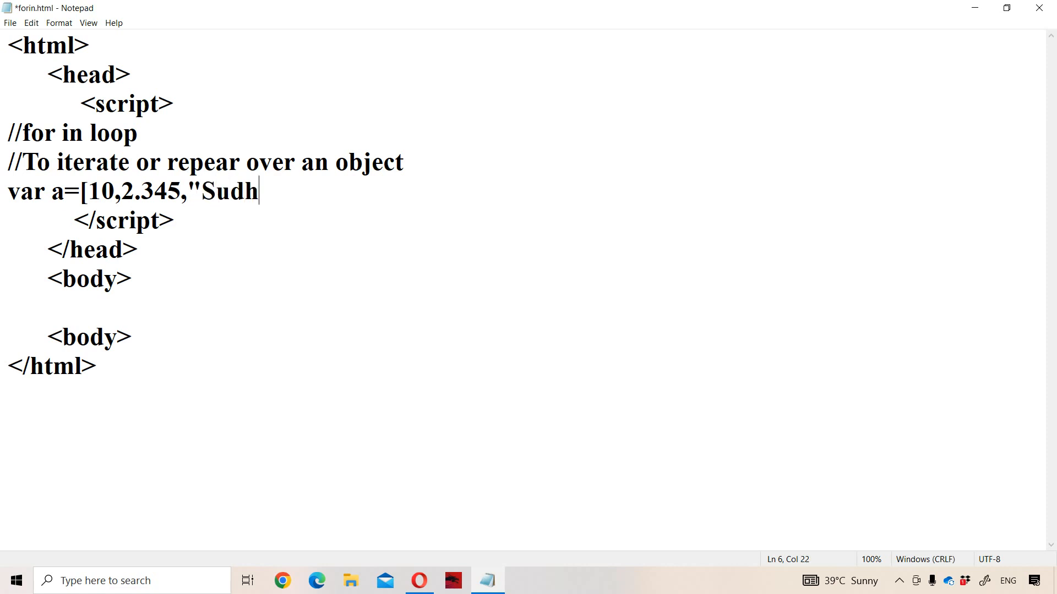
text(akar",)
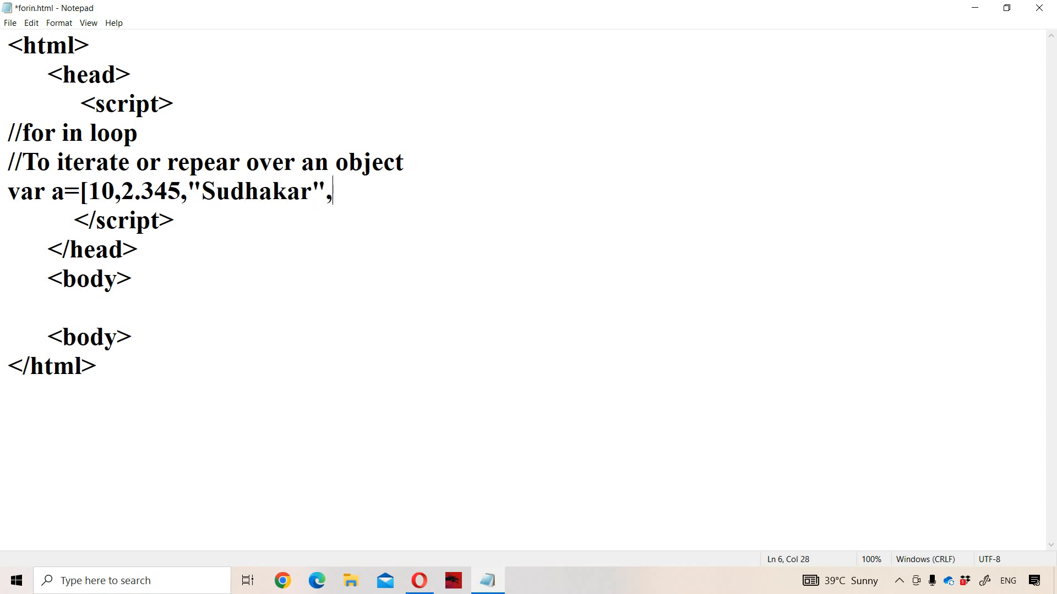
text(fals)
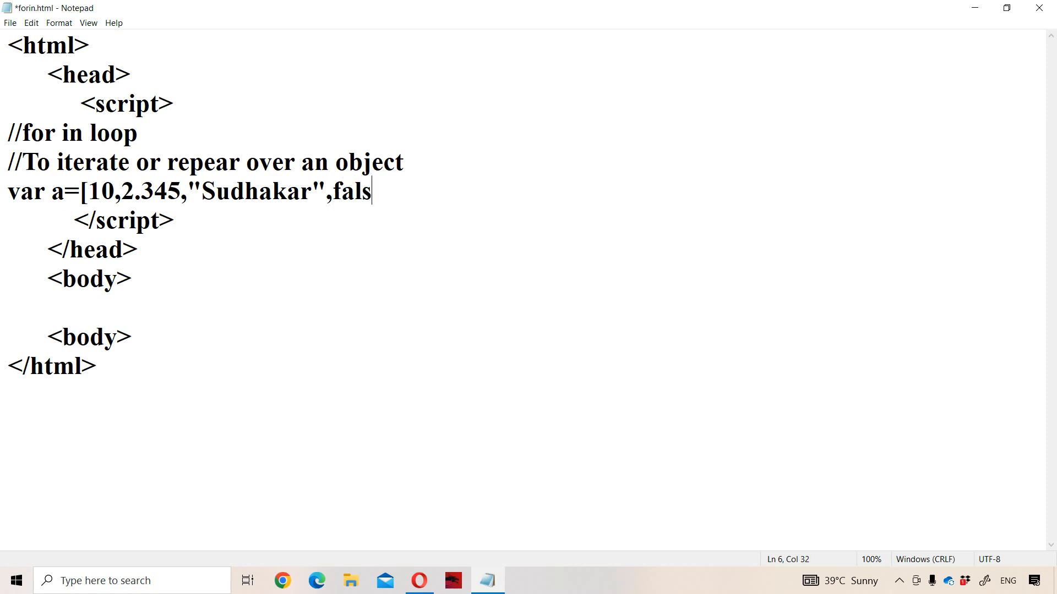
text(e];)
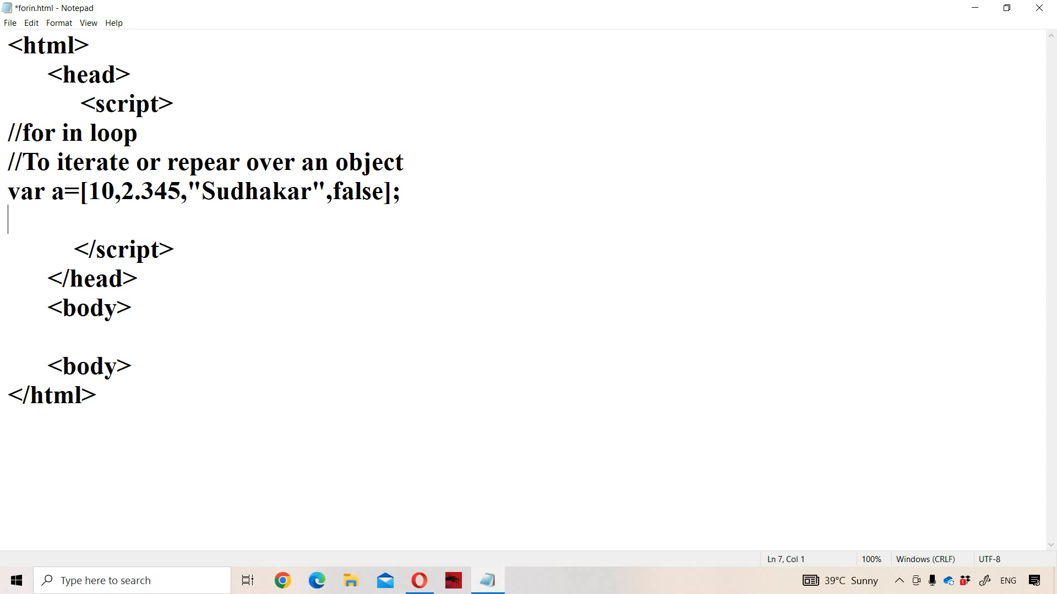
- Declare var i and begin the loop for(i in a)
text(fo)
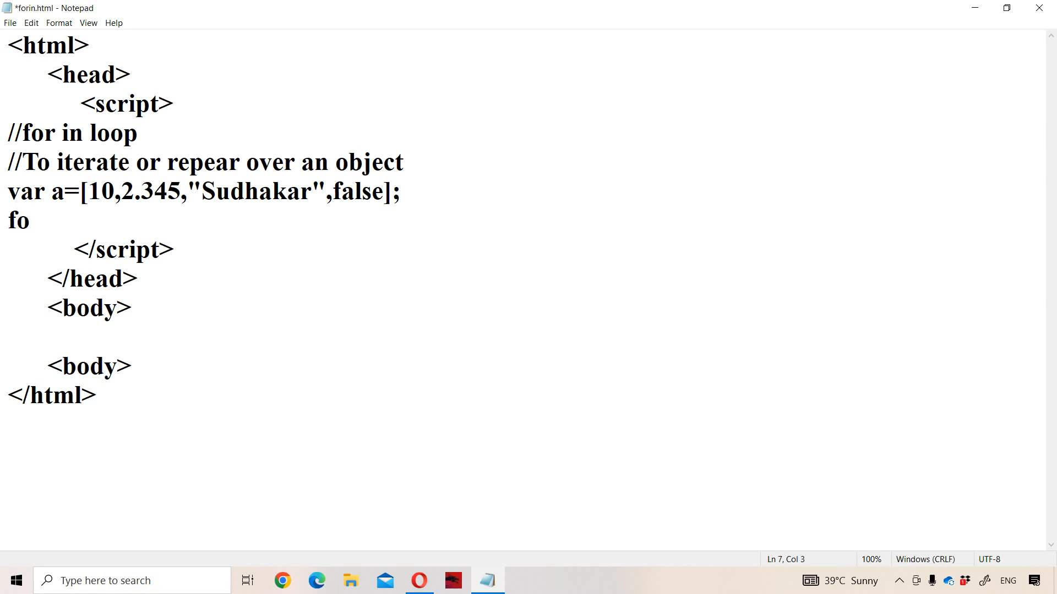
text(var i;)
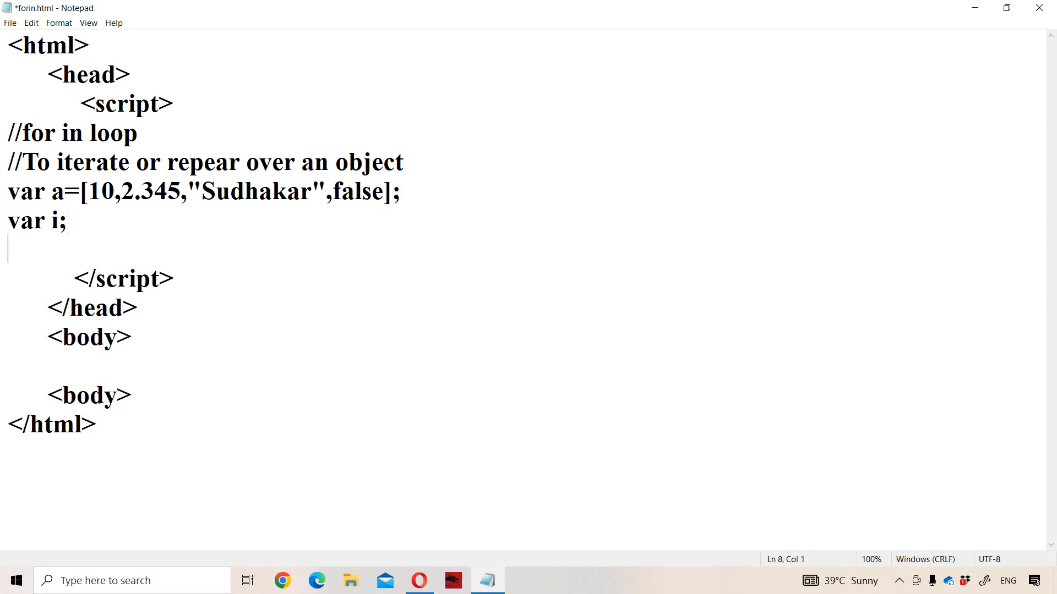
text(for)
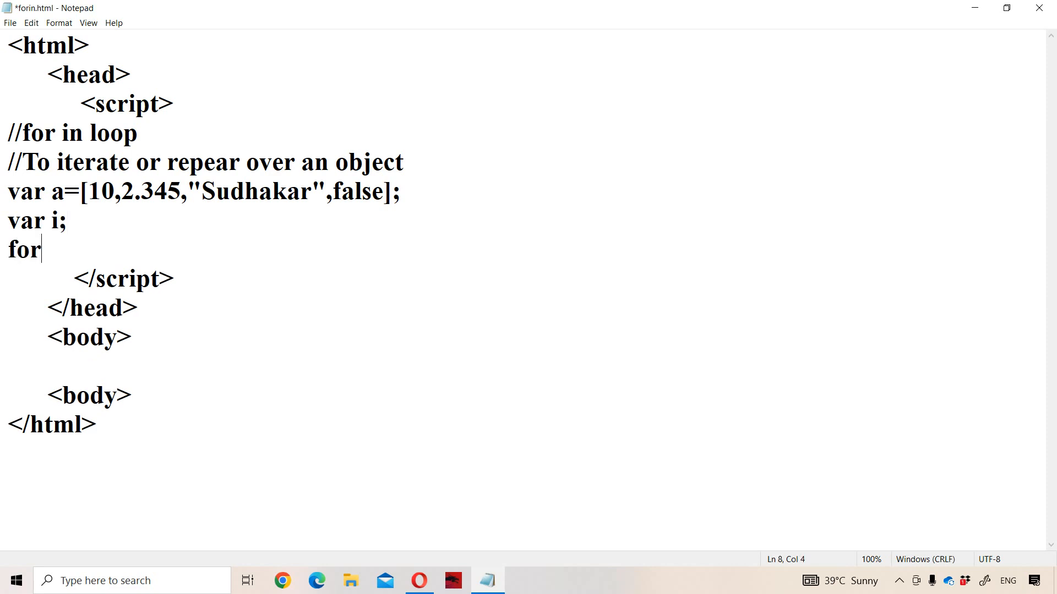
text(()
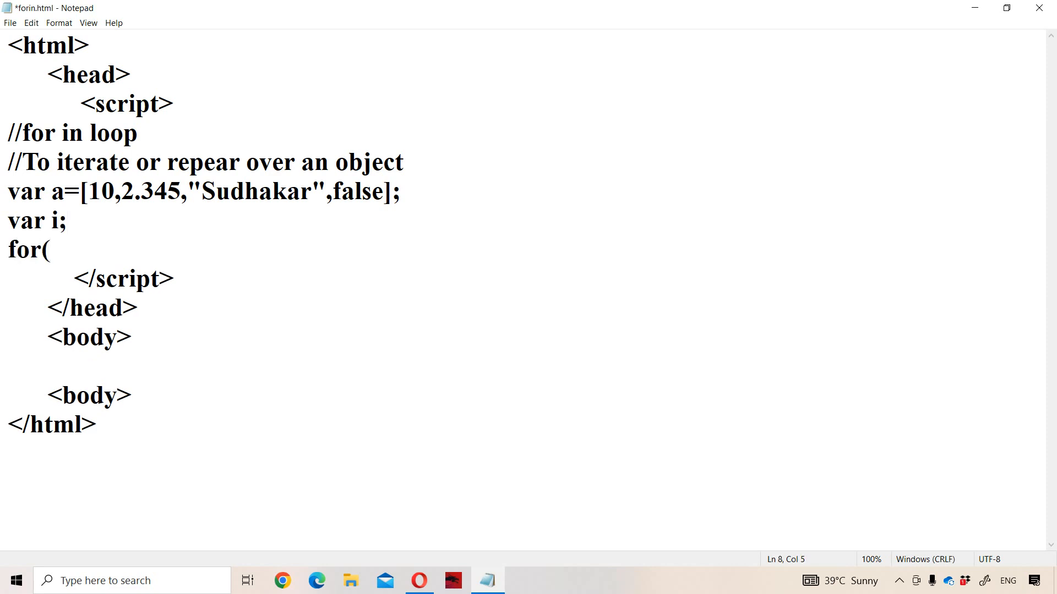
text(i)
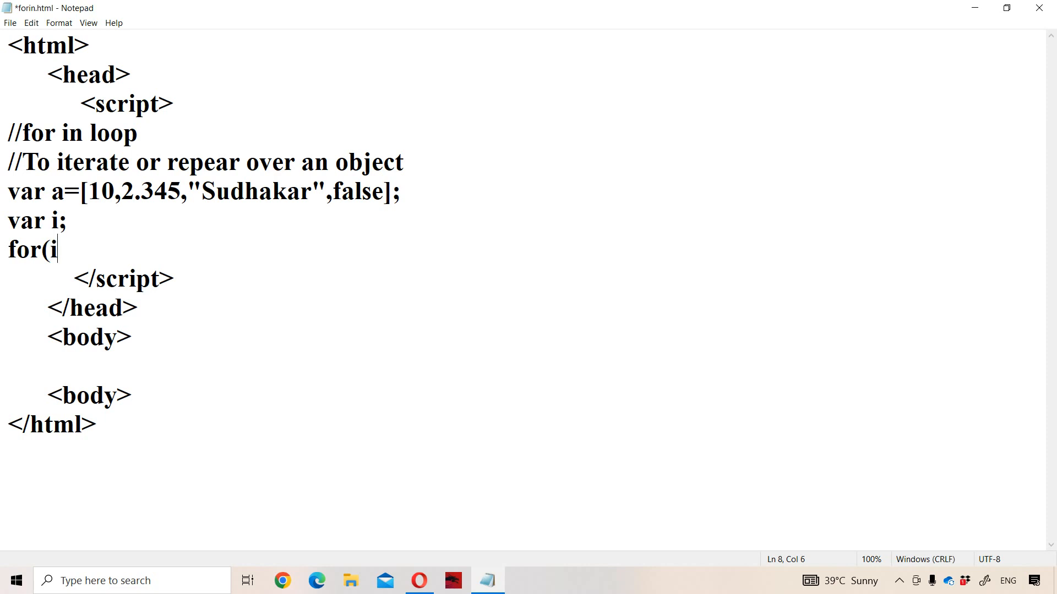
text(in)
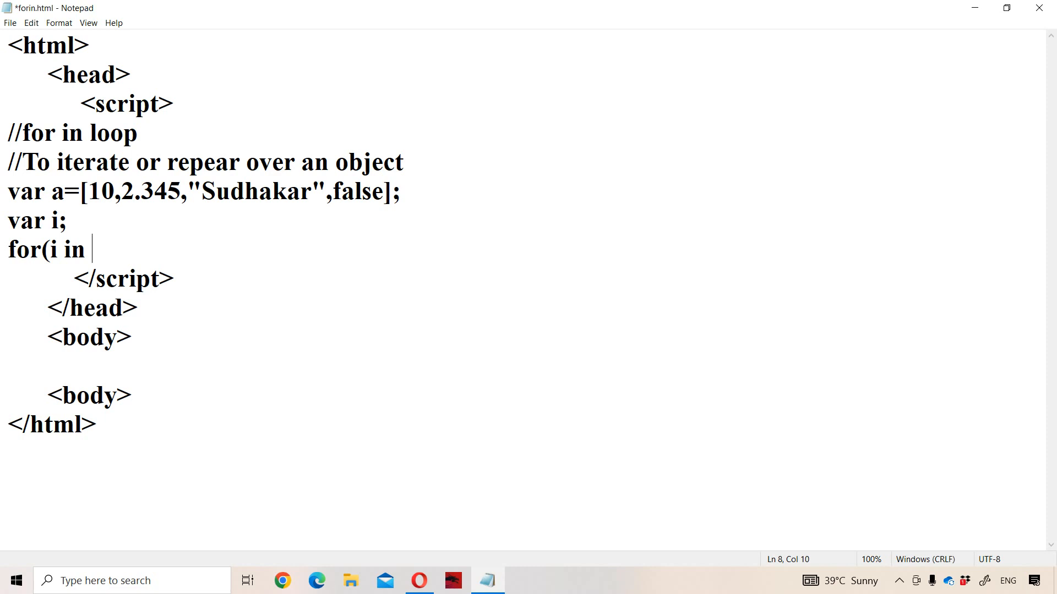
text(a)
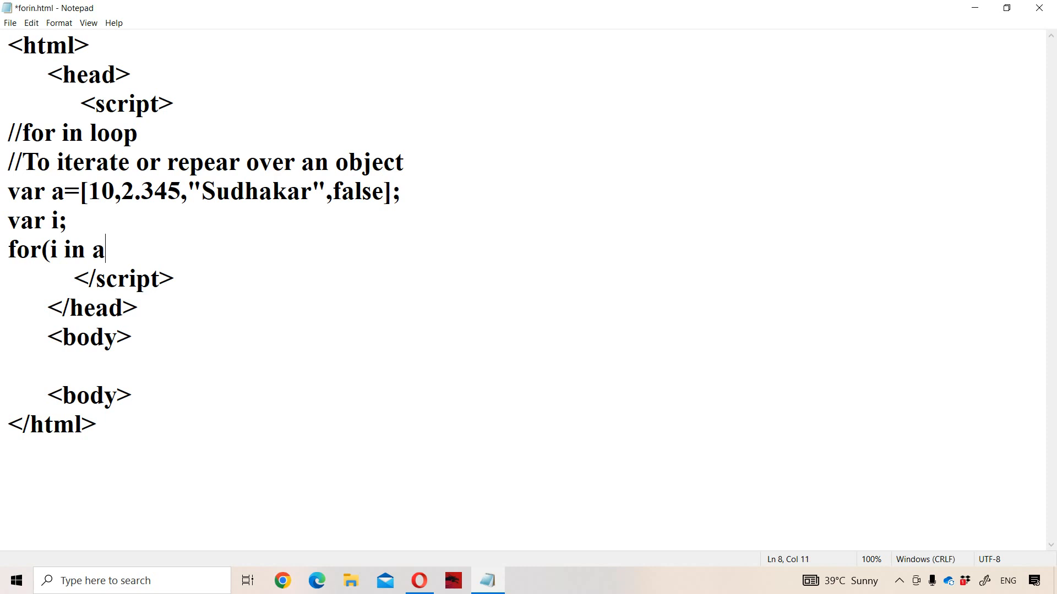
text())
text(d)
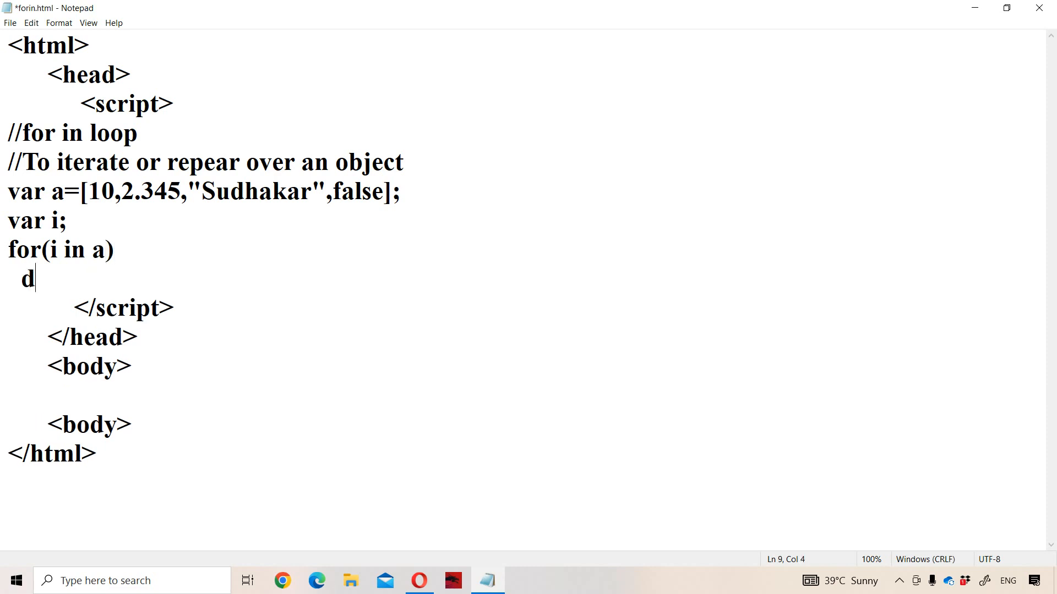
- Give the loop the body document.write(i); and save forin.html
text(ocument)
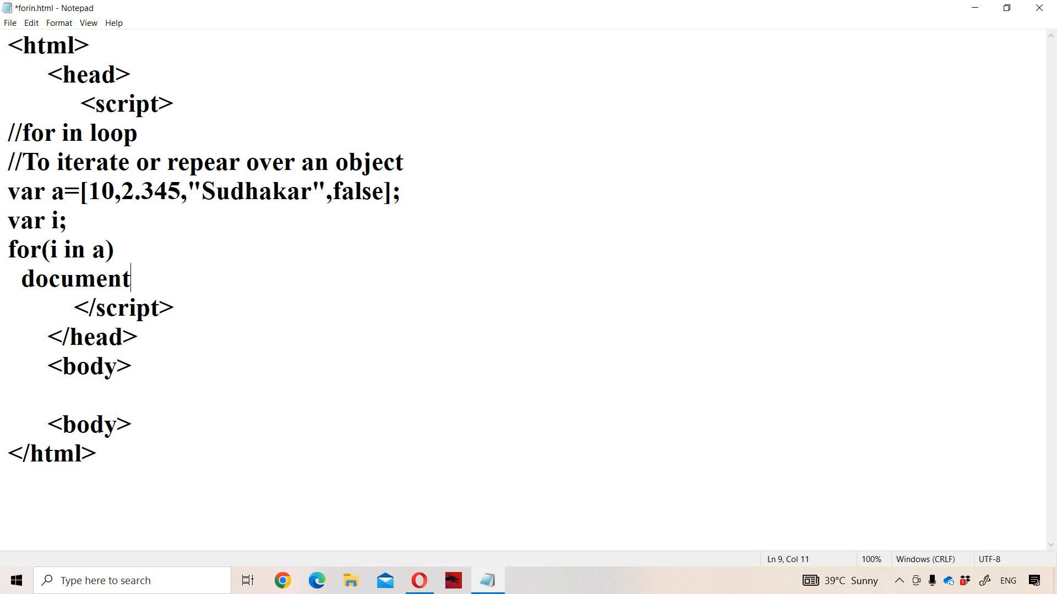
text(.wr)
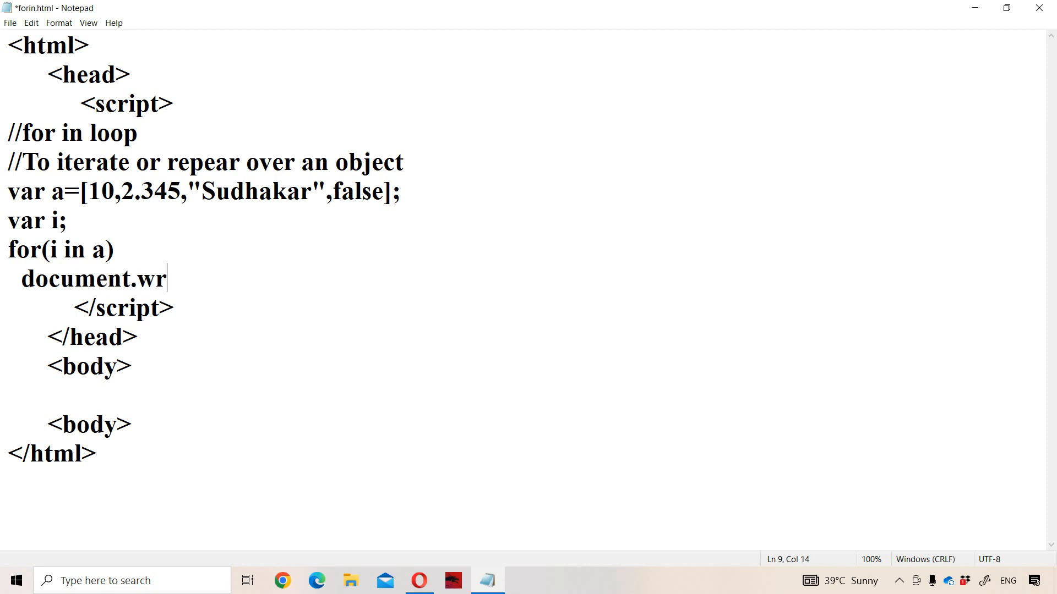
text(ite()
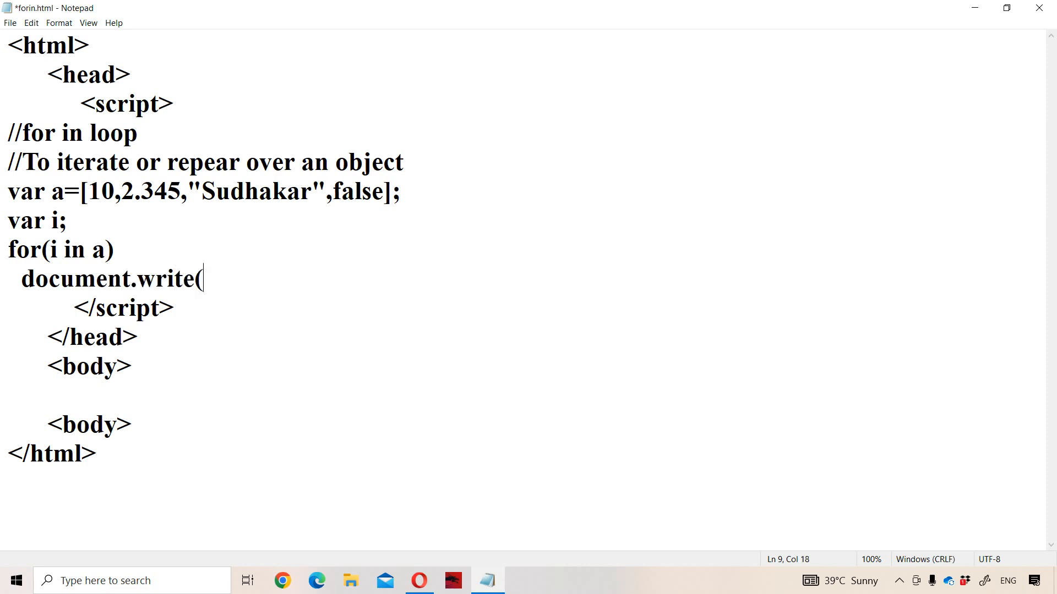
text(i))
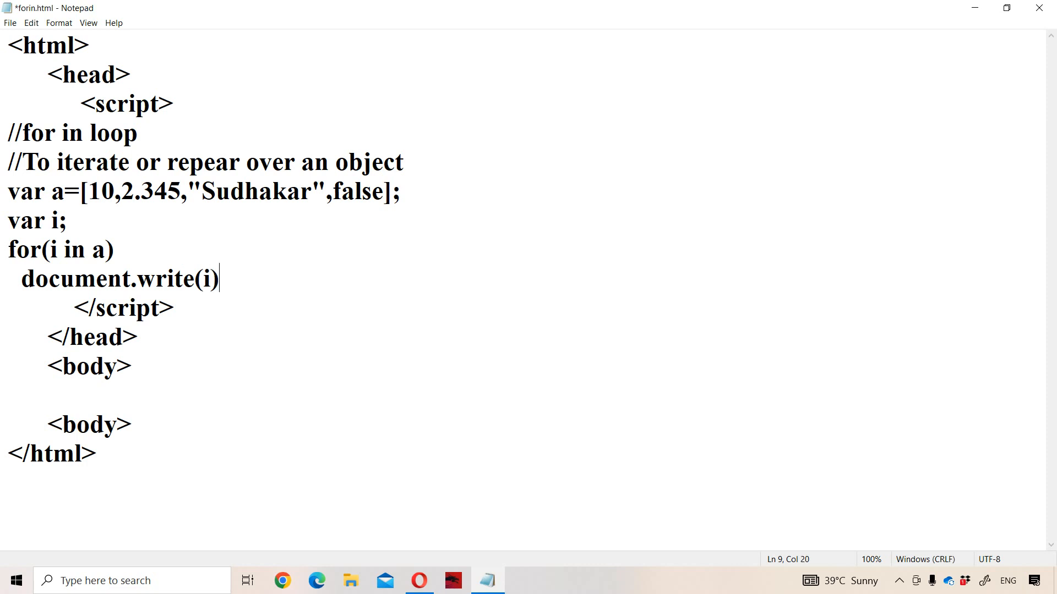
text(;)
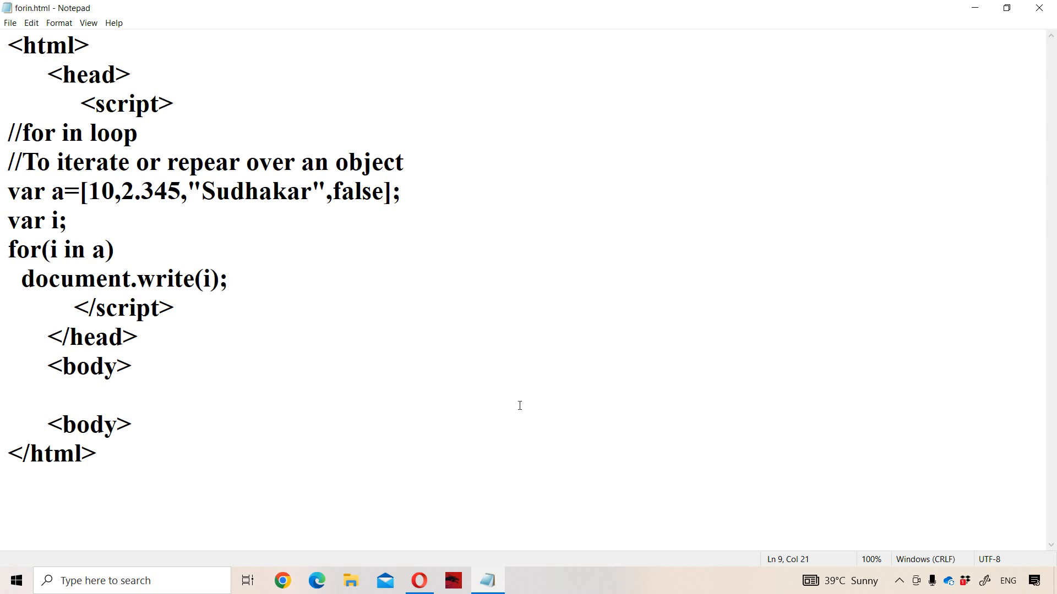
- Reload forin.html in Opera so it displays the array indexes 0123
click(418, 580)
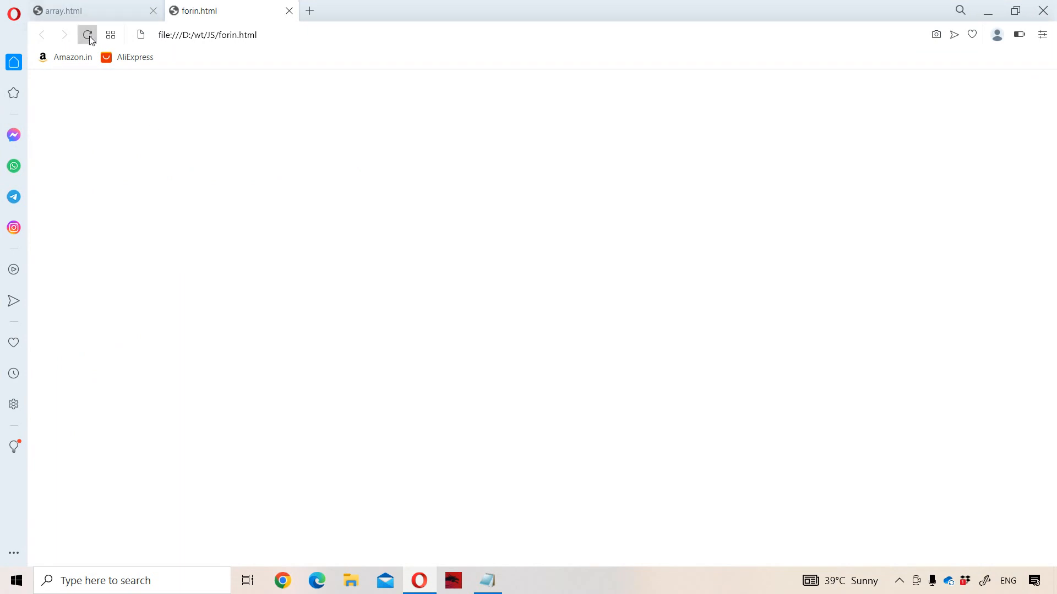
click(87, 34)
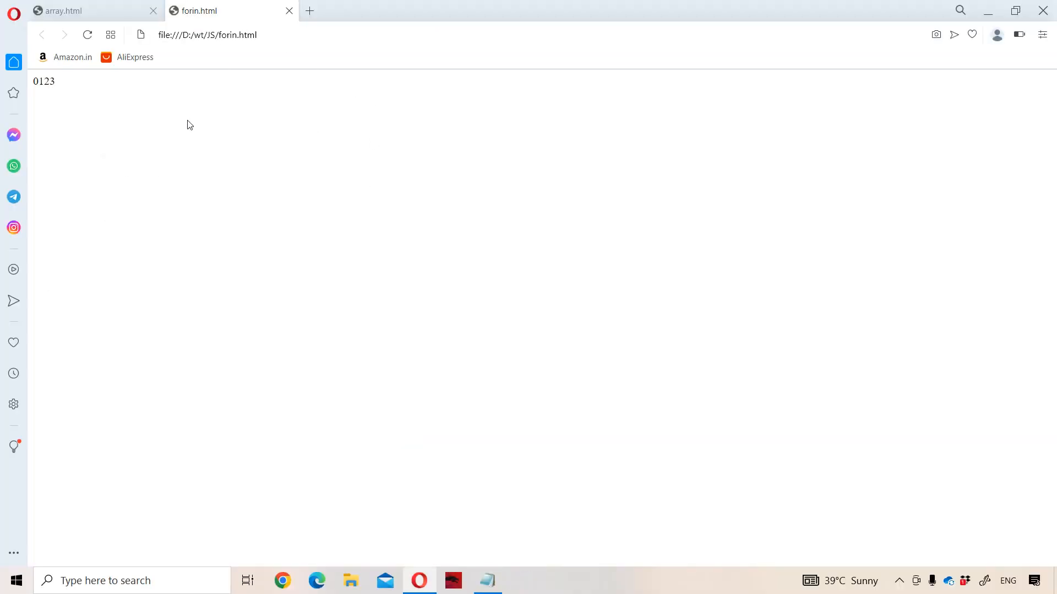
mouse_move(174, 108)
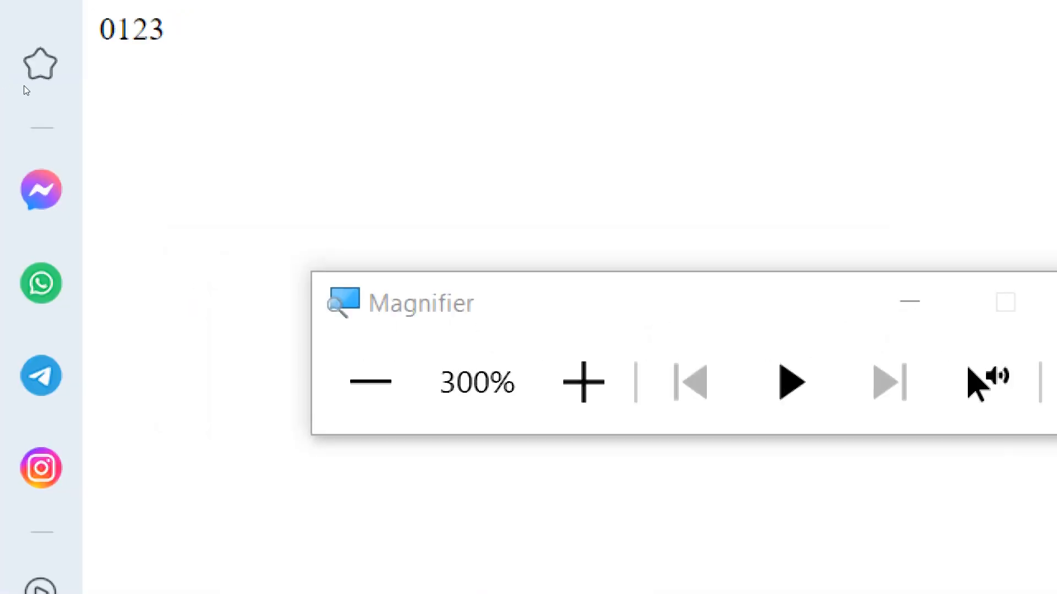
mouse_move(64, 87)
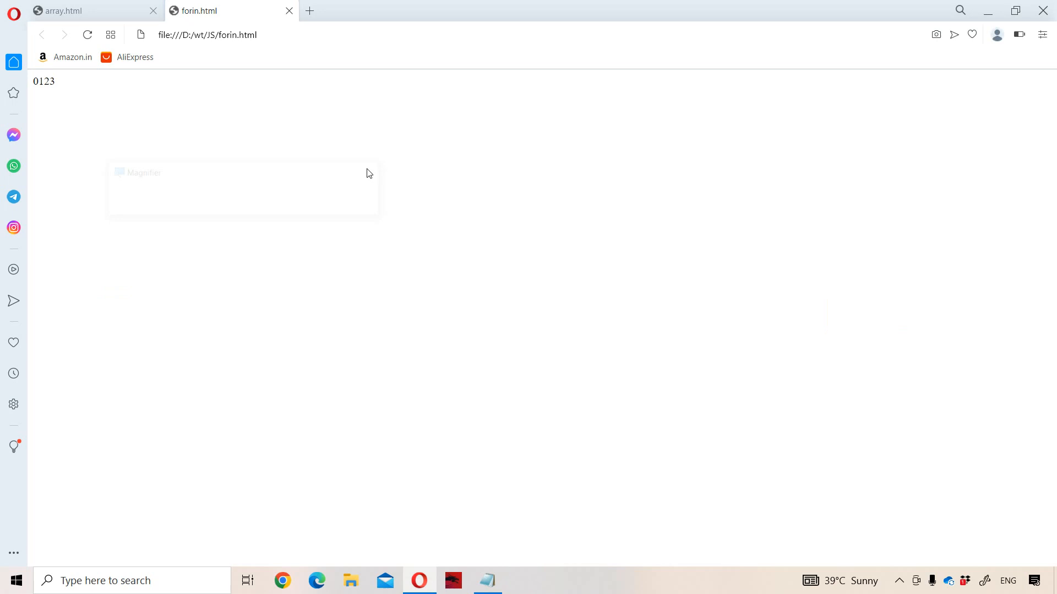
mouse_move(469, 478)
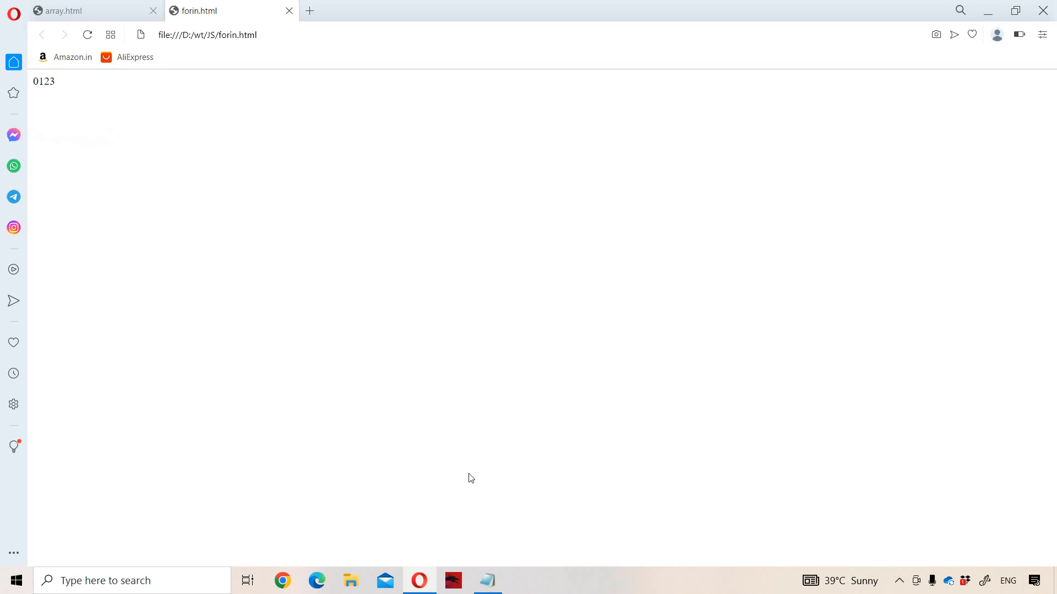
- Change the loop's write(i) to write(a[i]) and save forin.html
click(487, 580)
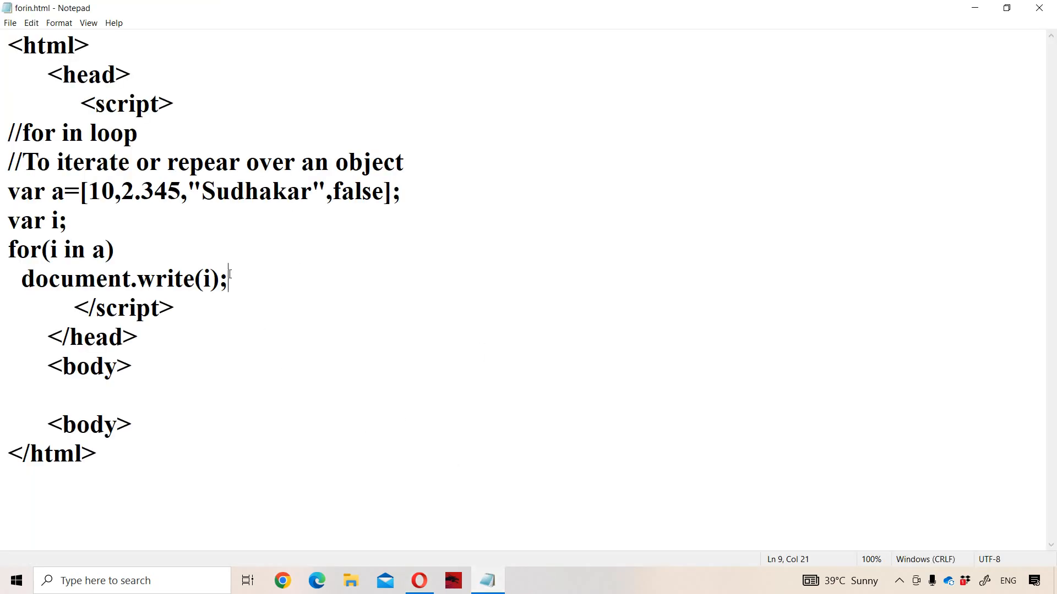
click(212, 279)
text(a[i)
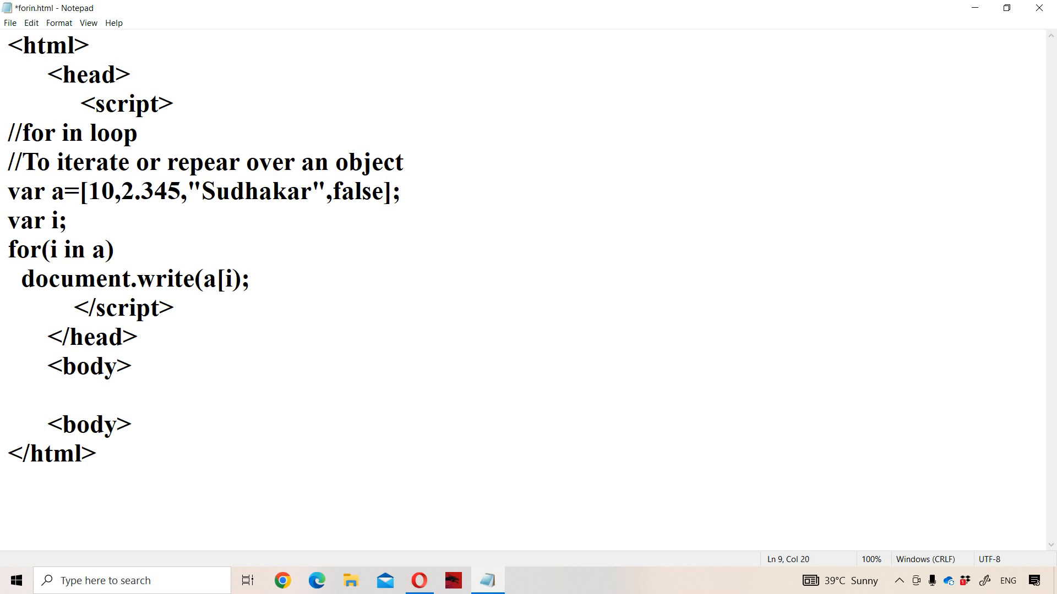
text(])
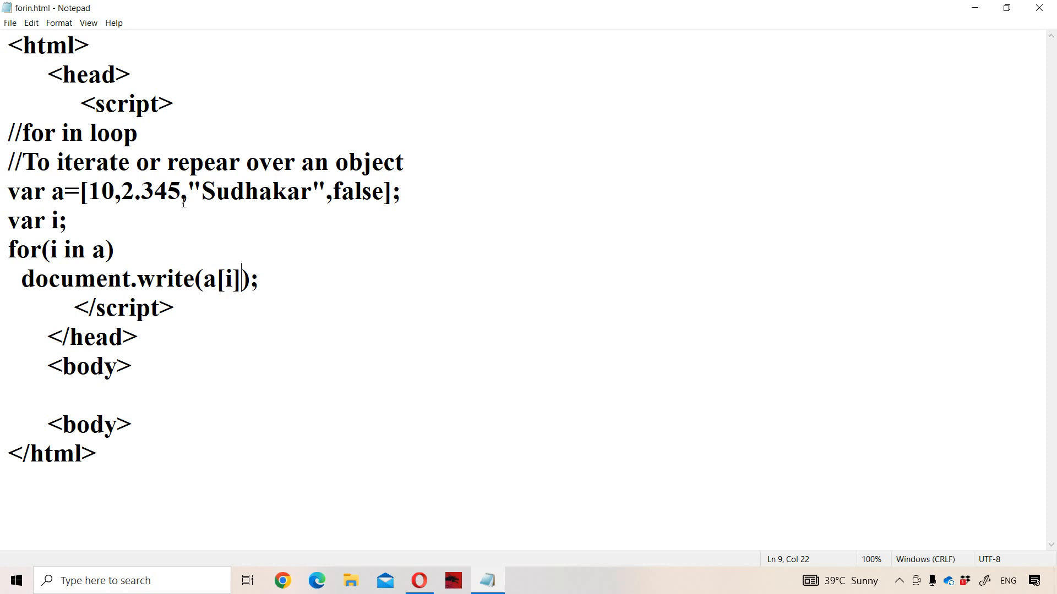
mouse_move(437, 541)
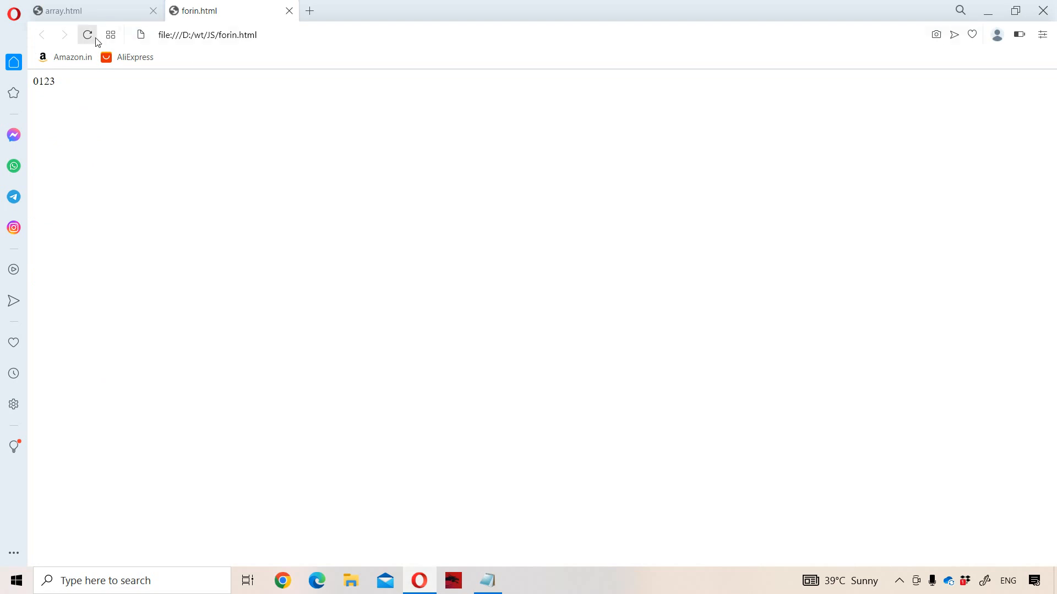
- Reload Opera to show 102.345Sudhakarfalse, close the Magnifier, and return to Notepad
click(87, 34)
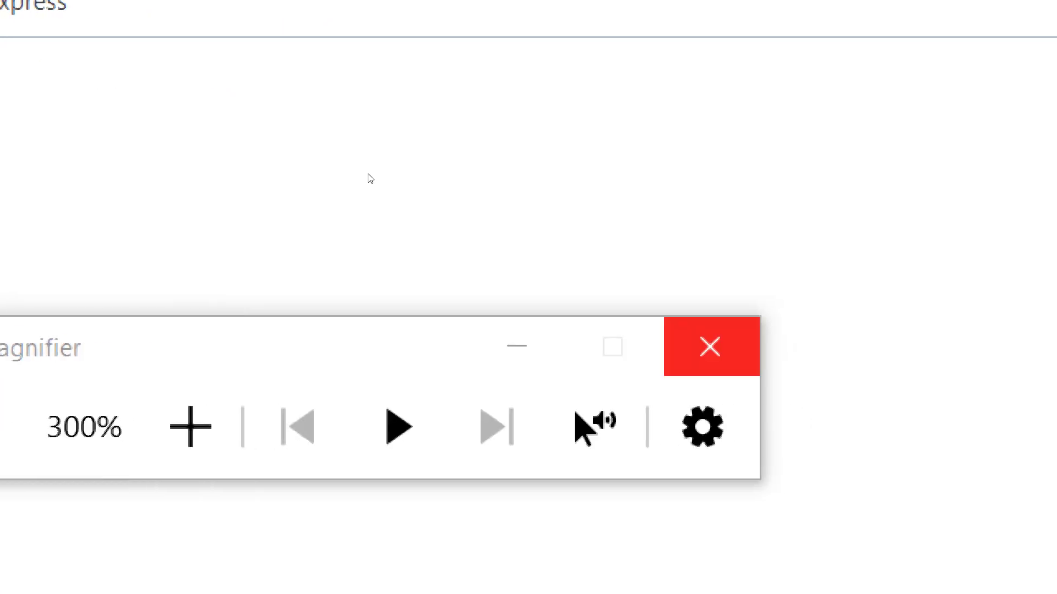
click(709, 346)
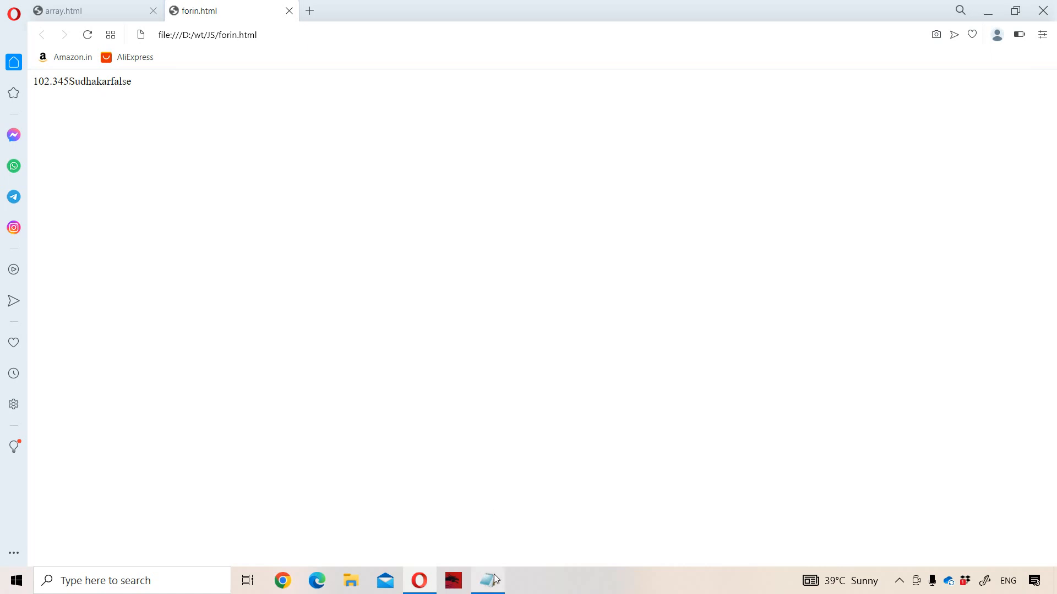
click(488, 580)
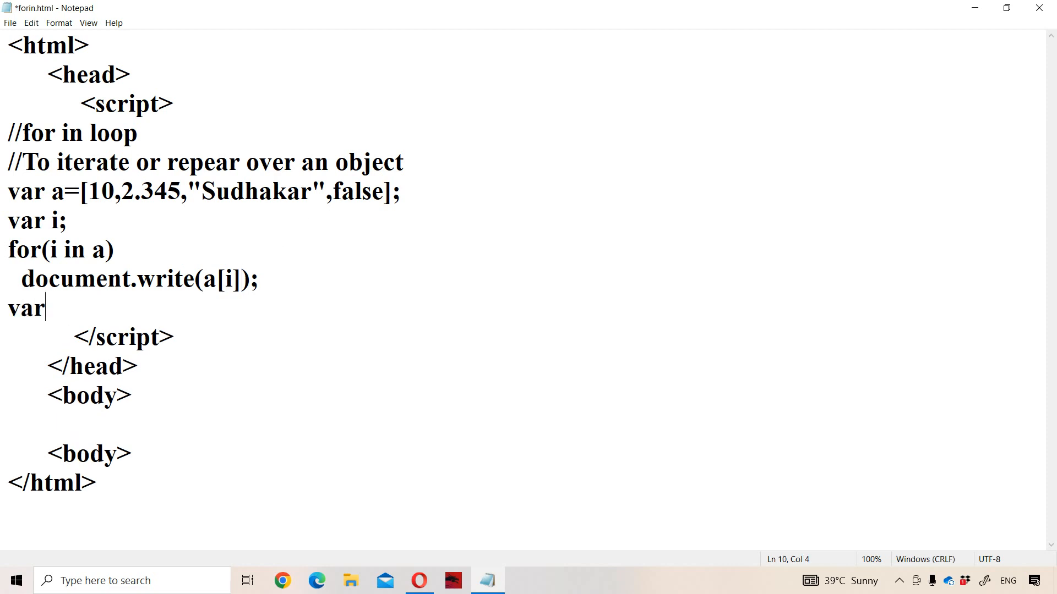
- Start var b={name:"sudhakar", on the new line
text(b=)
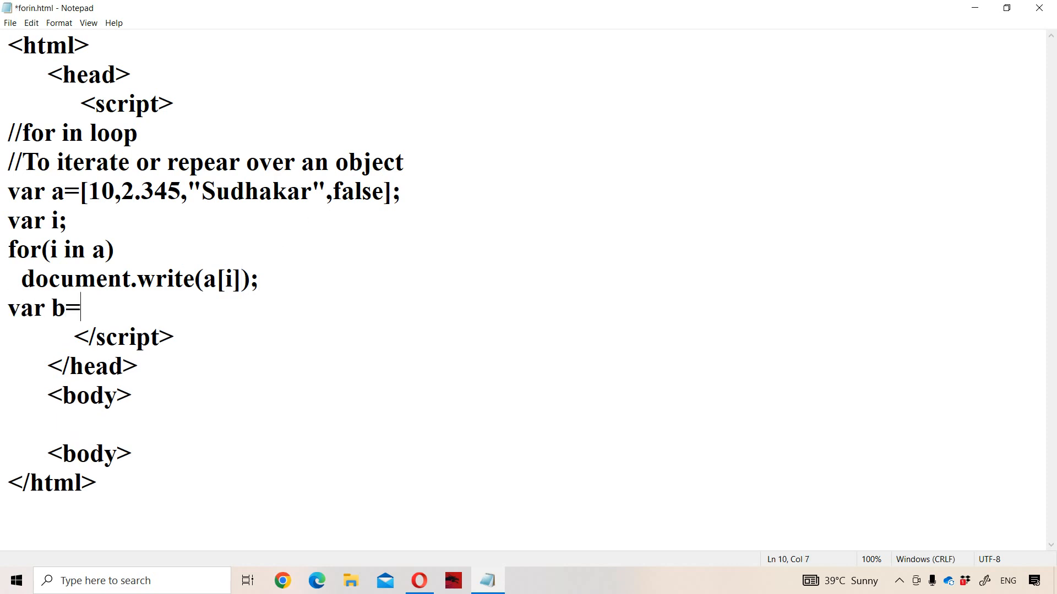
text({)
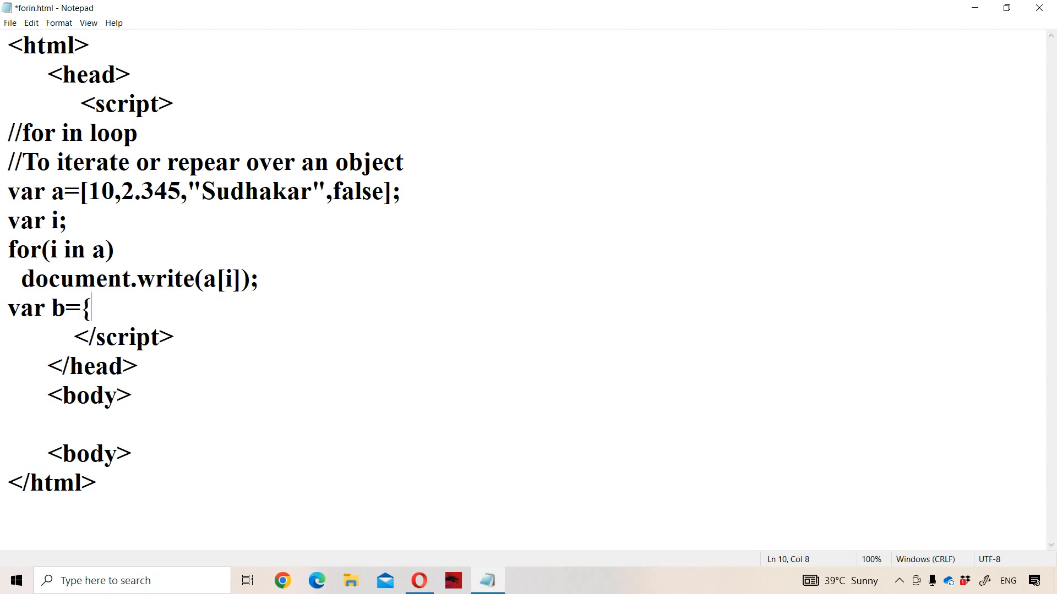
text(name)
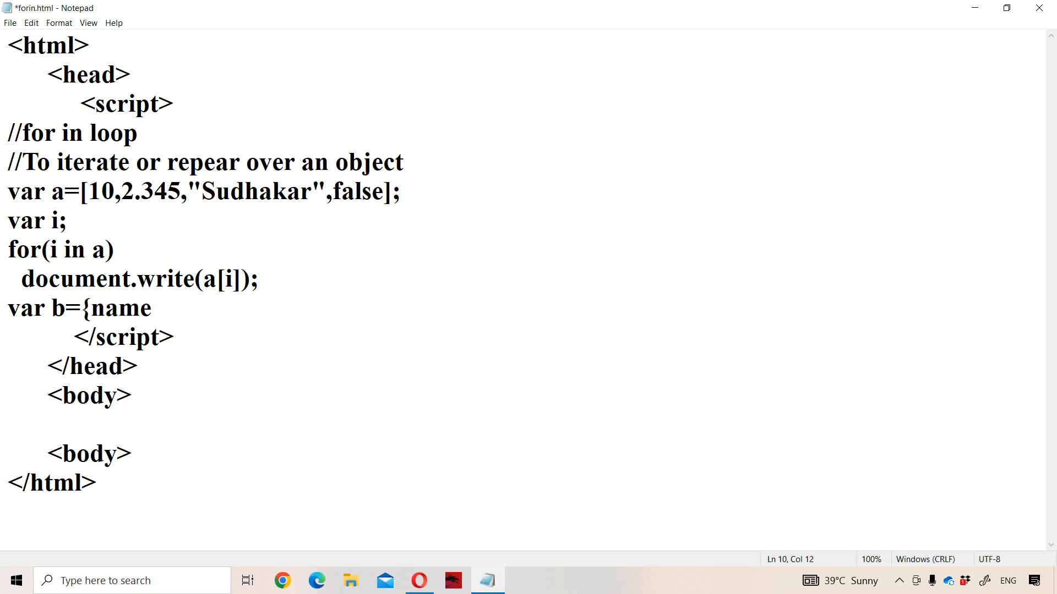
text(:"sudhaka)
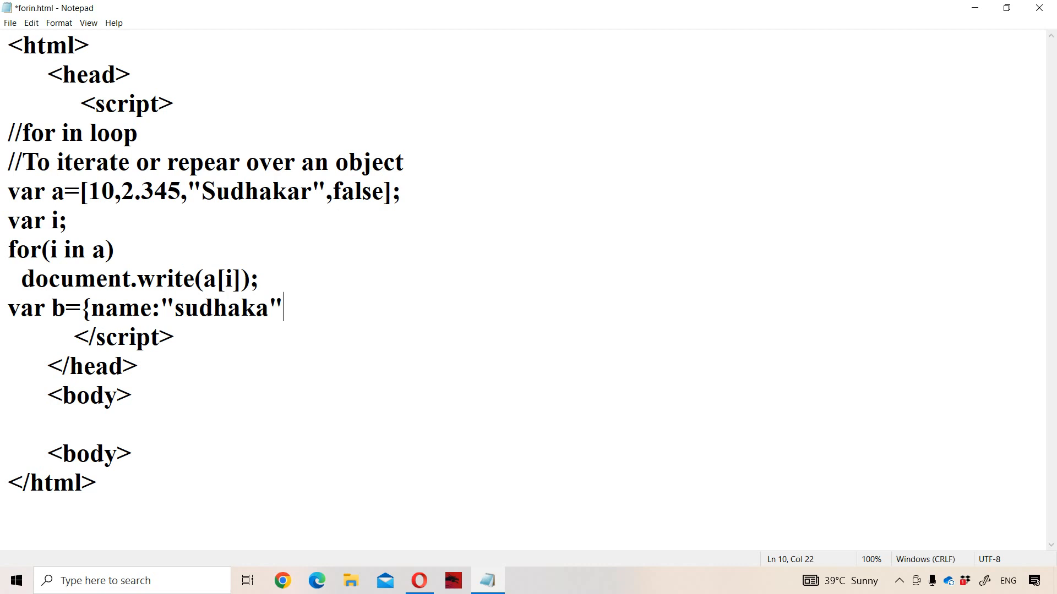
text(r)
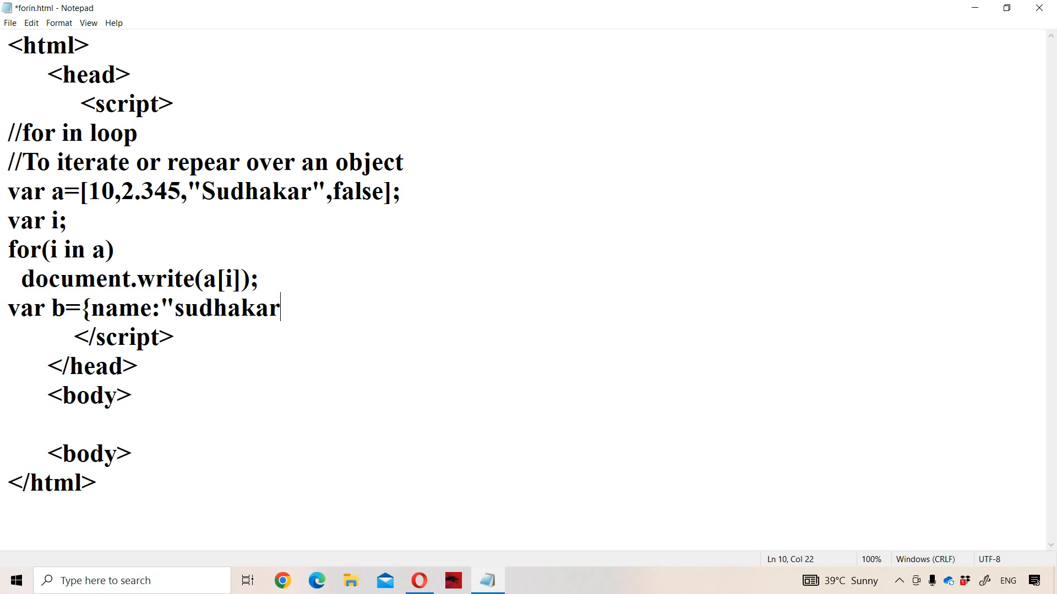
text(")
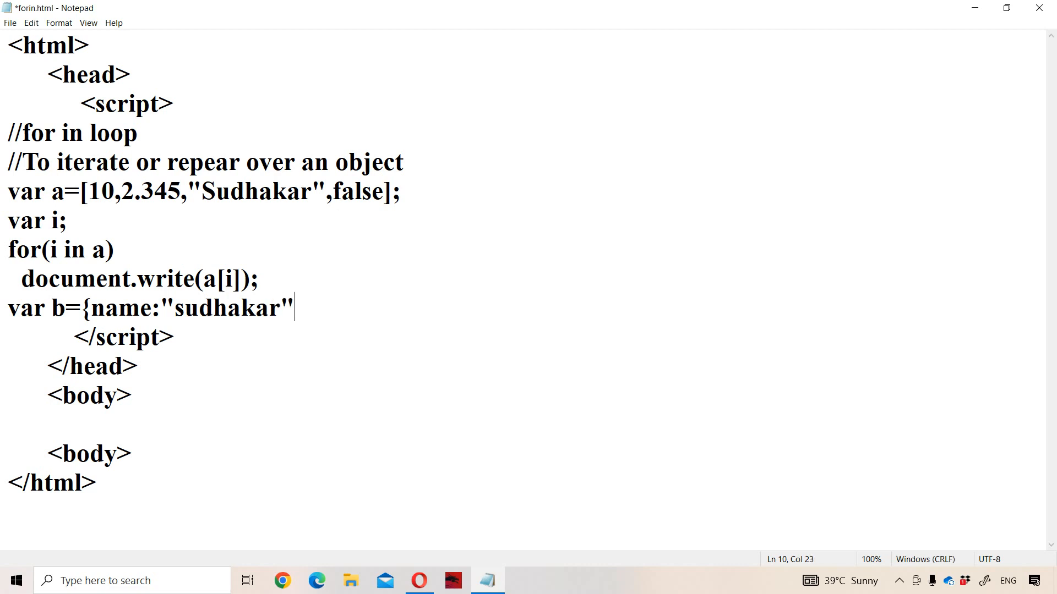
text(,)
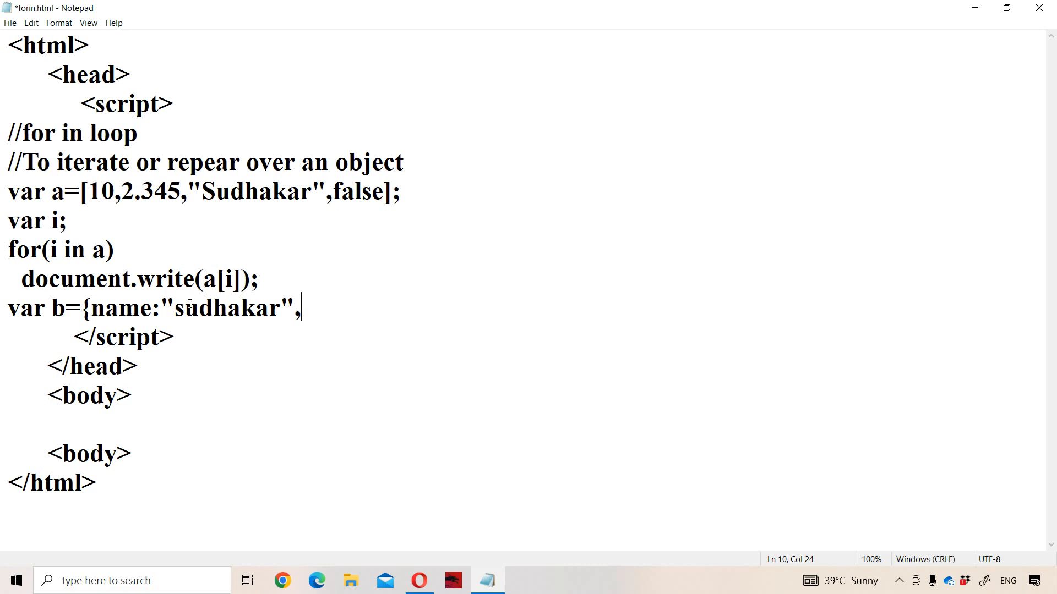
mouse_move(318, 310)
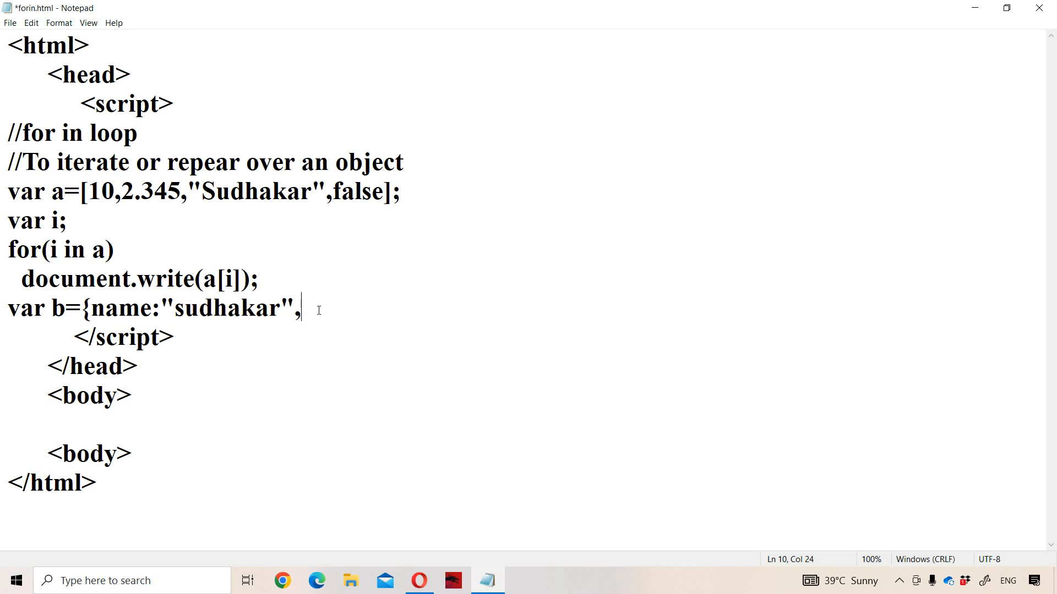
- Add gender:'m' and rno:72 to object b and close it
text(g)
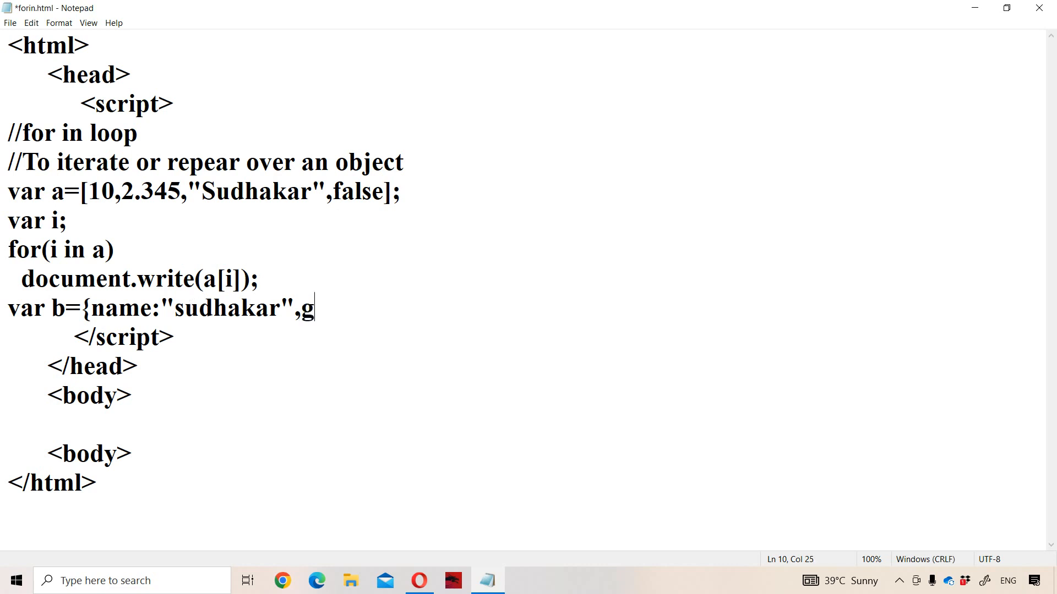
text(ender)
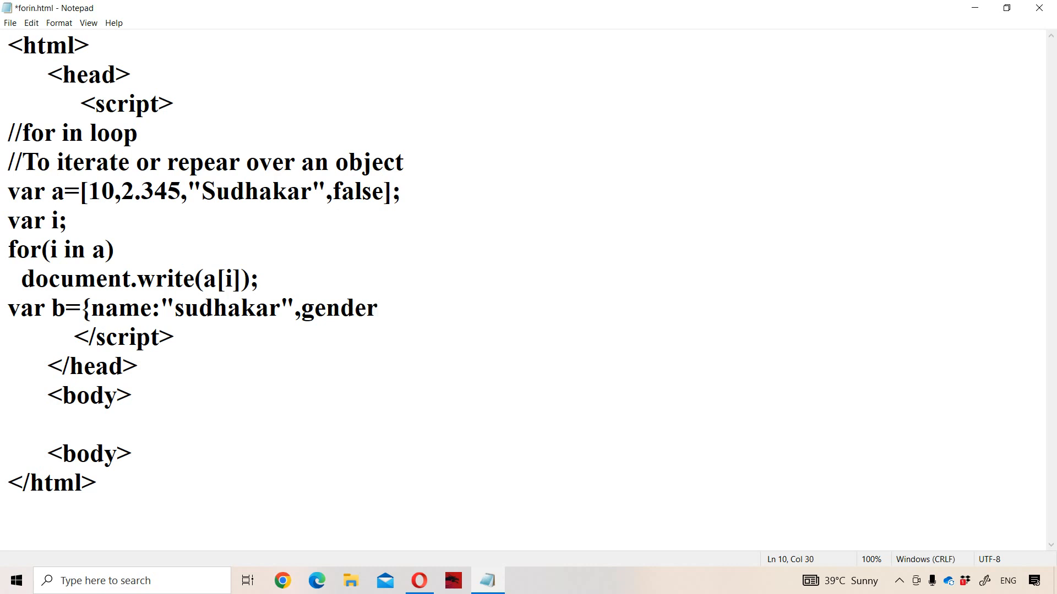
text(:'m)
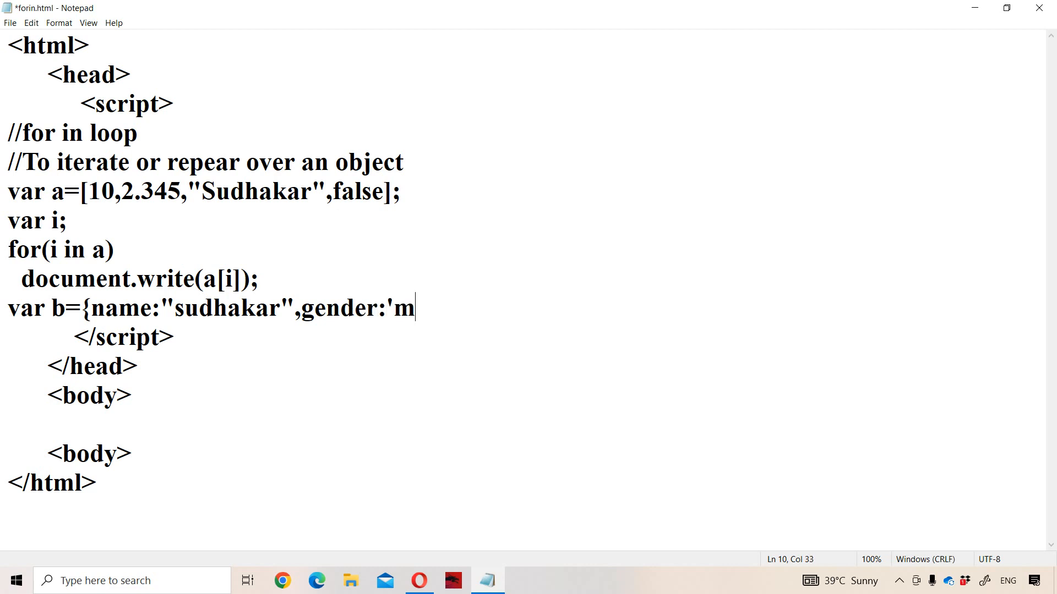
text(')
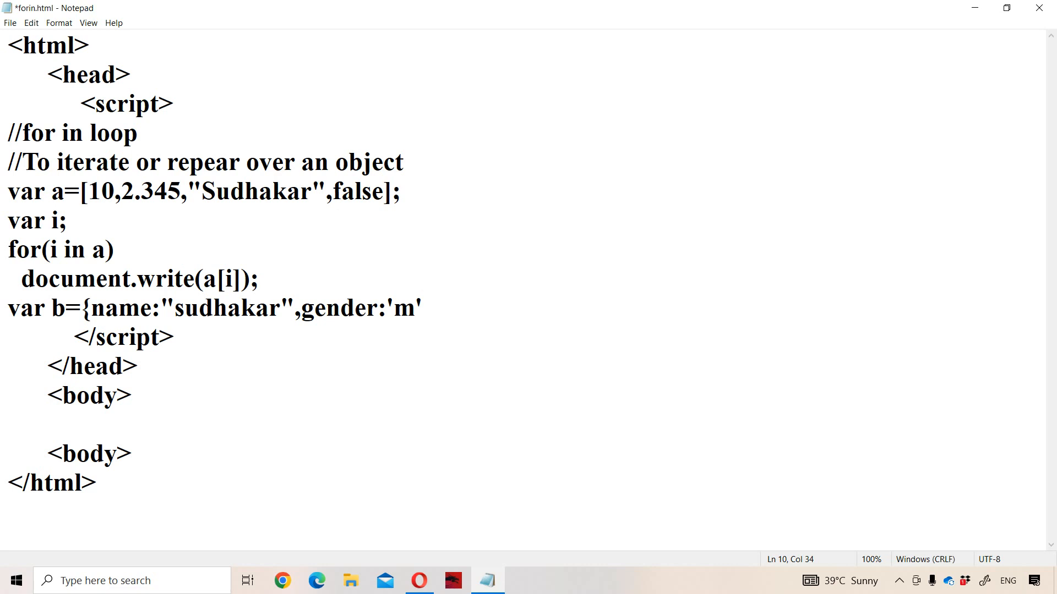
text(,)
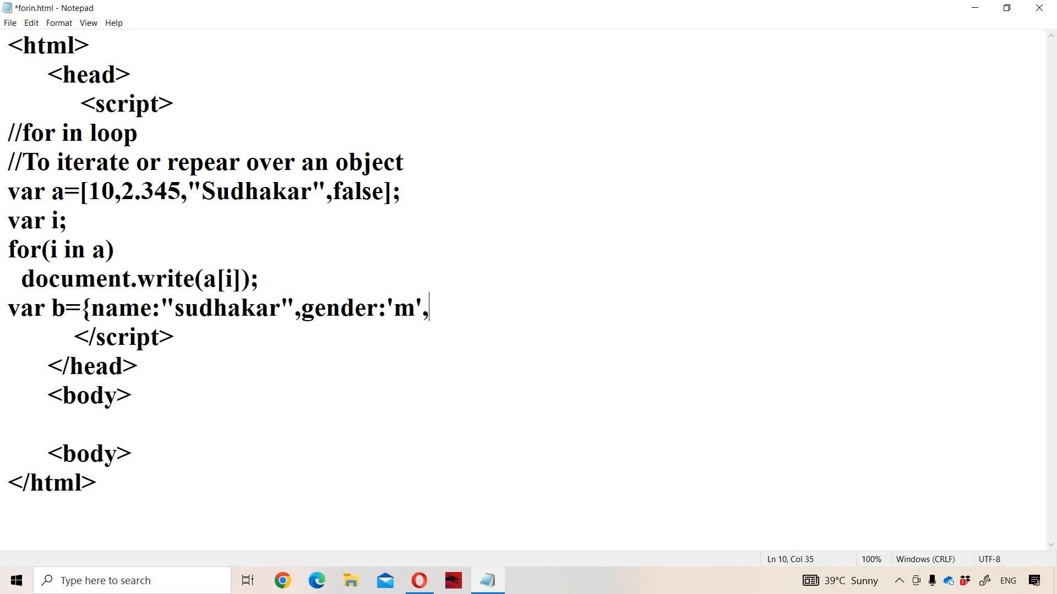
text(rno:)
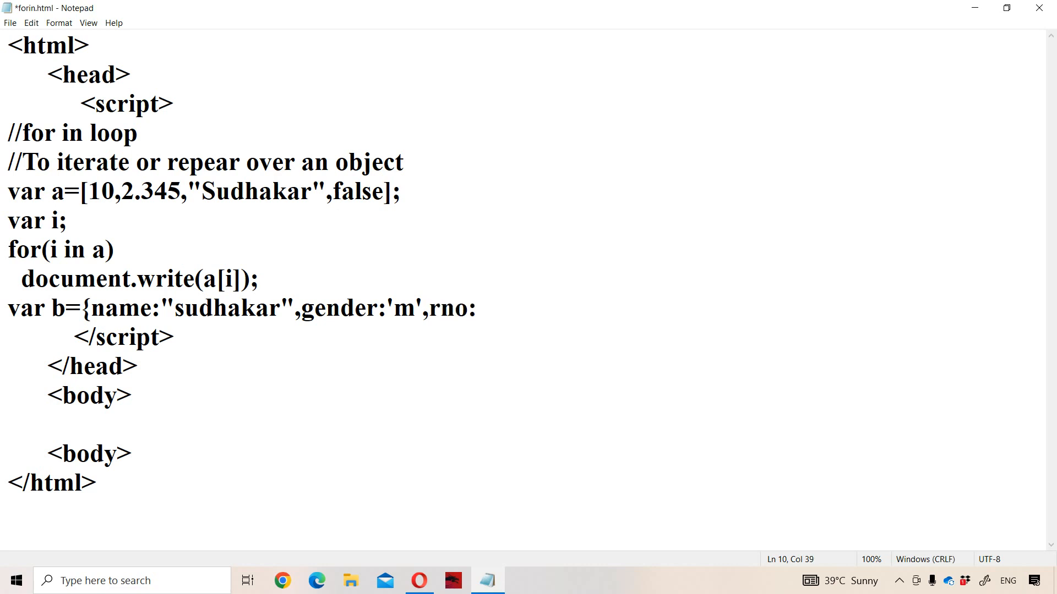
text(72)
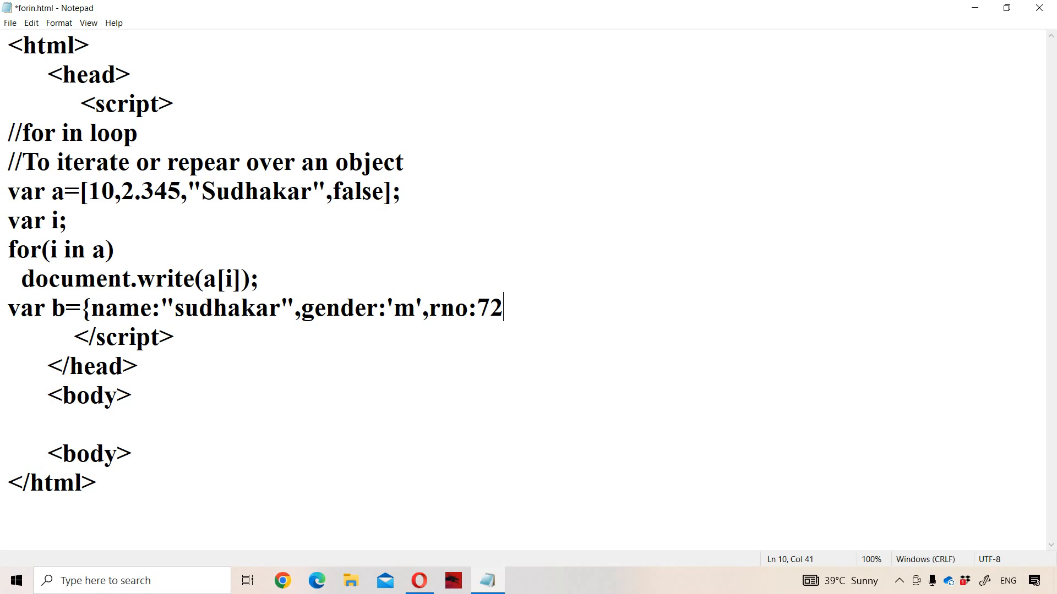
text(};)
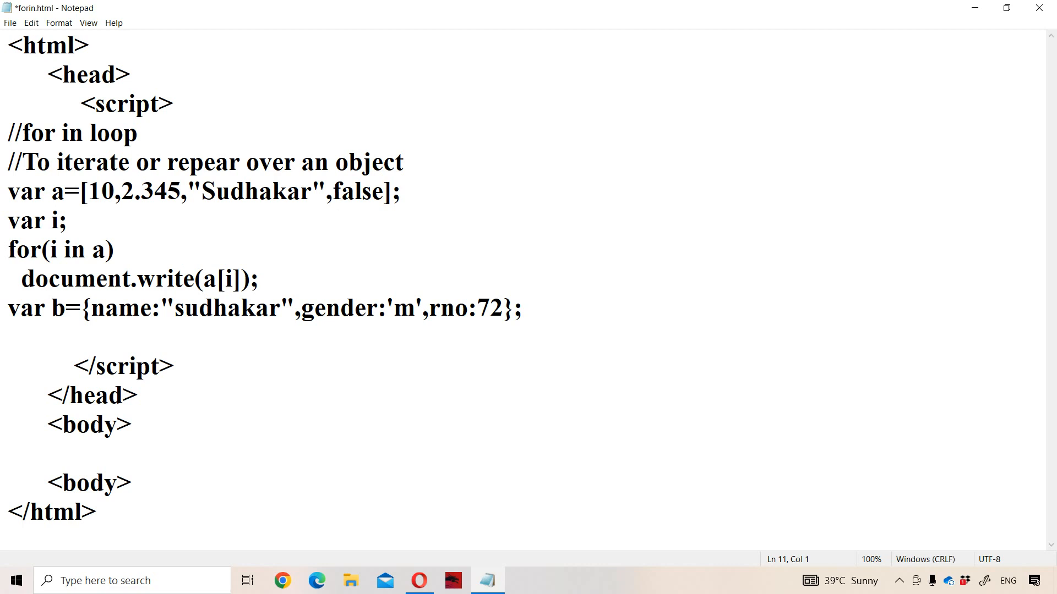
- Begin the loop for(i in b) with document.write("<h1>"
text(f)
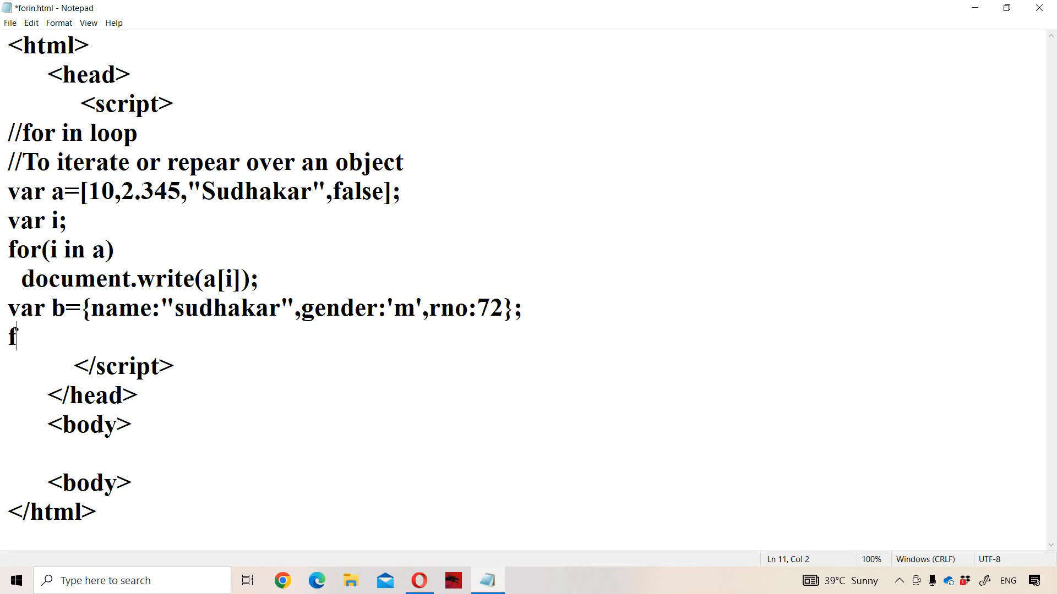
text(or)
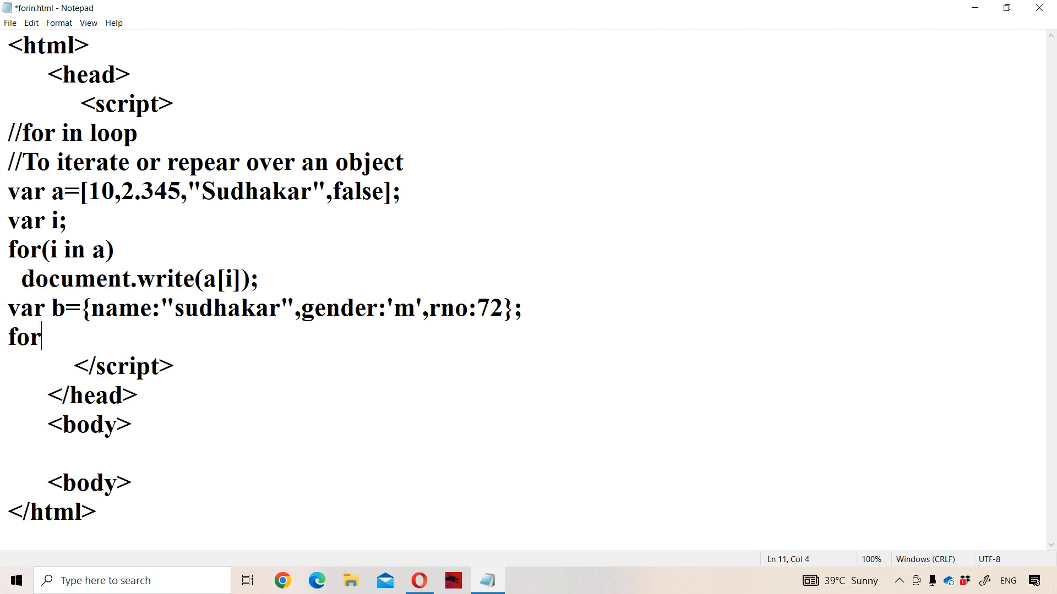
text((u)
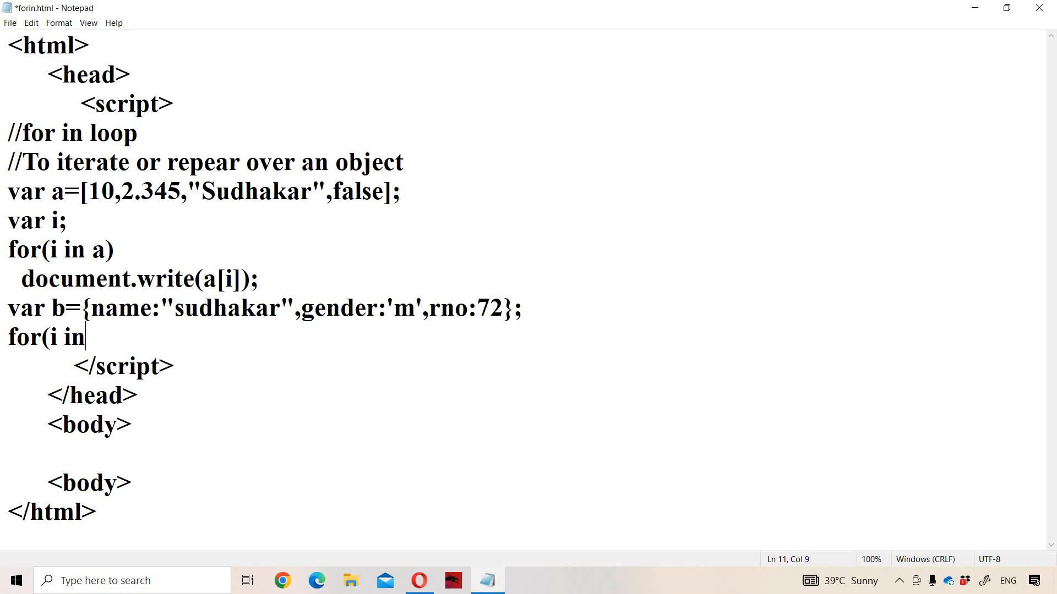
text(b))
text(docu)
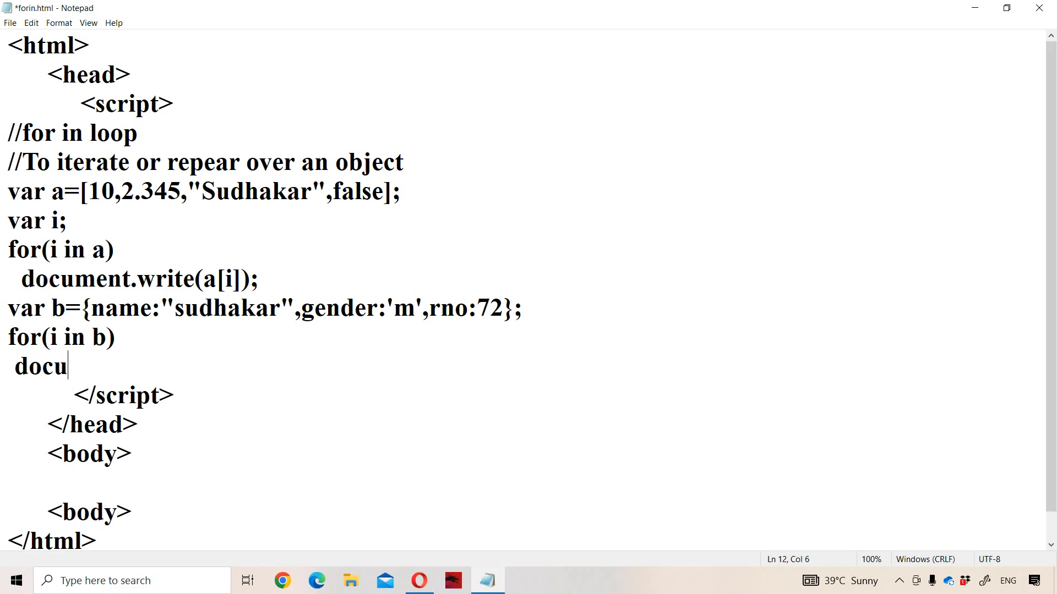
text(ment.we)
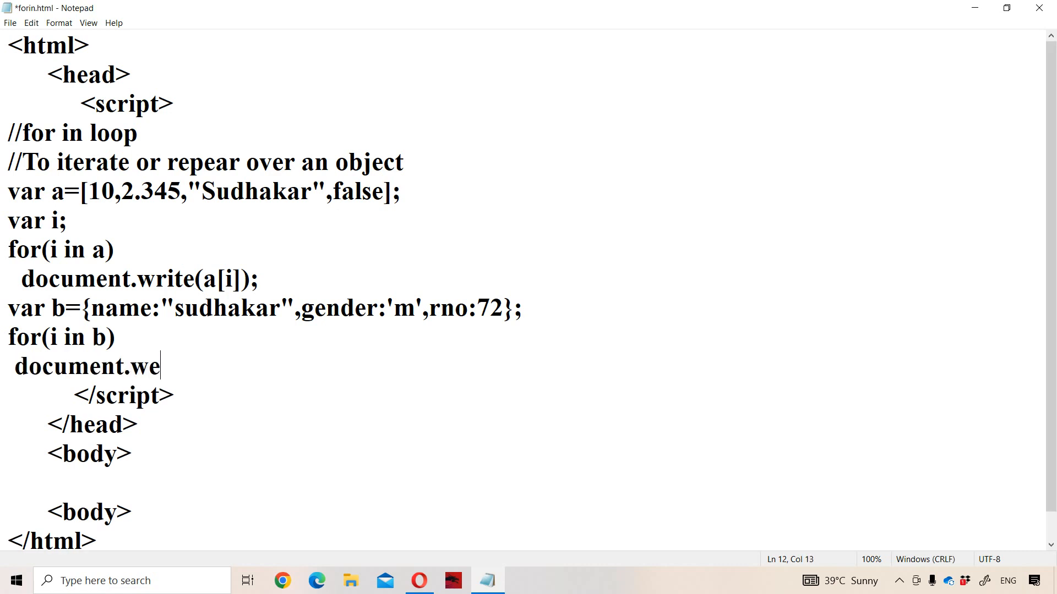
text(it)
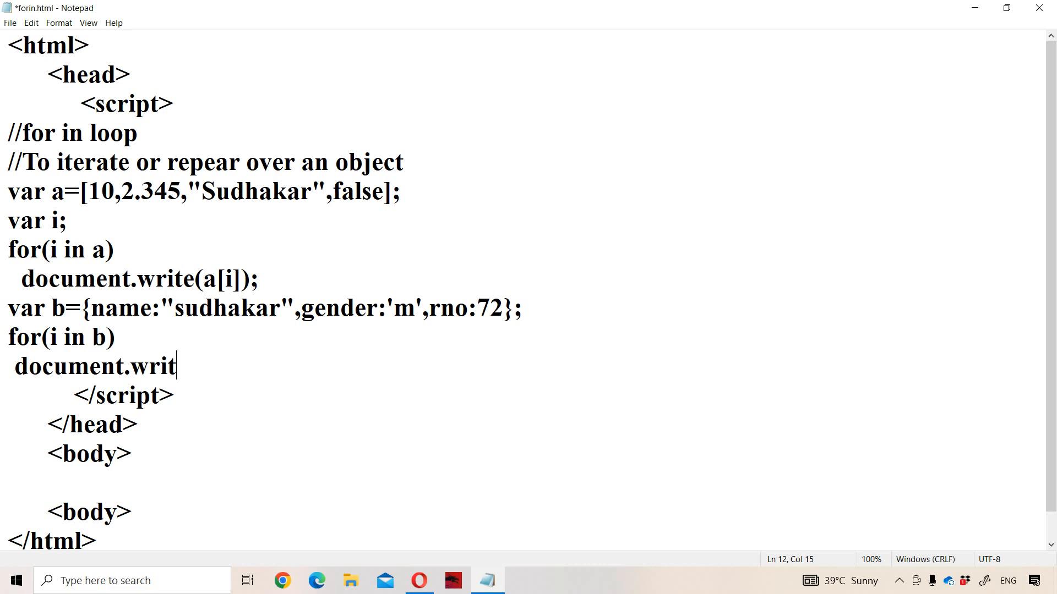
text(e("<h)
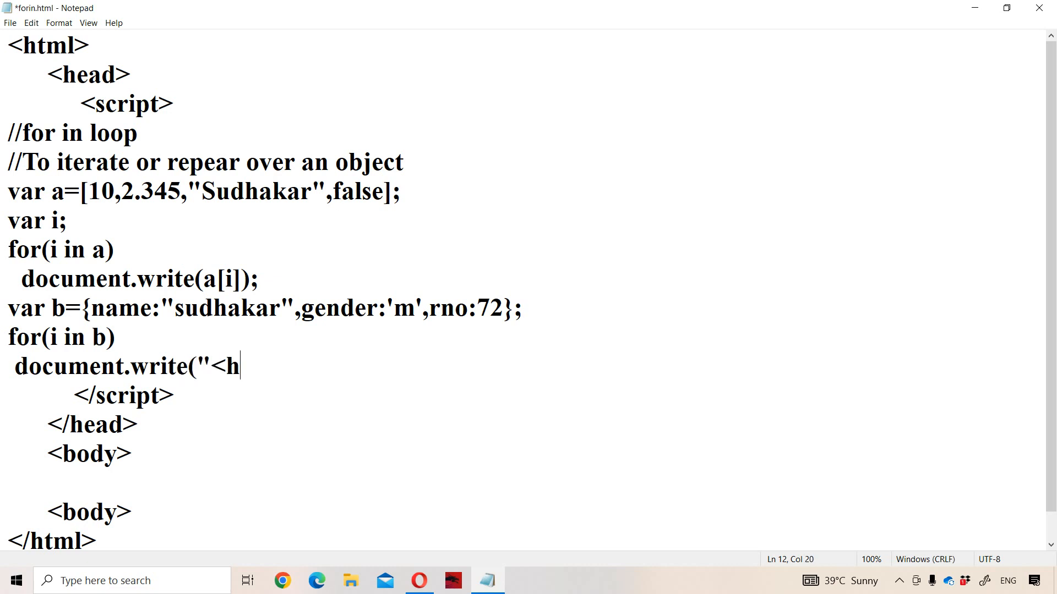
text(1>)
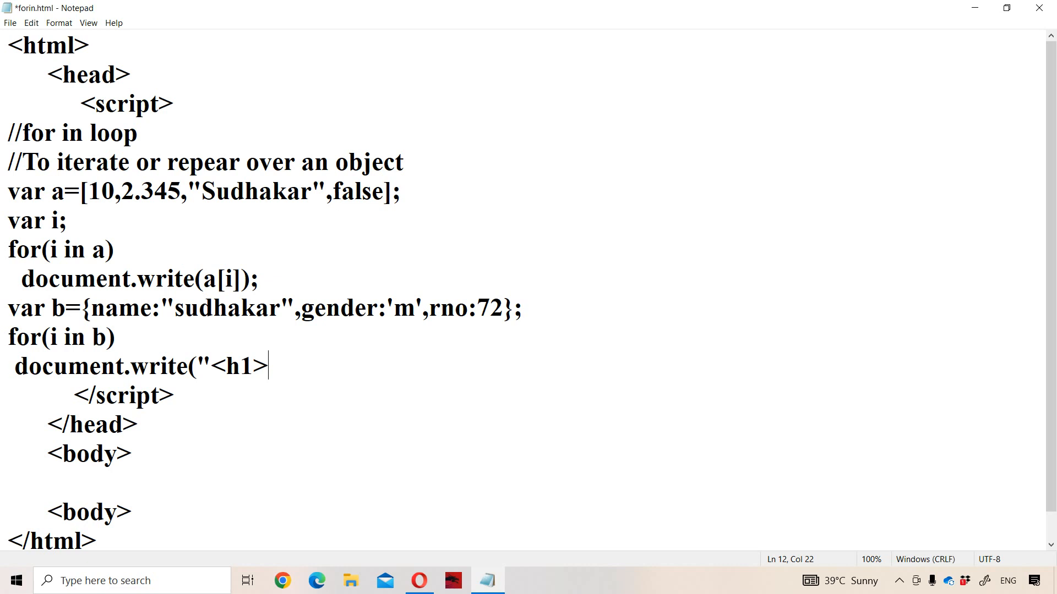
- Finish the write as +i+" is :"+b[i]+"</h1>"); and save forin.html
text(" +i)
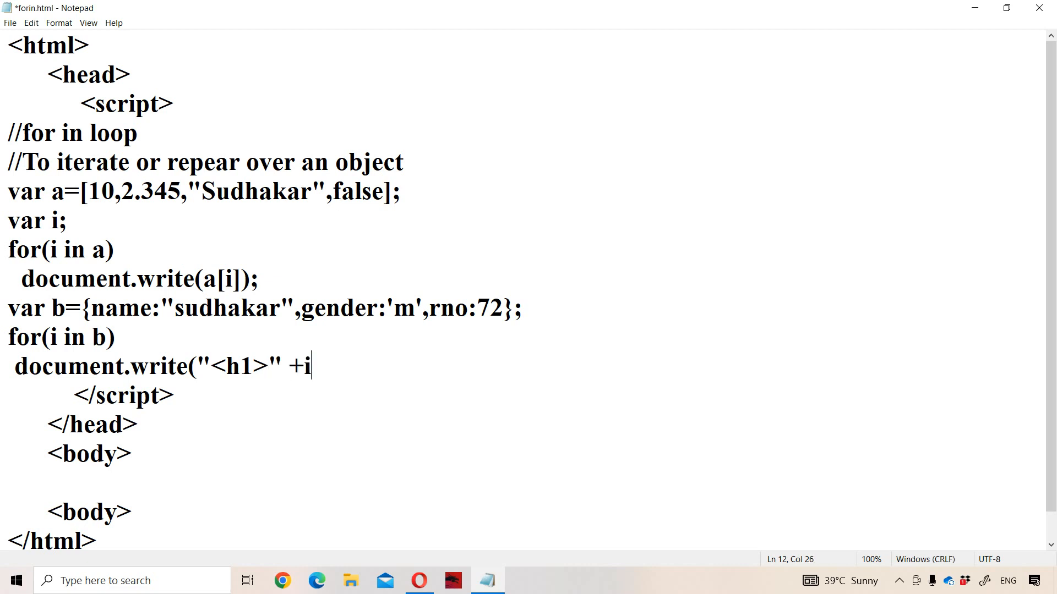
text(+ " is)
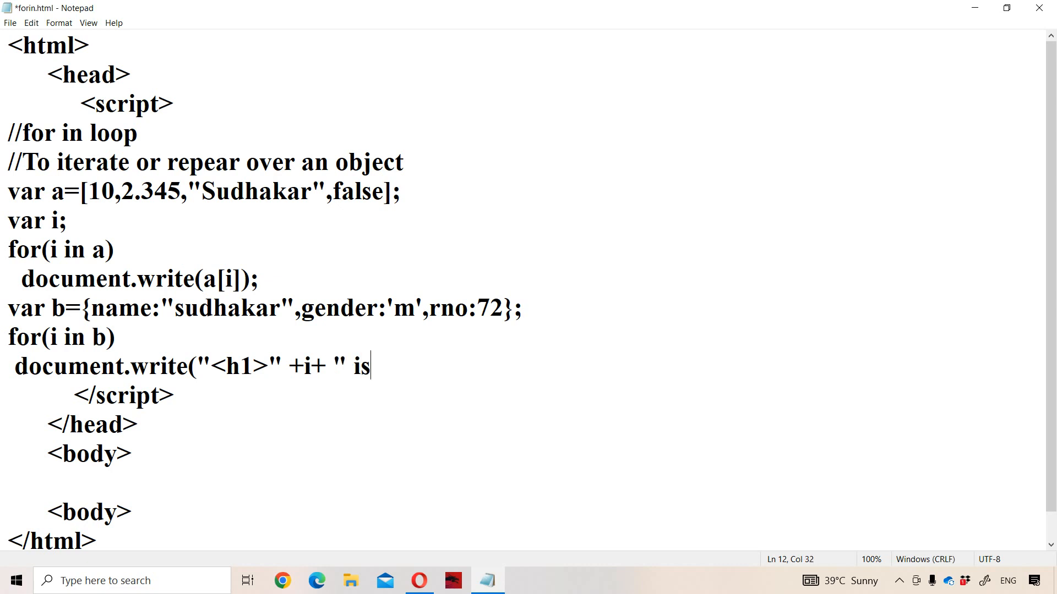
text(:")
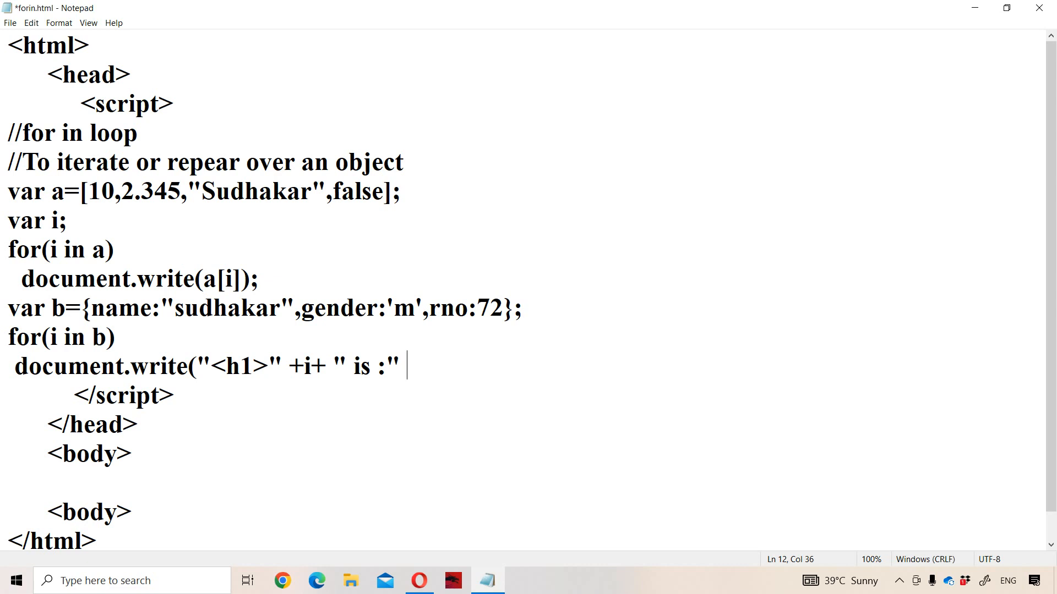
text(b)
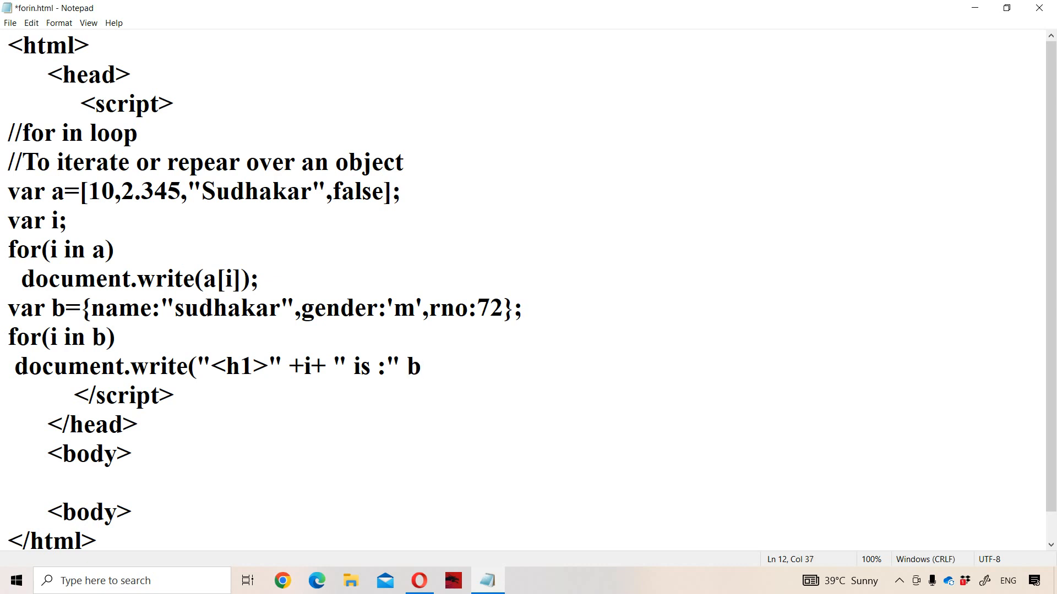
text(+)
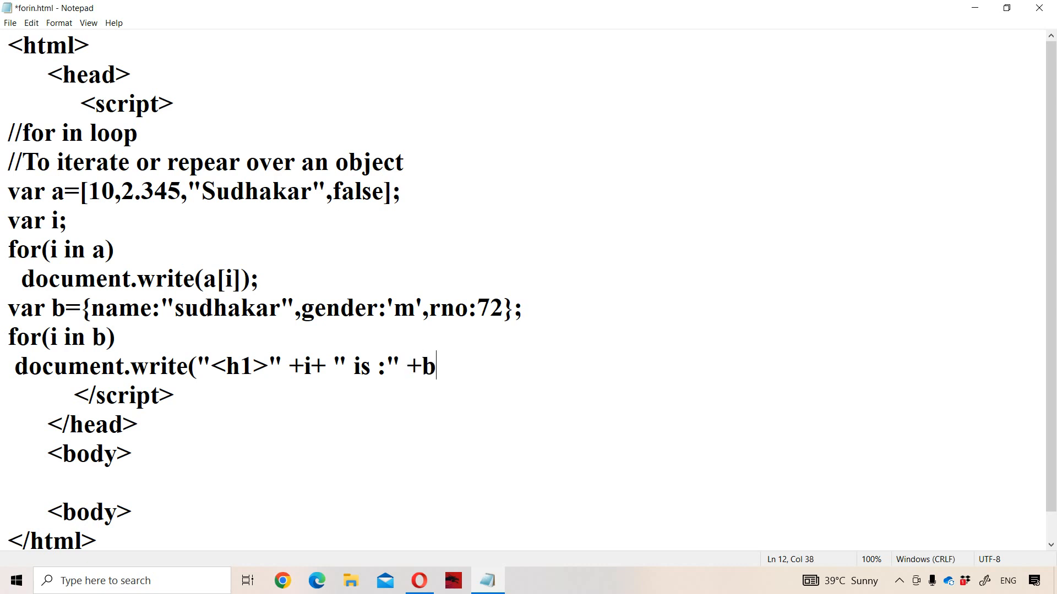
text([i)
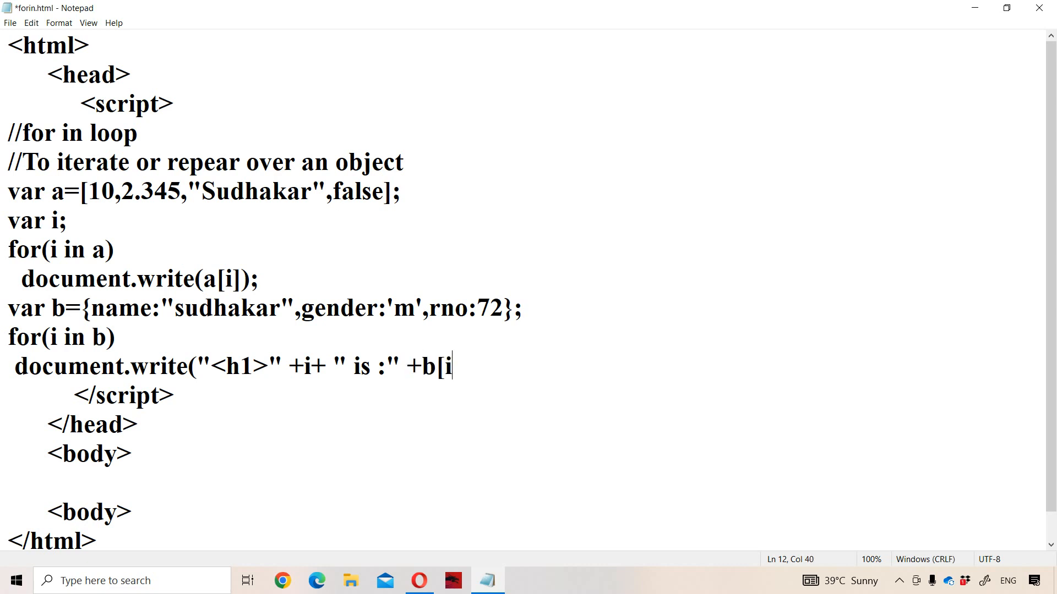
text(]+)
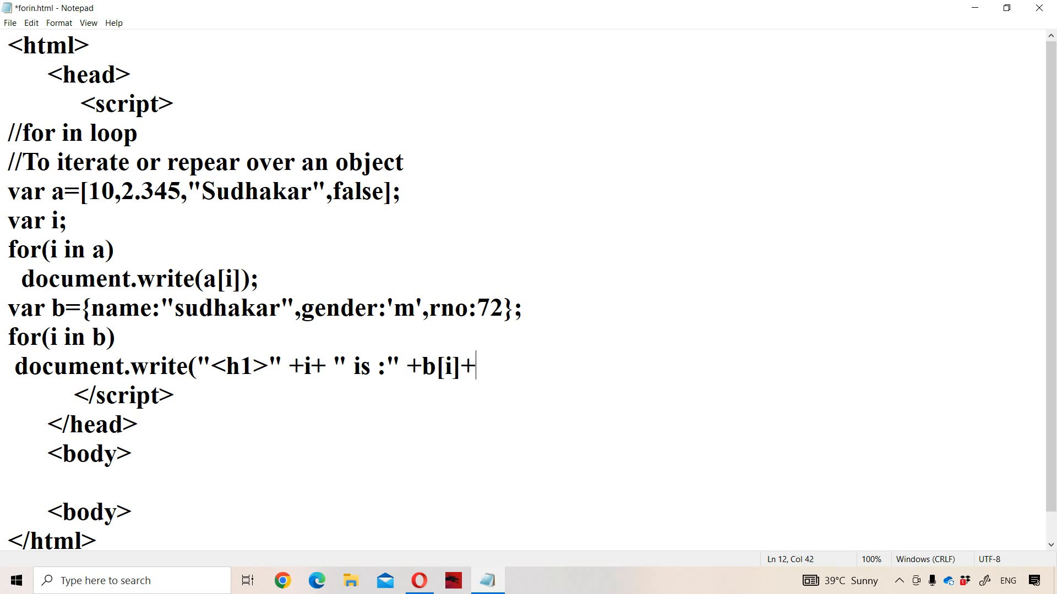
text("<)
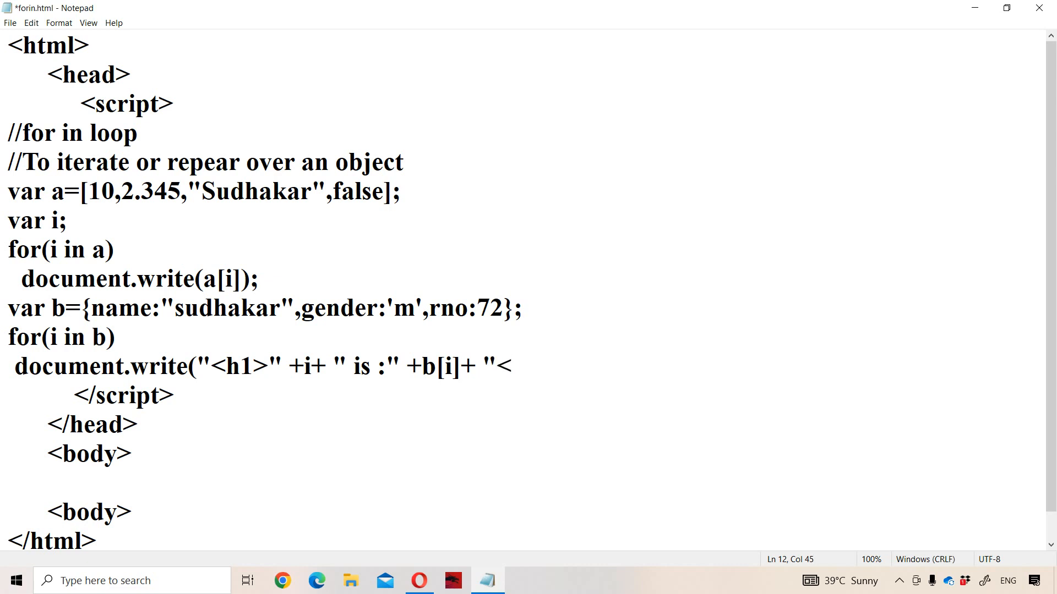
text(/h1>")
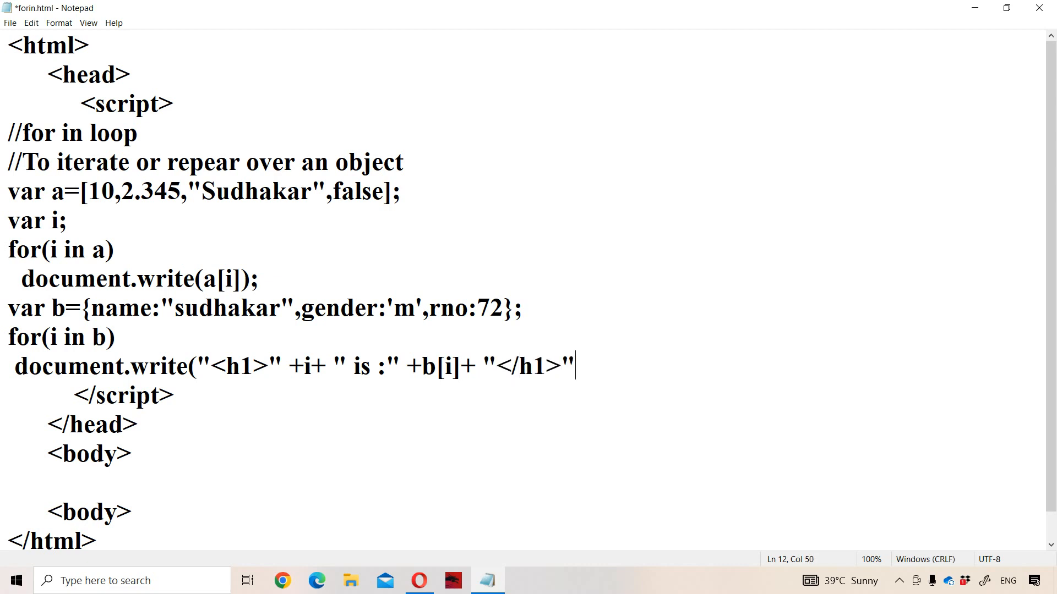
text();)
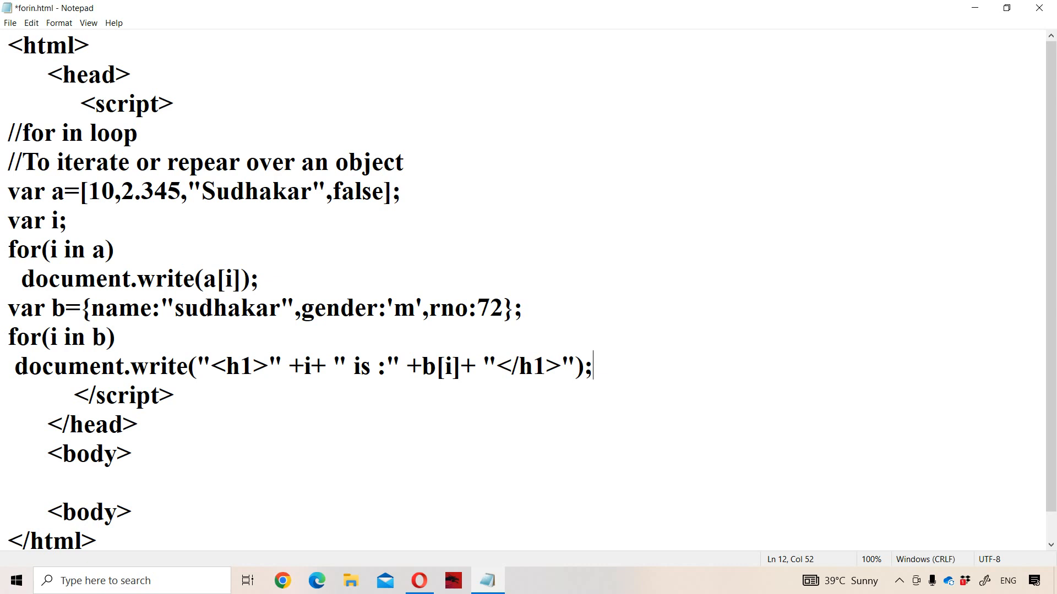
key(ctrl+s)
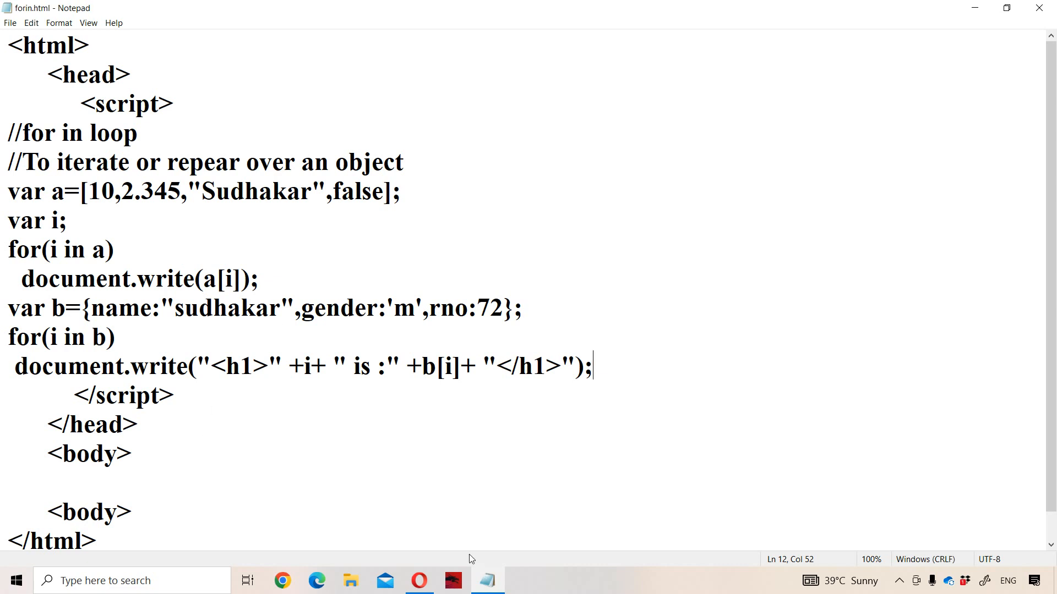
- Reload forin.html in Opera to show headings like gender is :m and rno is :72
click(418, 580)
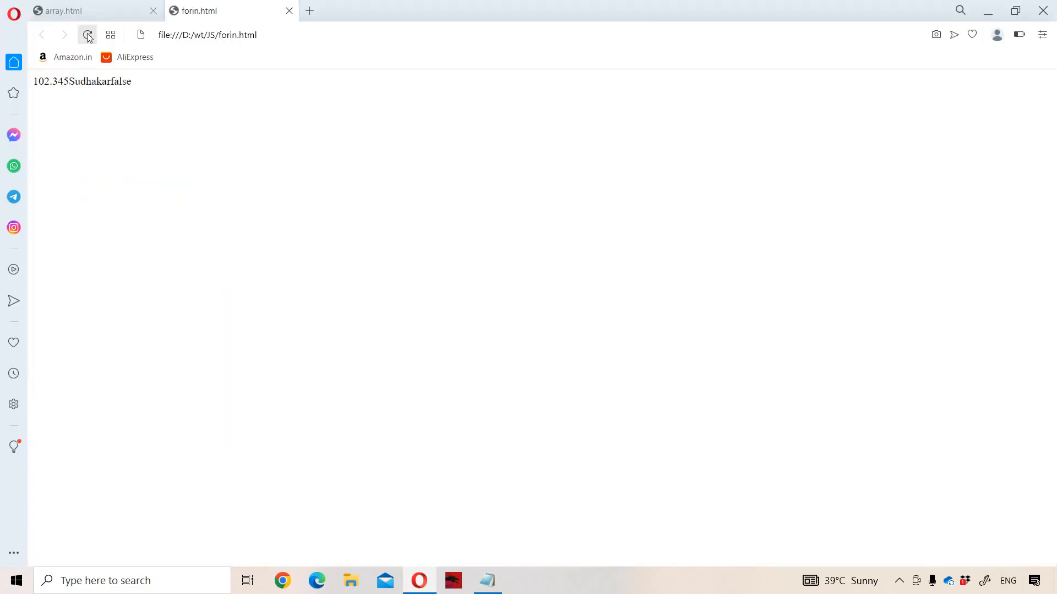
click(87, 34)
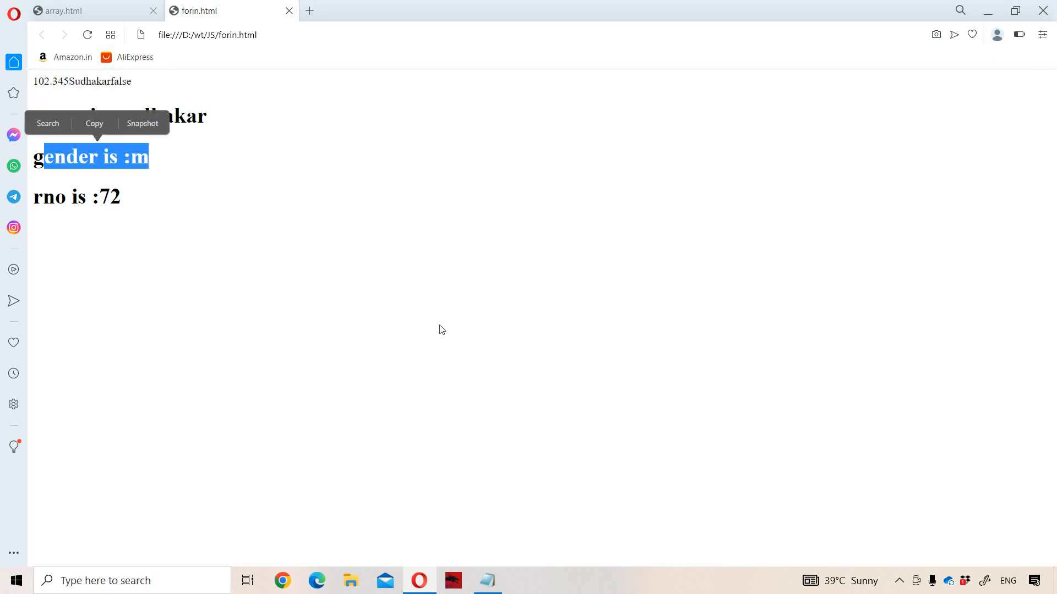
- Back in Notepad, highlight object b's name key and place a blank line after the object loop
click(488, 580)
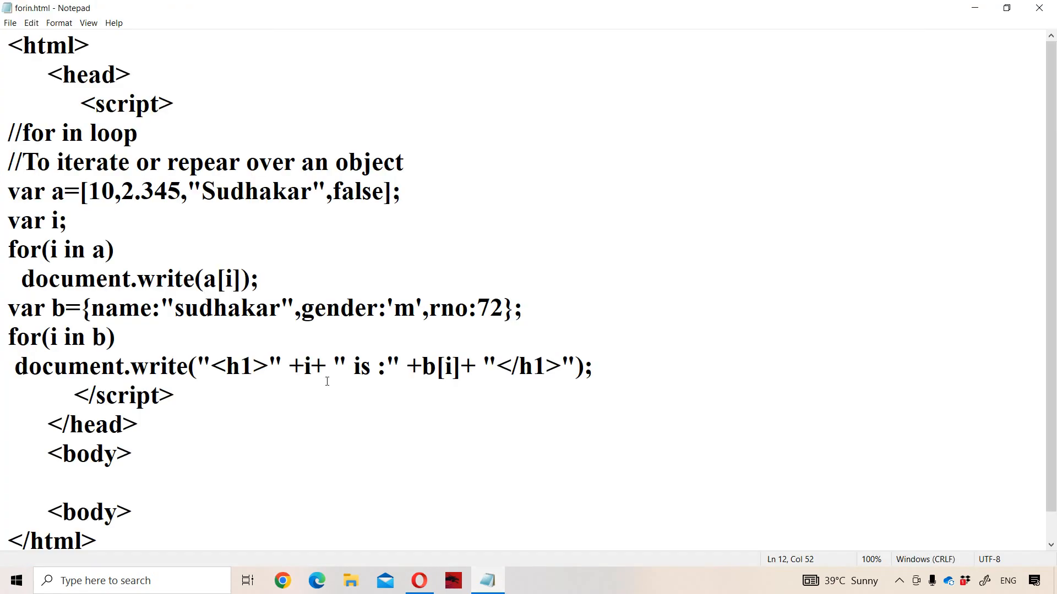
click(302, 366)
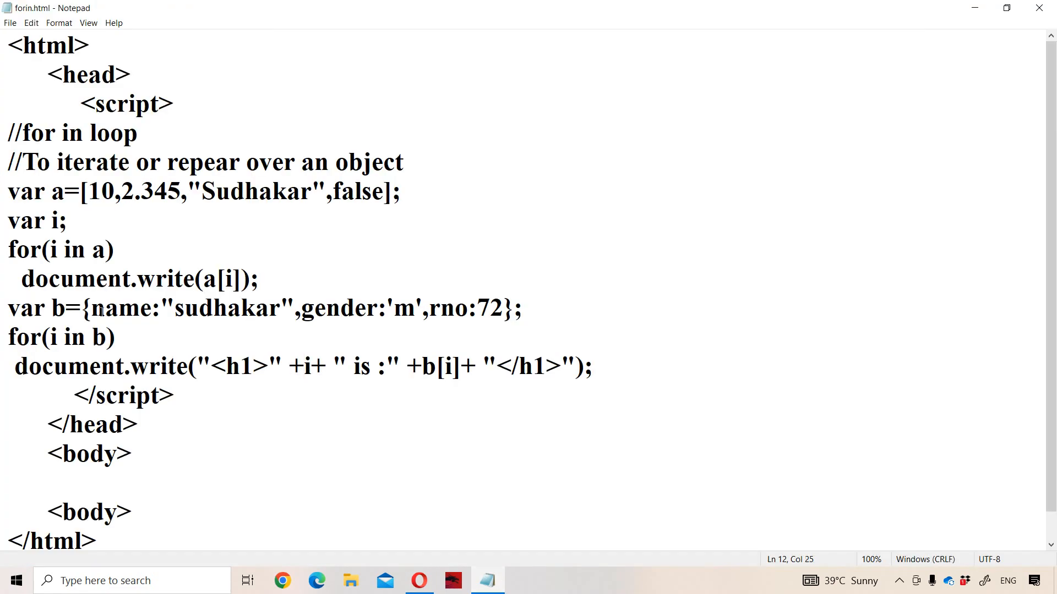
double_click(114, 308)
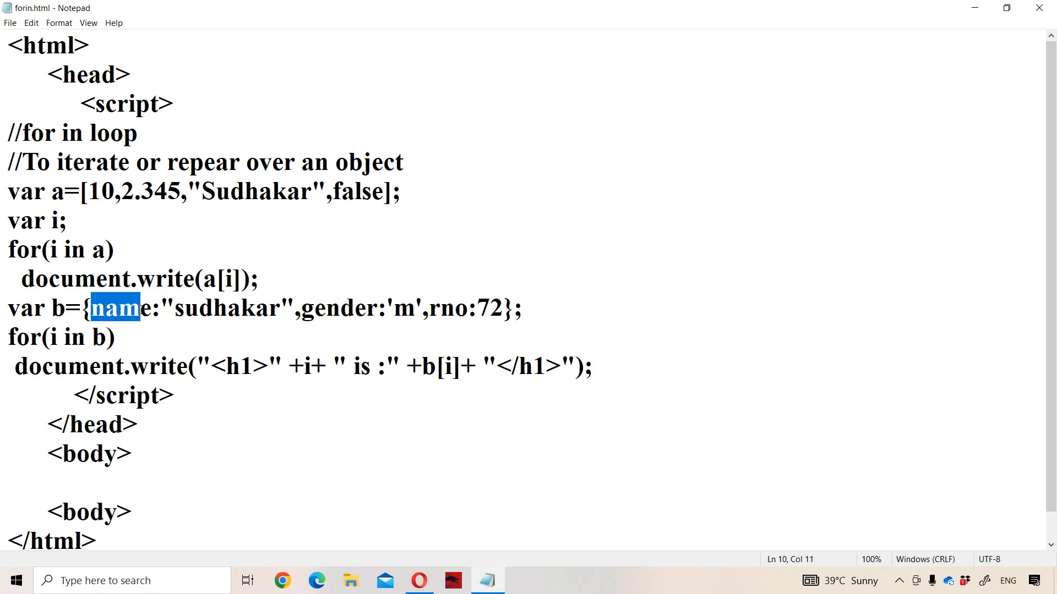
mouse_move(430, 390)
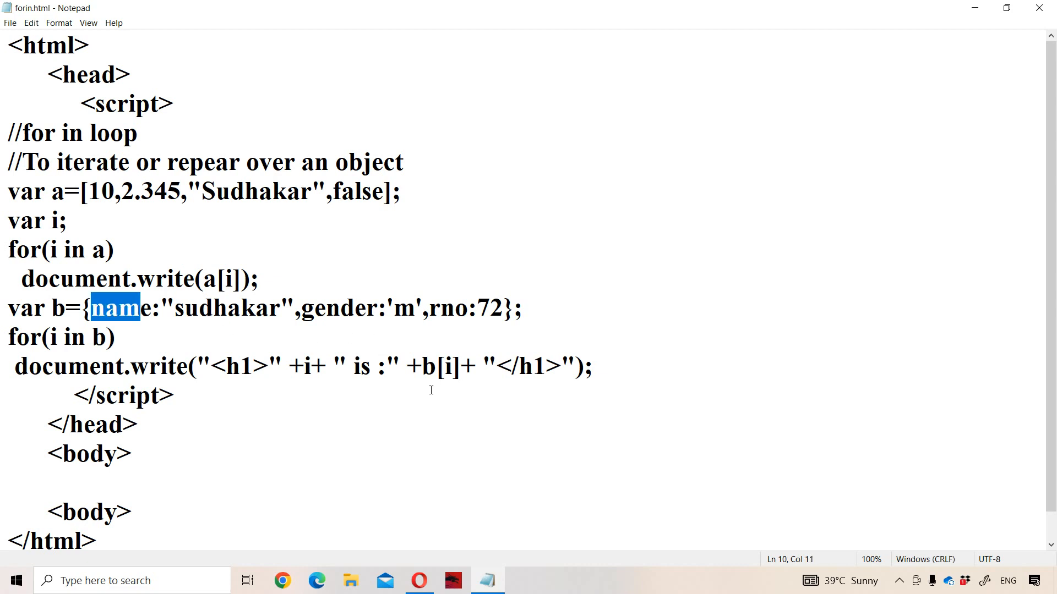
double_click(428, 367)
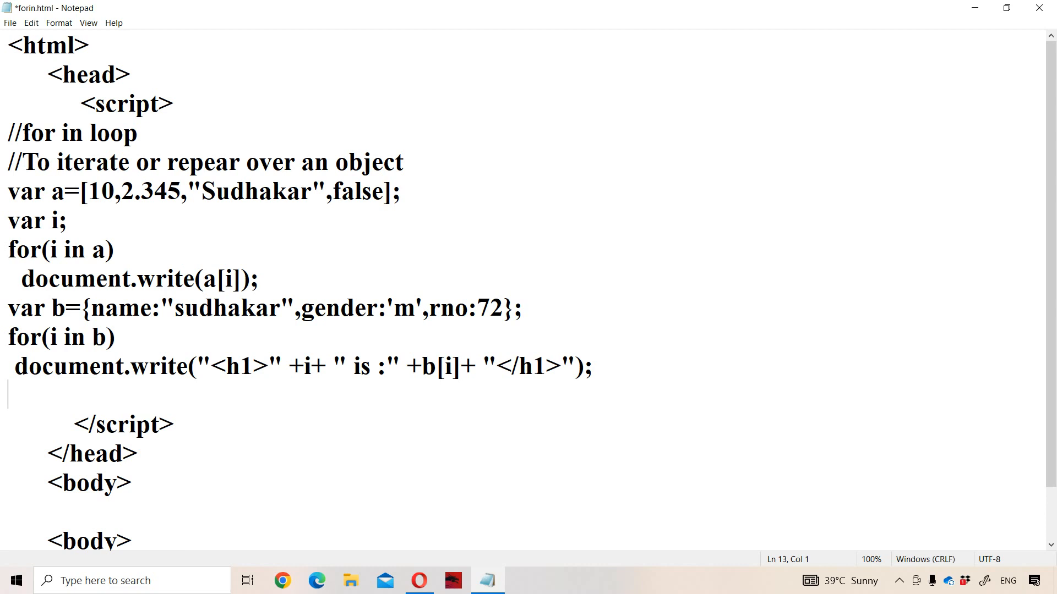
- Declare var c=[10,20,30,40,50]; after the object loop, placing the cursor on the empty line below
text(va)
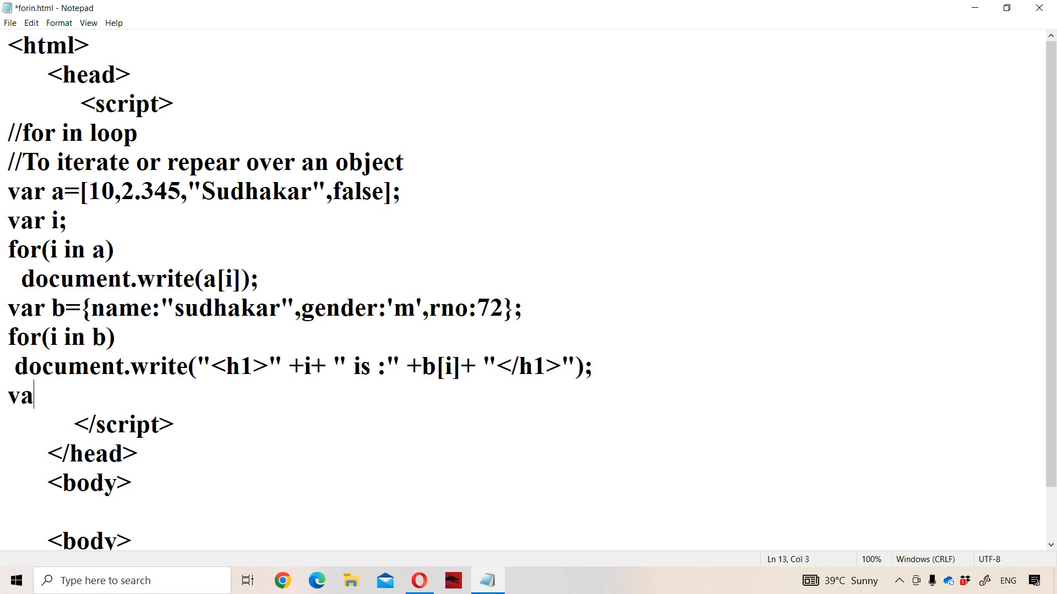
text(r)
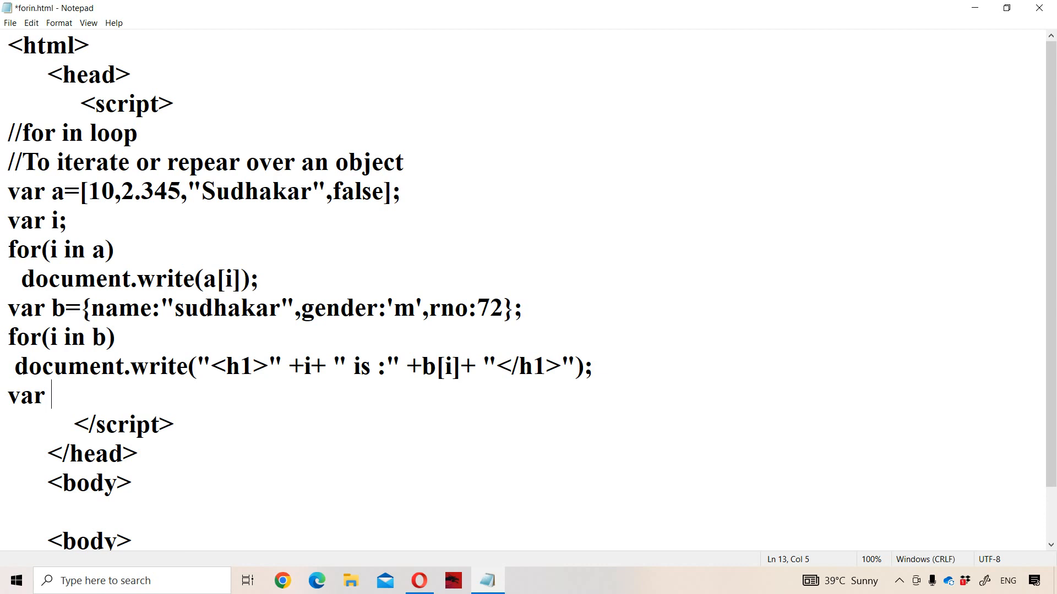
text(c)
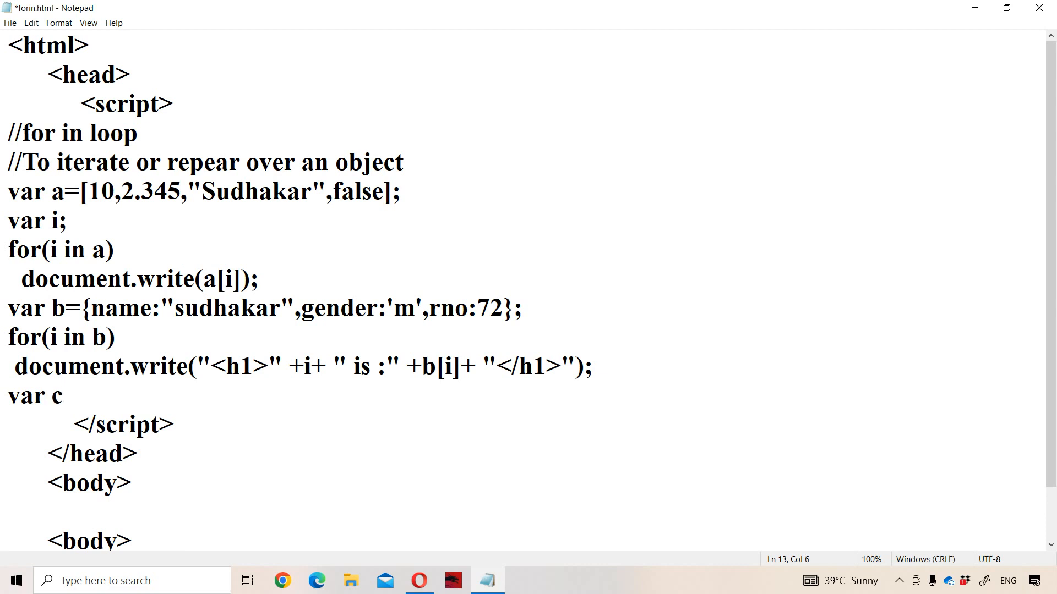
text(=[1)
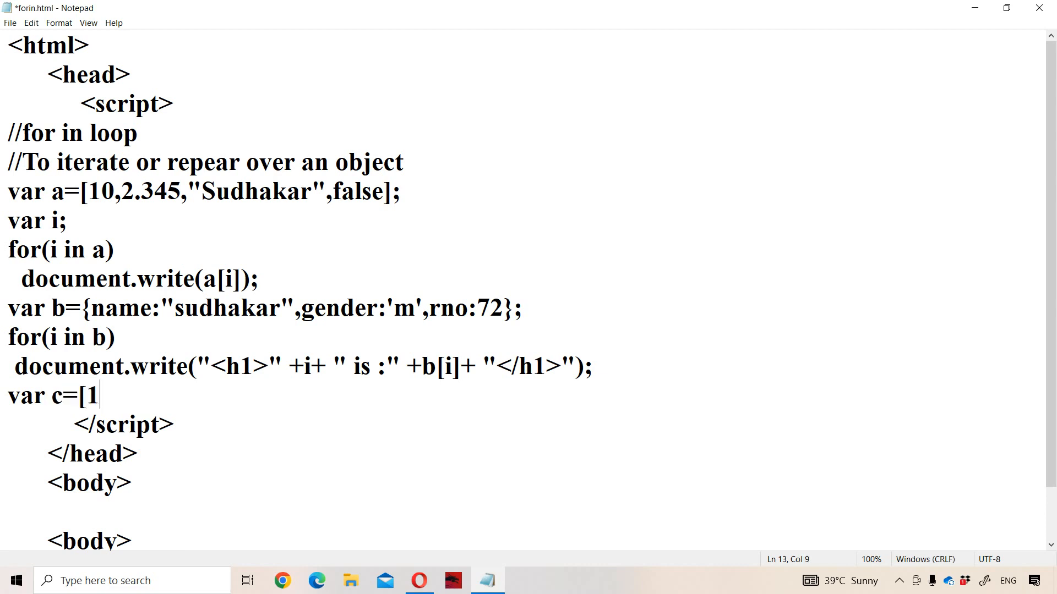
text(0,20)
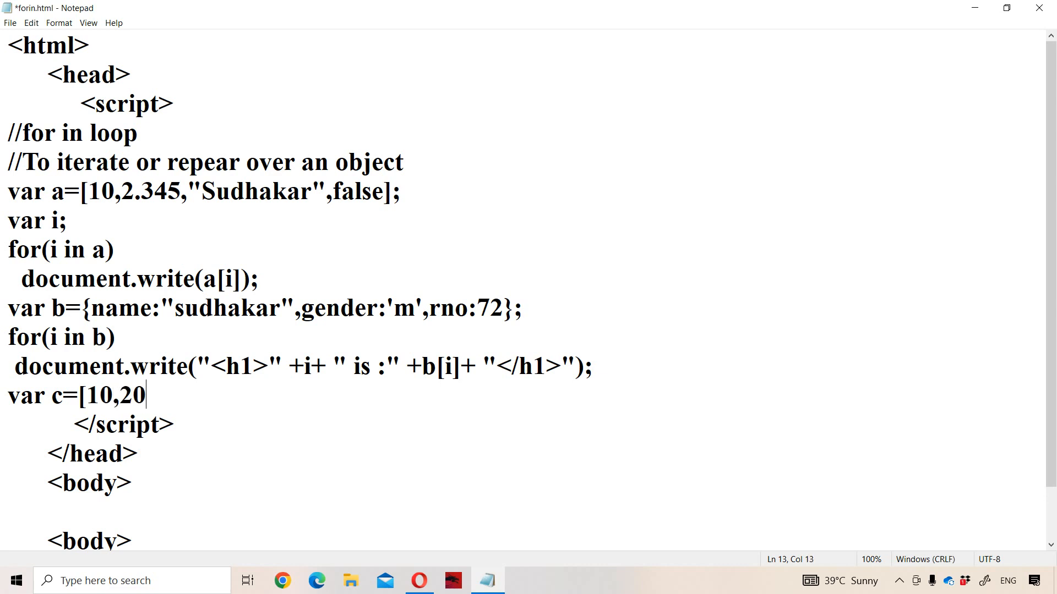
text(,30,4)
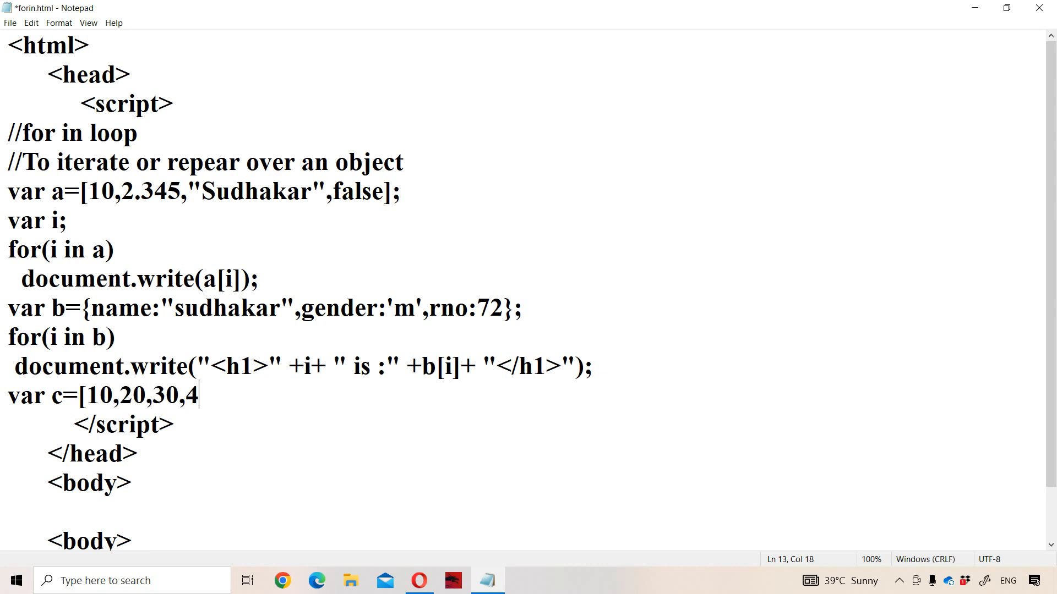
text(0,50];)
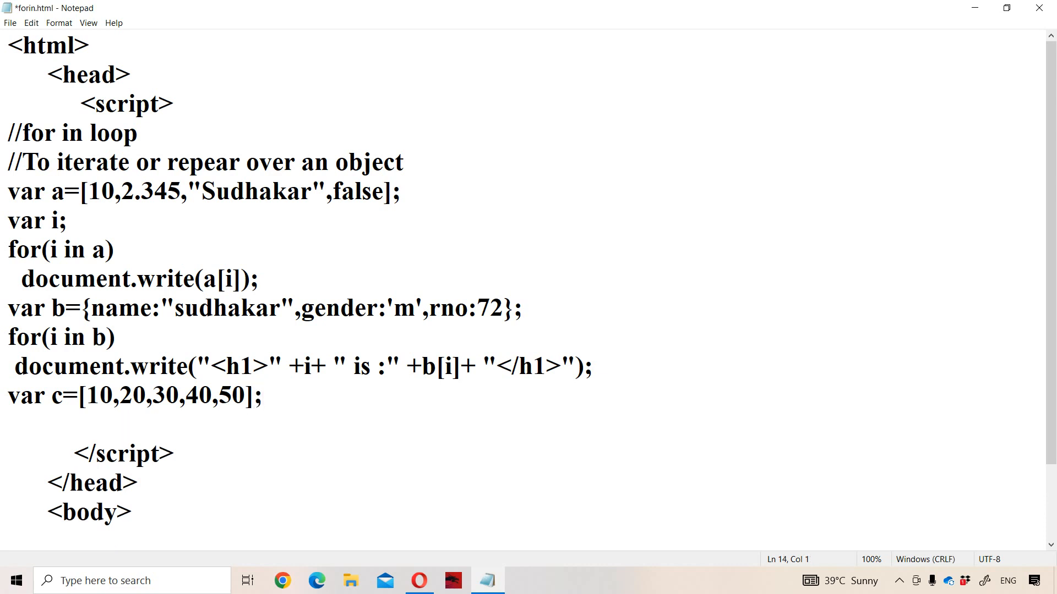
click(8, 426)
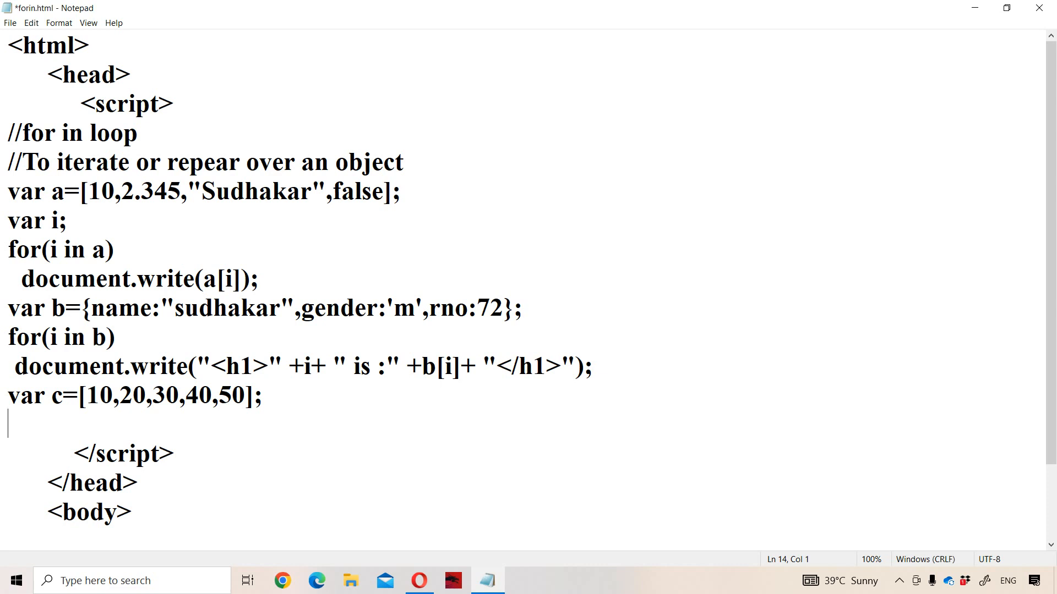
- Write the loop header for(i in c) and start its body line
text(for()
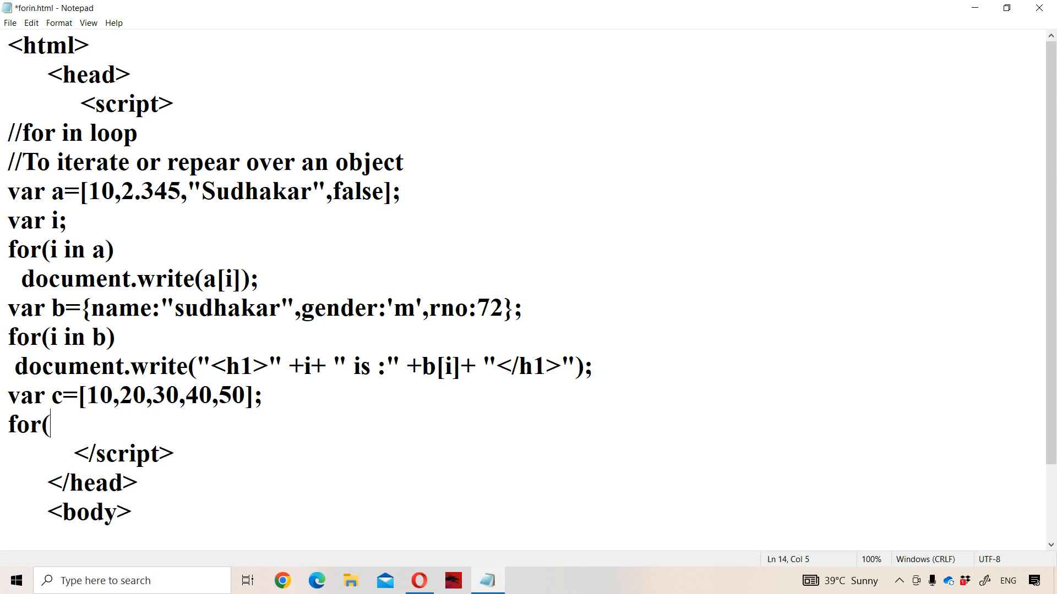
text(i in)
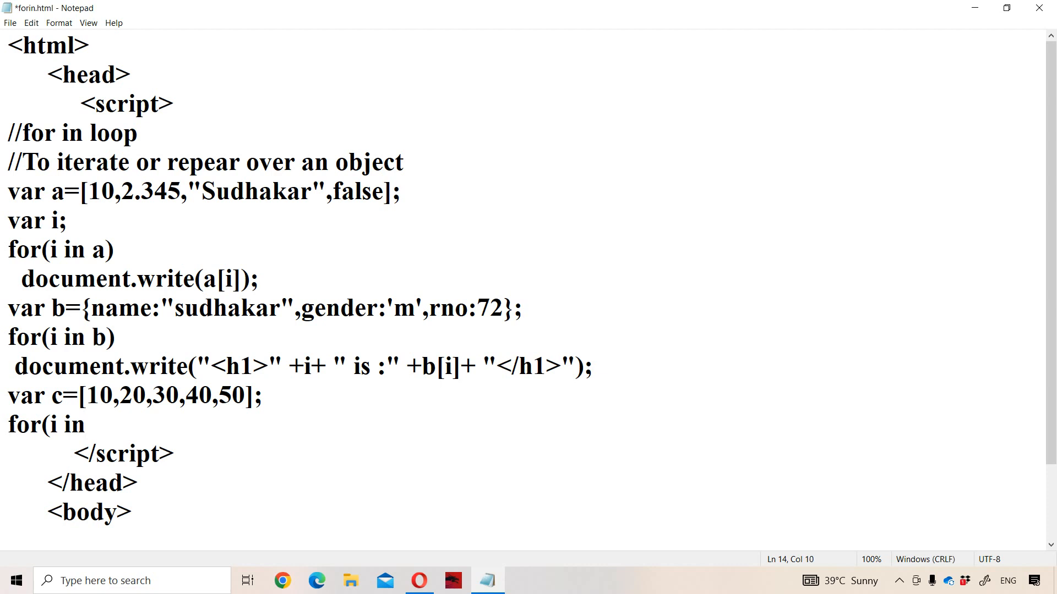
text(c)
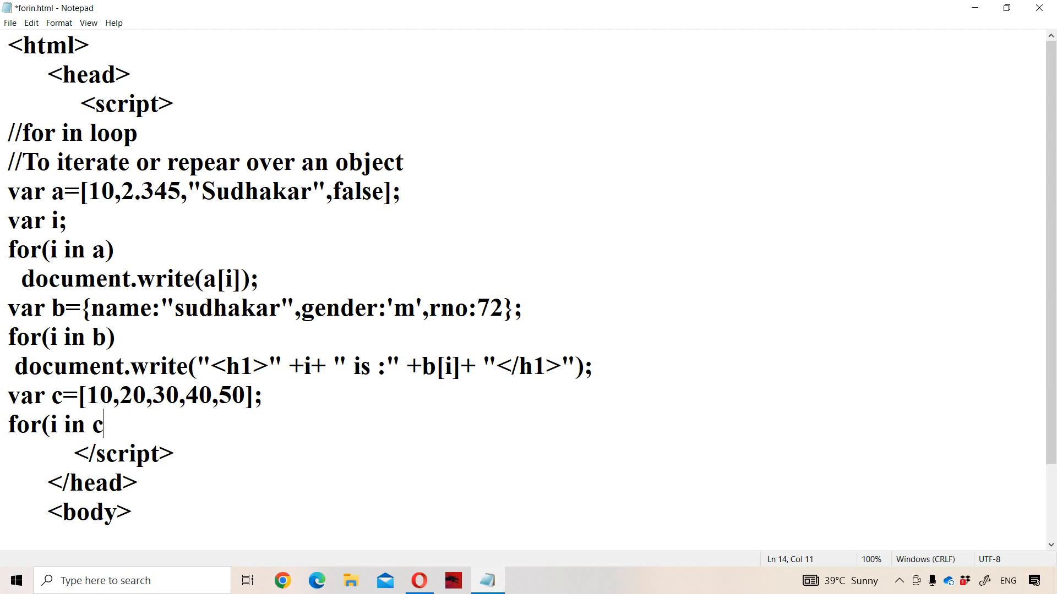
key(enter)
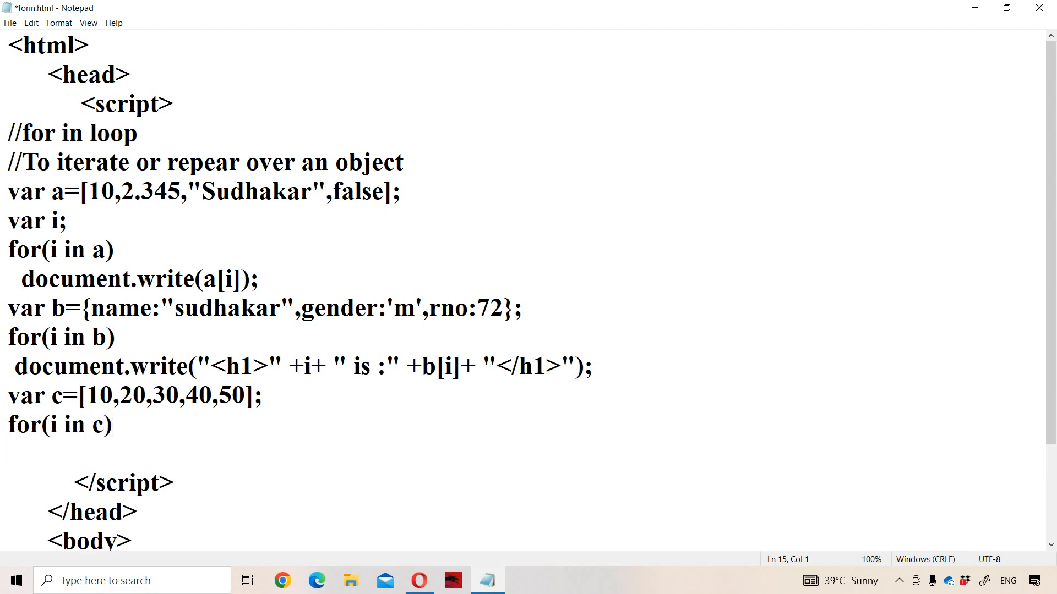
- Declare var s=0; after array c and write s=s+c[i] as the loop body
click(263, 396)
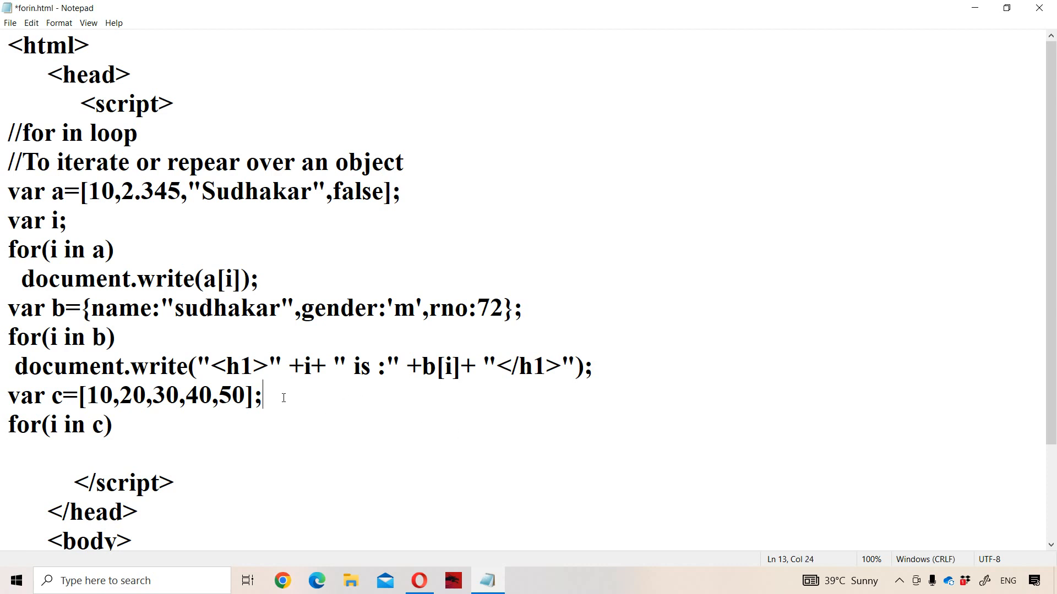
text(var)
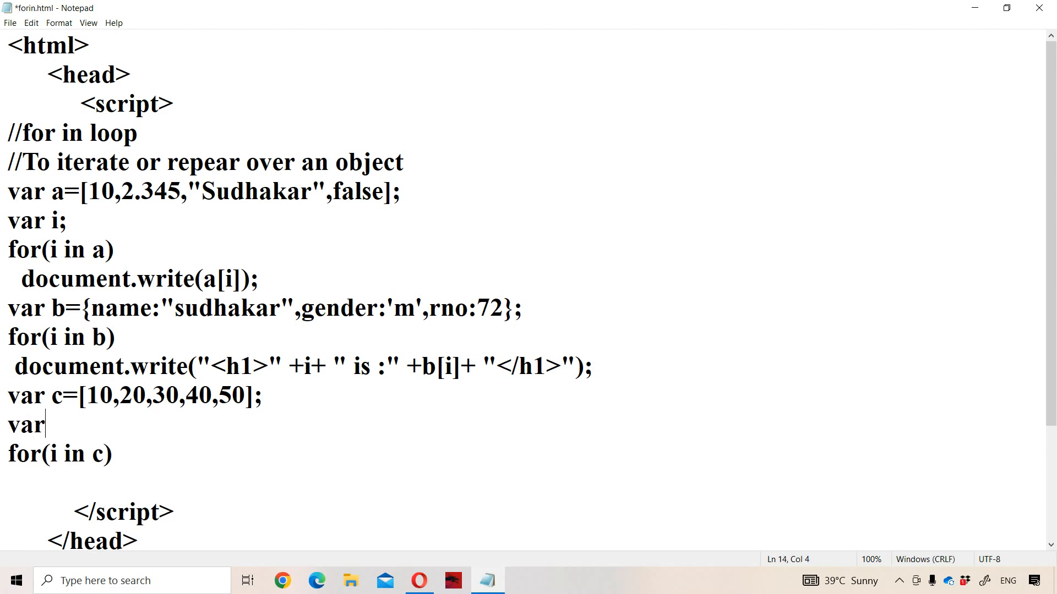
text(s=)
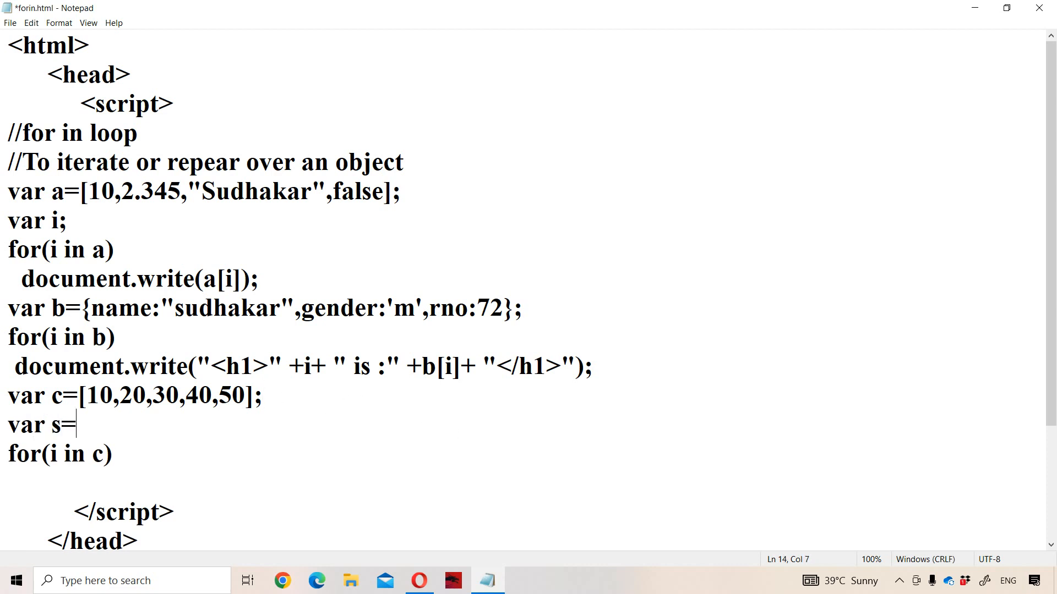
text(0;)
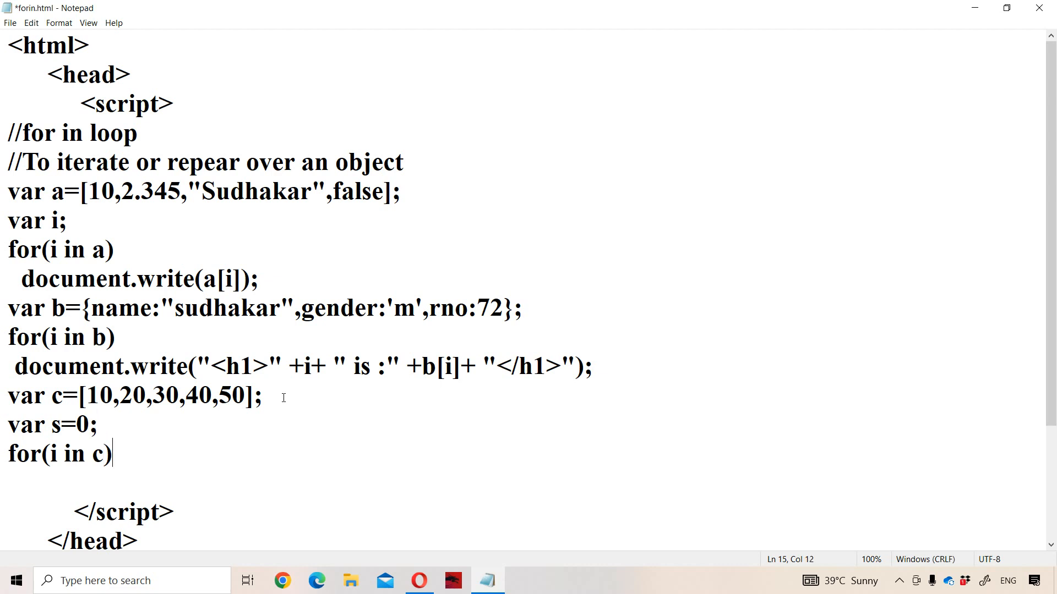
text(s=)
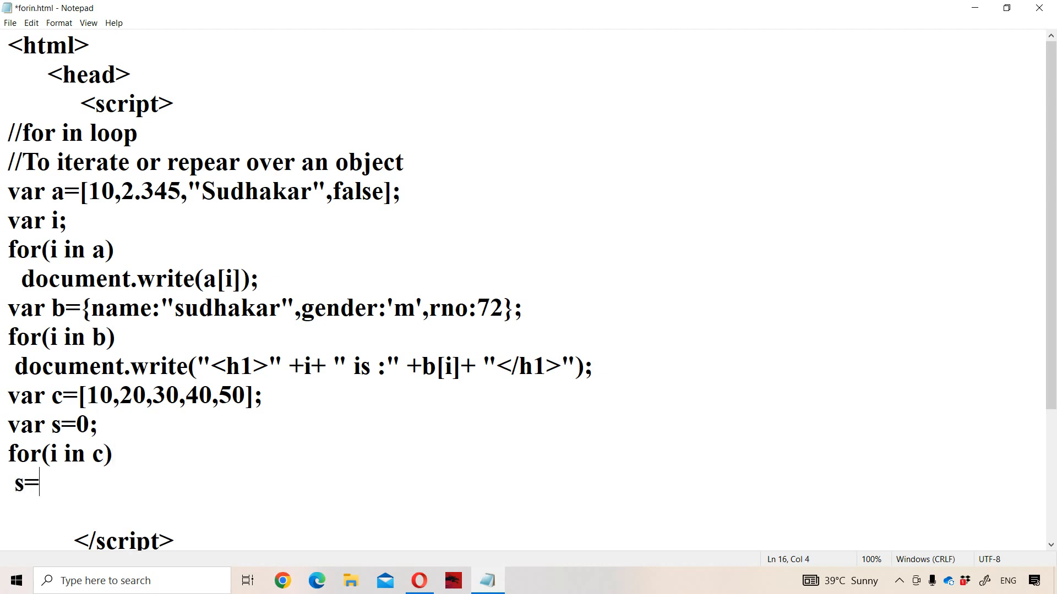
text(s+)
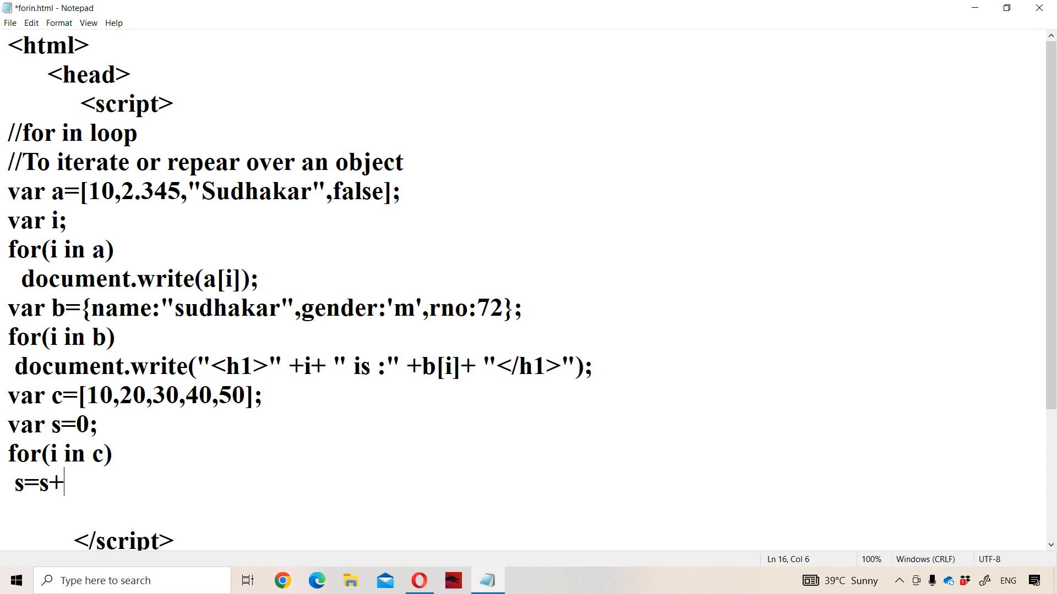
text(c[i])
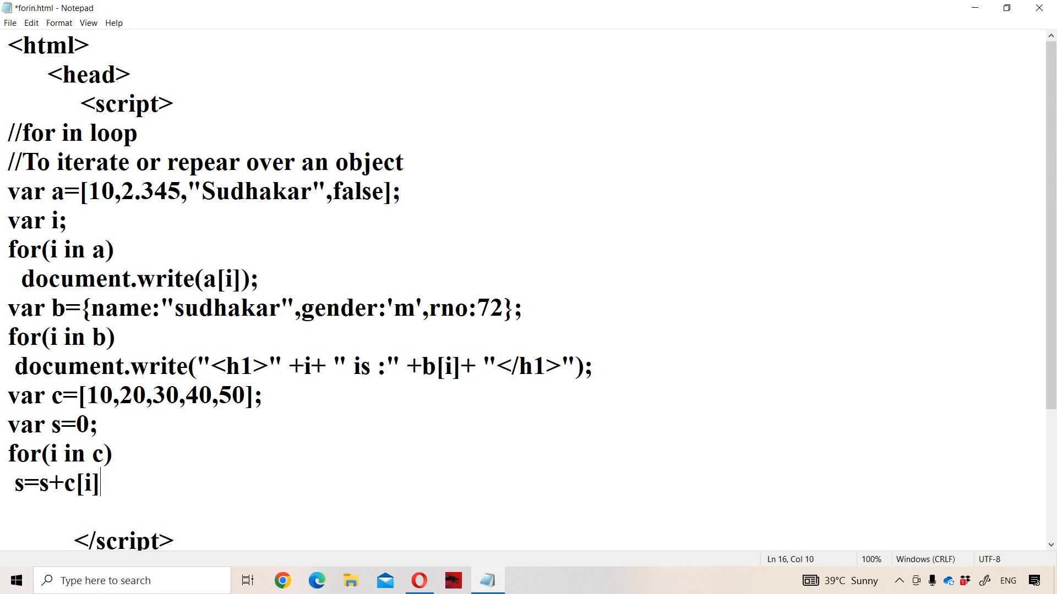
- Append document.write("<h1>Sum is:" +s+ "</h1>"); and save forin.html
text(;)
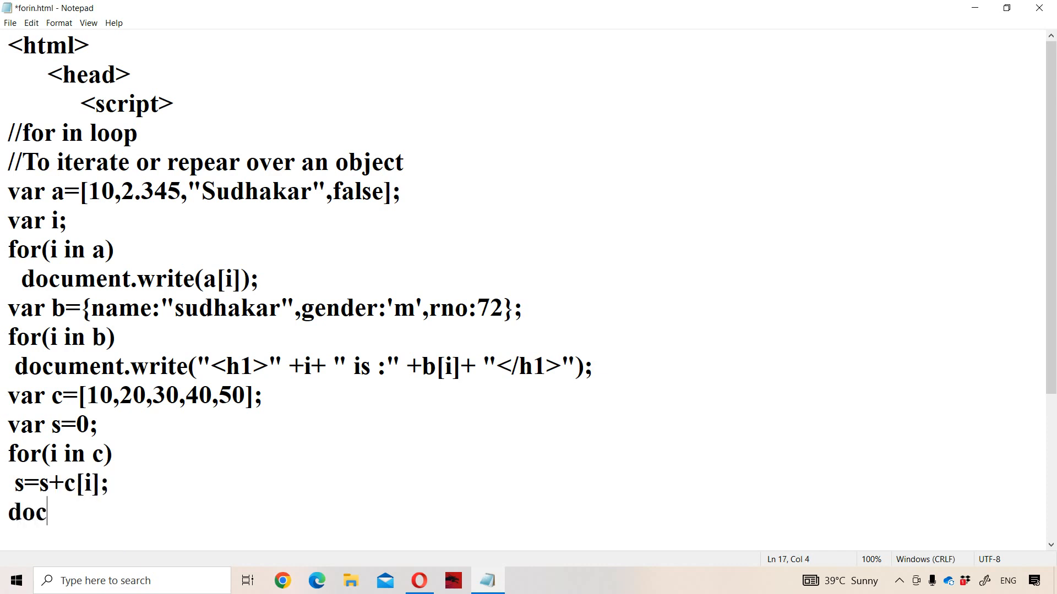
text(umen)
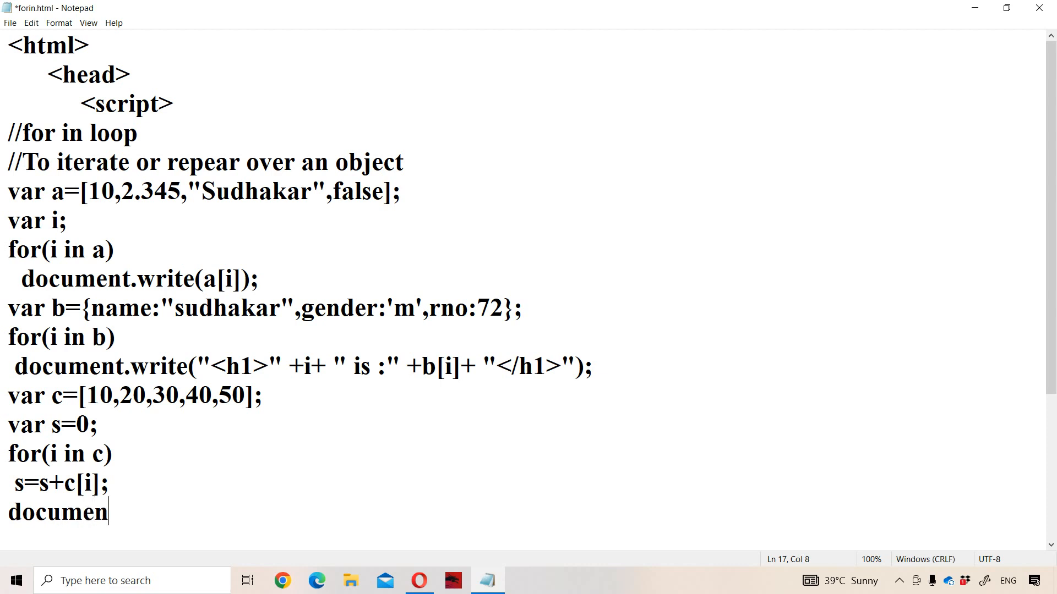
text(t.we)
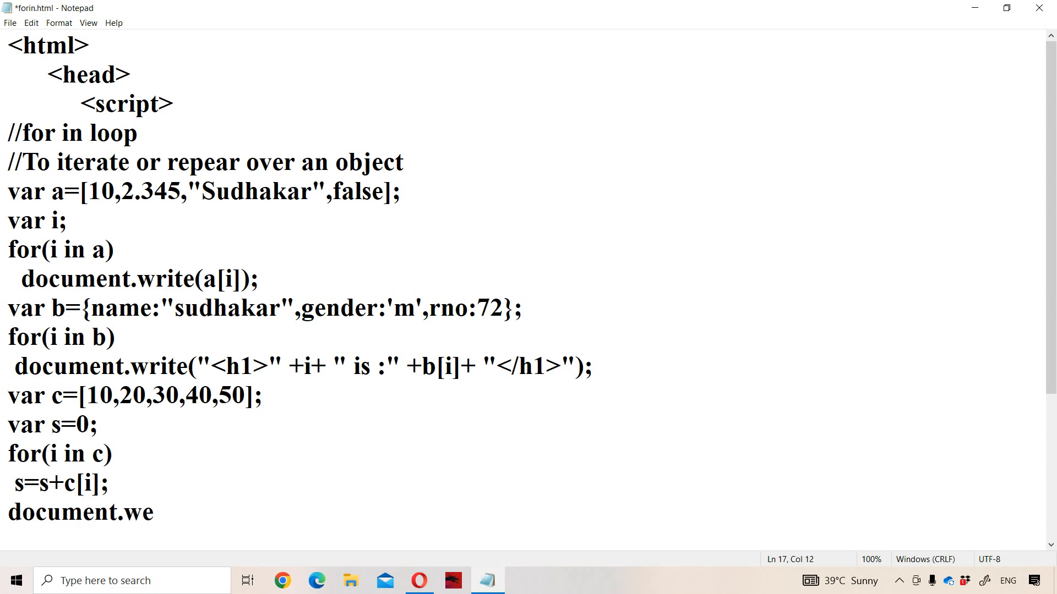
text(ite)
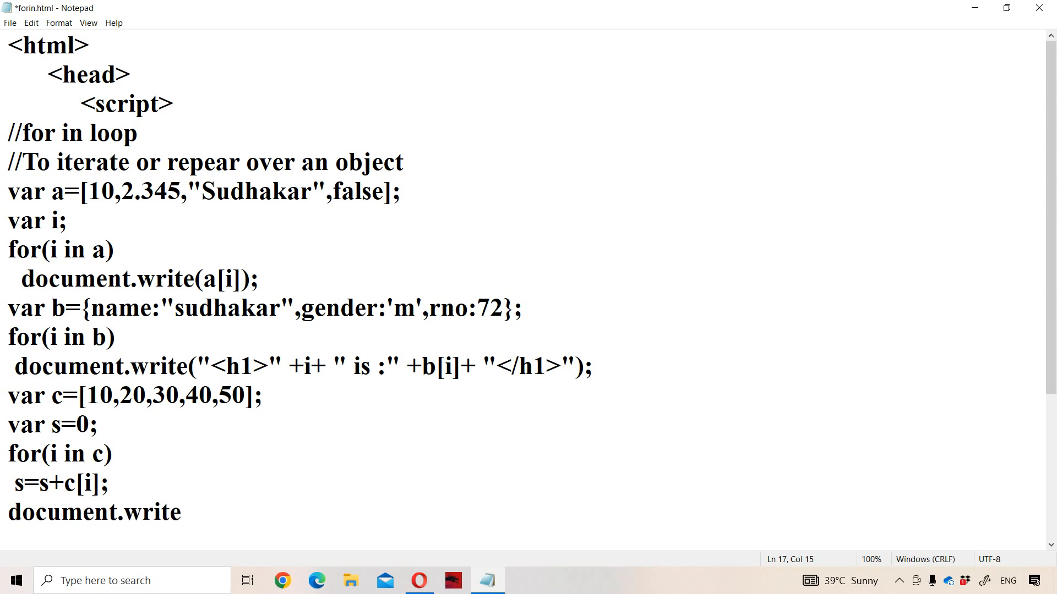
text(("<h)
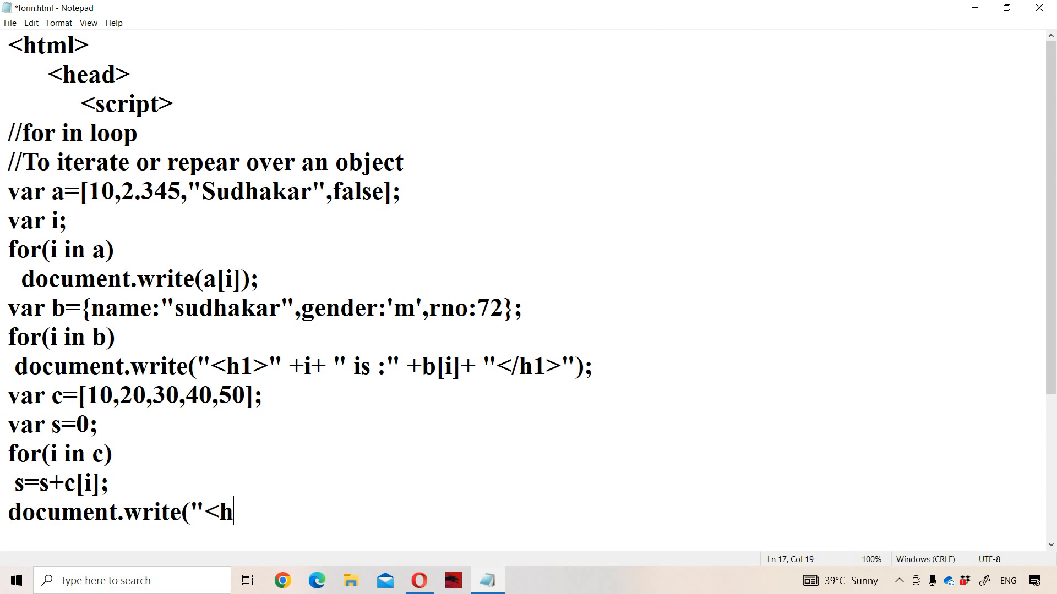
text(1>Sum)
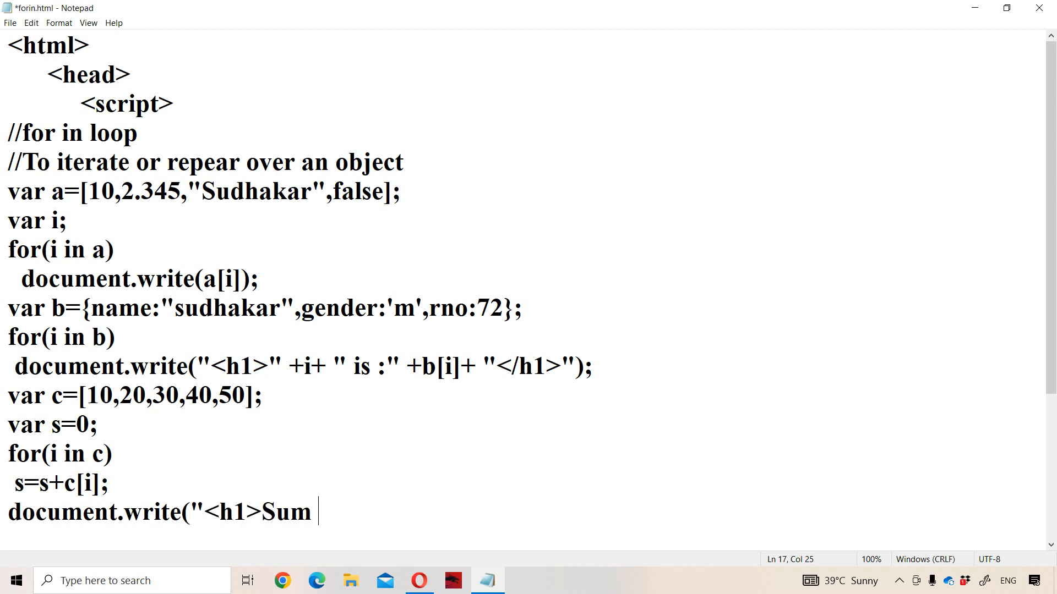
text(is:" +)
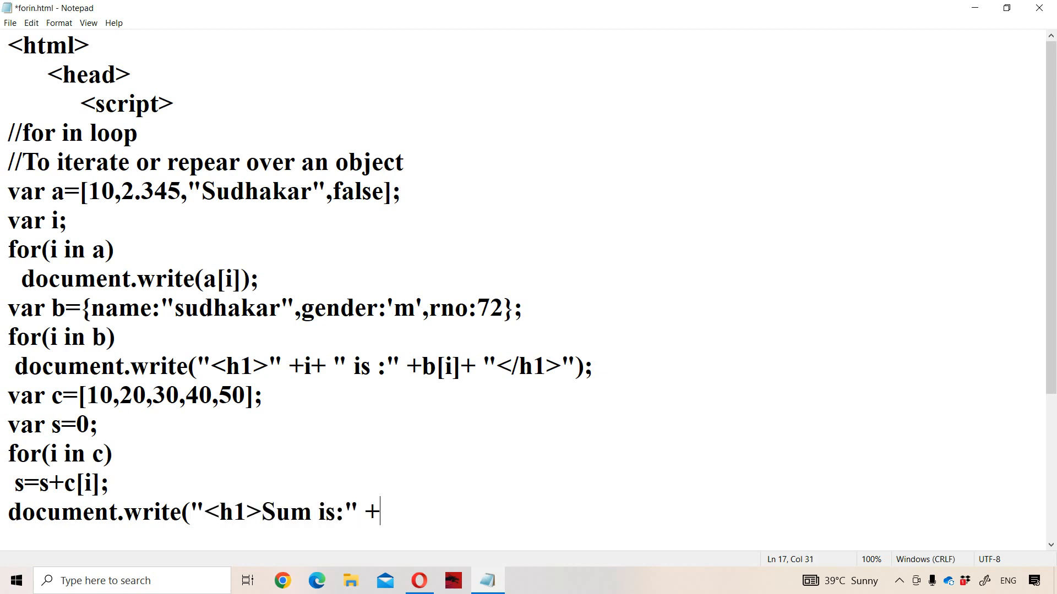
text(s+ "</h)
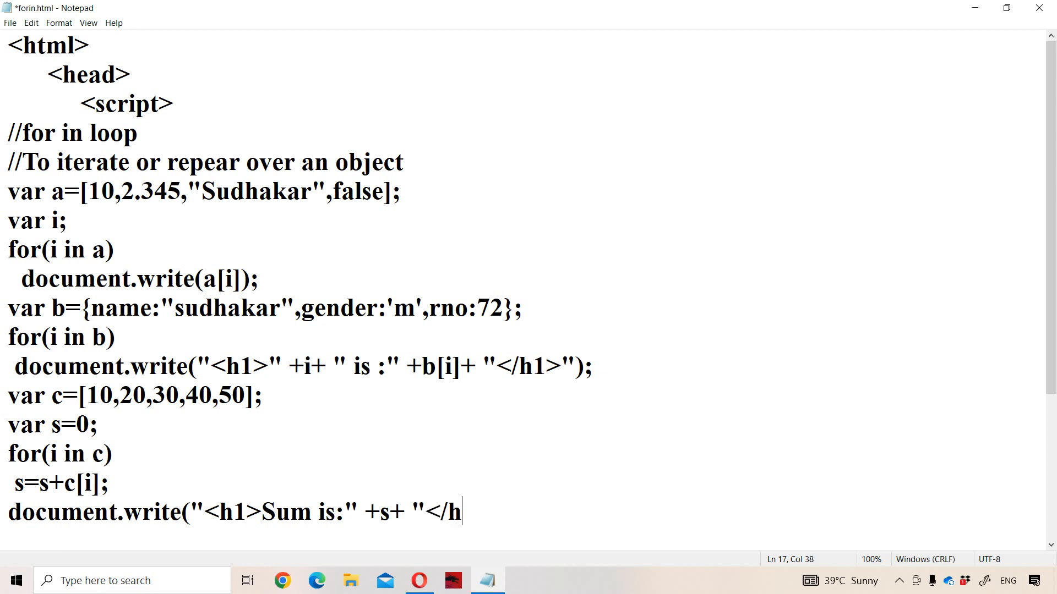
text(1>");)
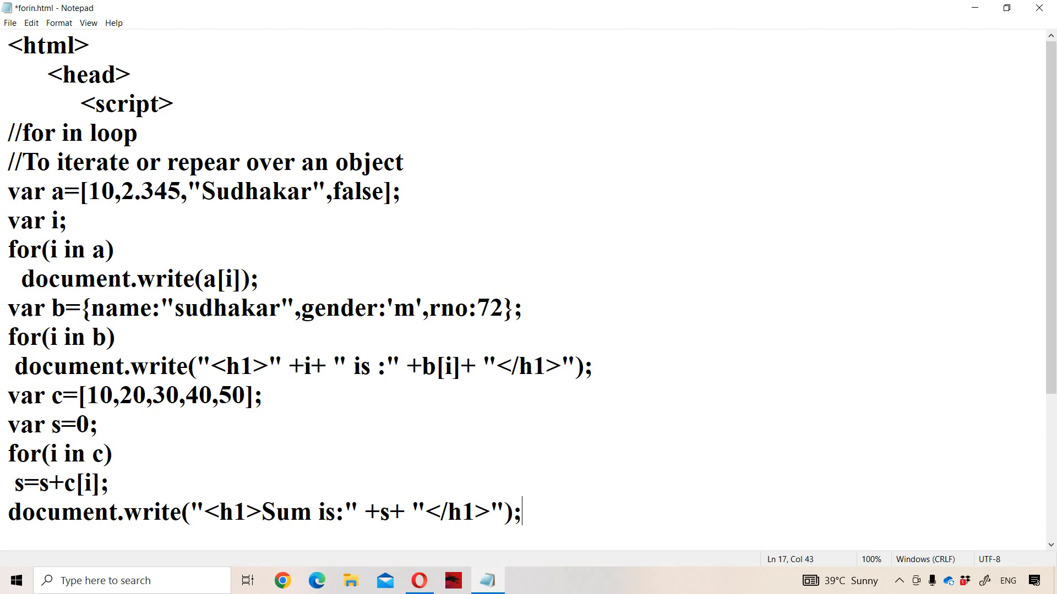
key(ctrl+s)
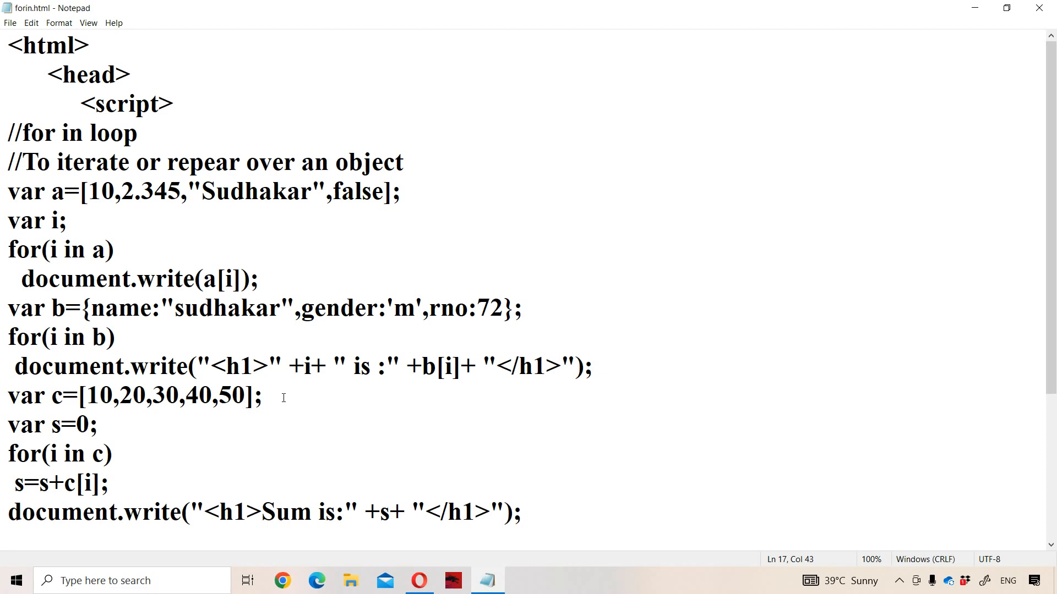
mouse_move(538, 419)
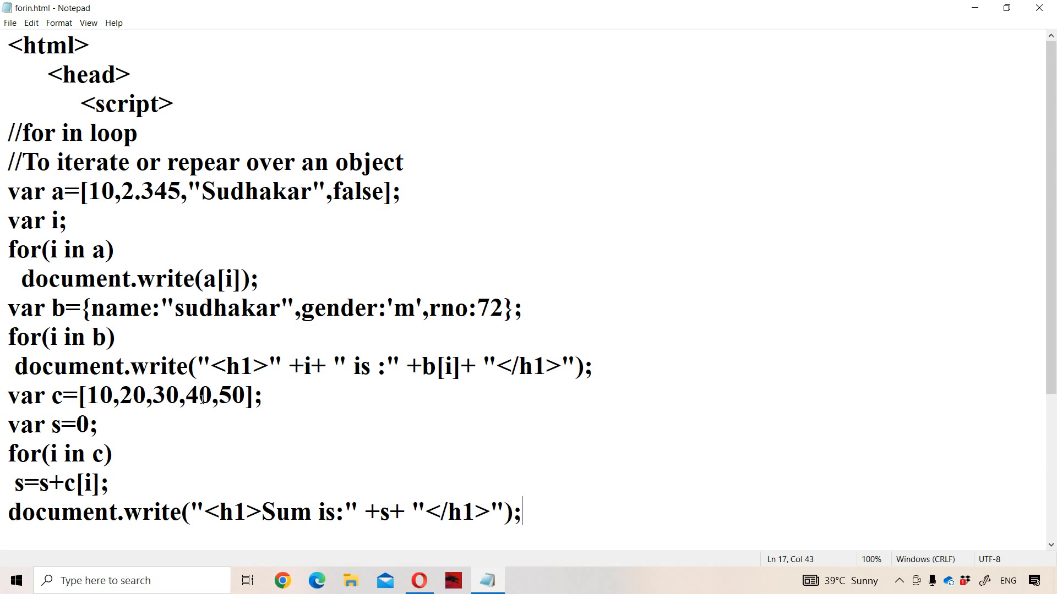
- Reload forin.html in Opera to check the Sum is:150 heading, then return to Notepad
click(419, 580)
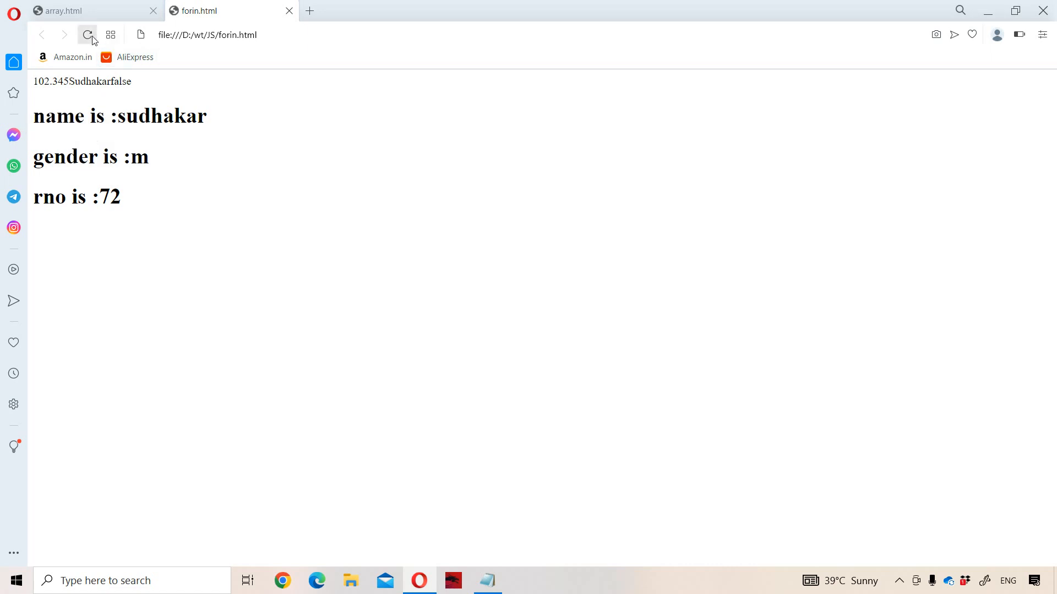
click(87, 34)
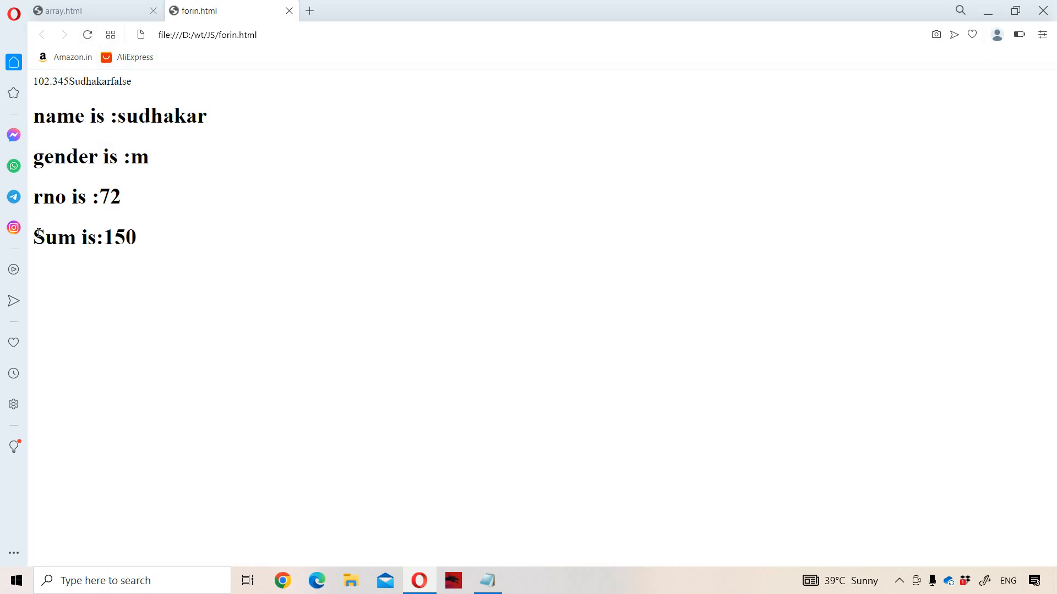
double_click(84, 237)
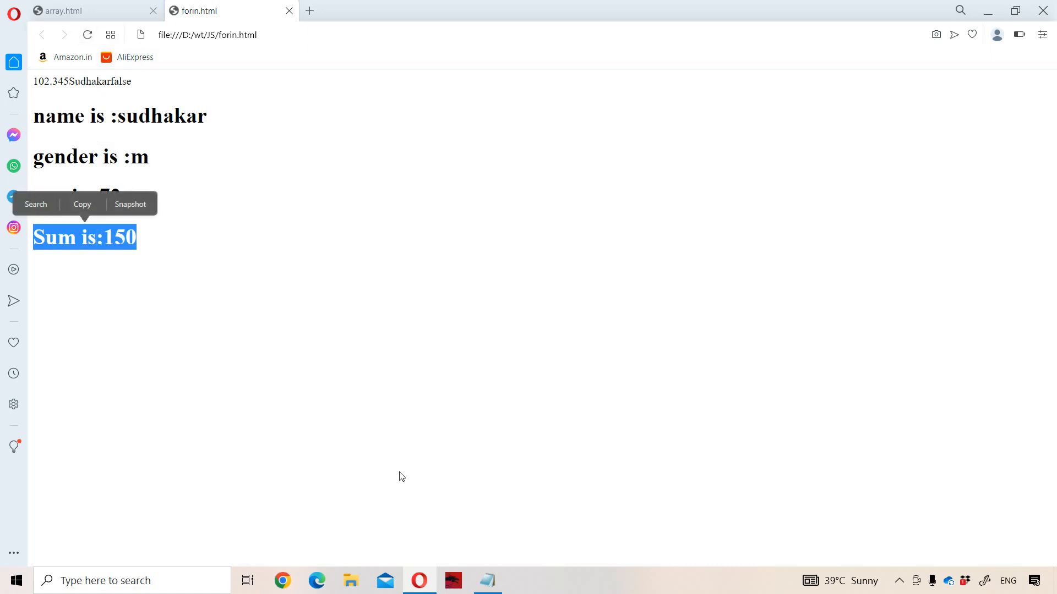
click(487, 580)
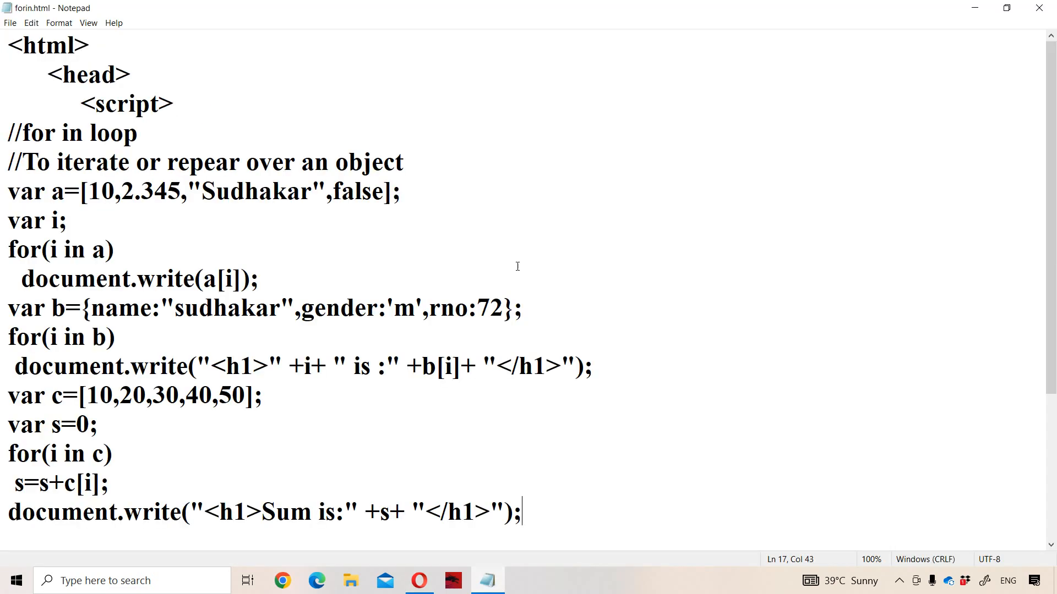